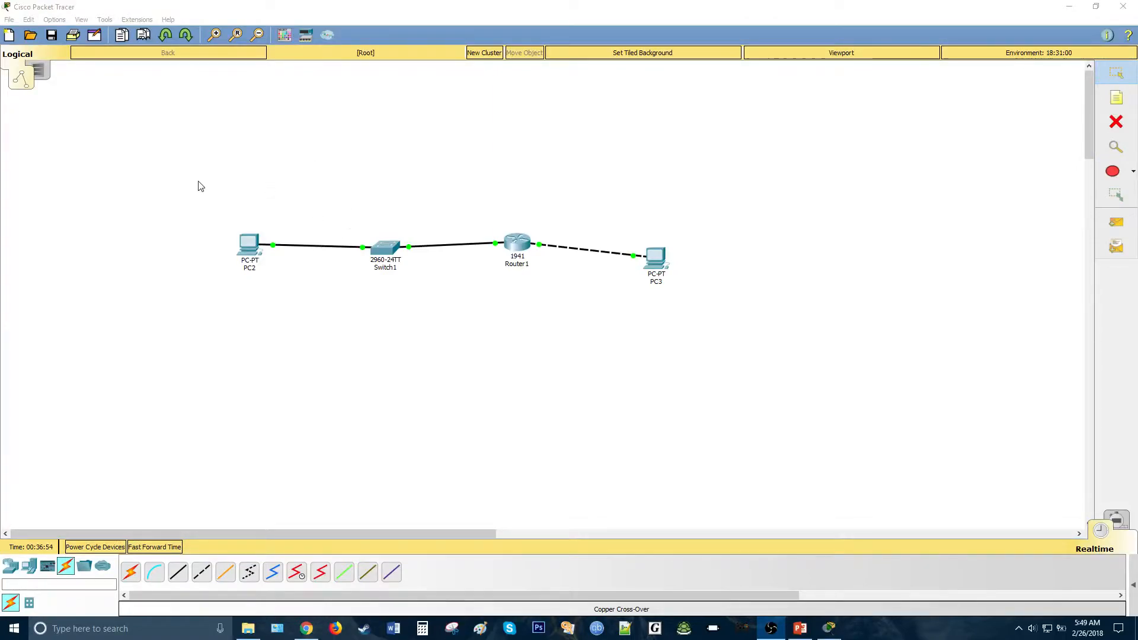
{"action": "mouse_move", "coordinate": [408, 441]}
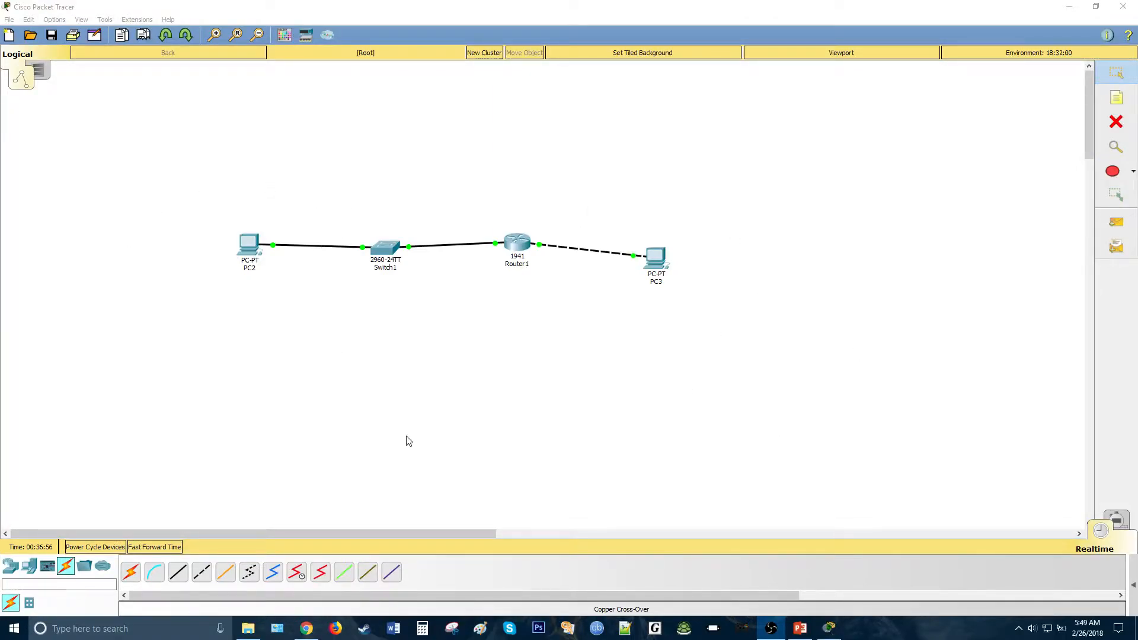
{"action": "mouse_move", "coordinate": [492, 198]}
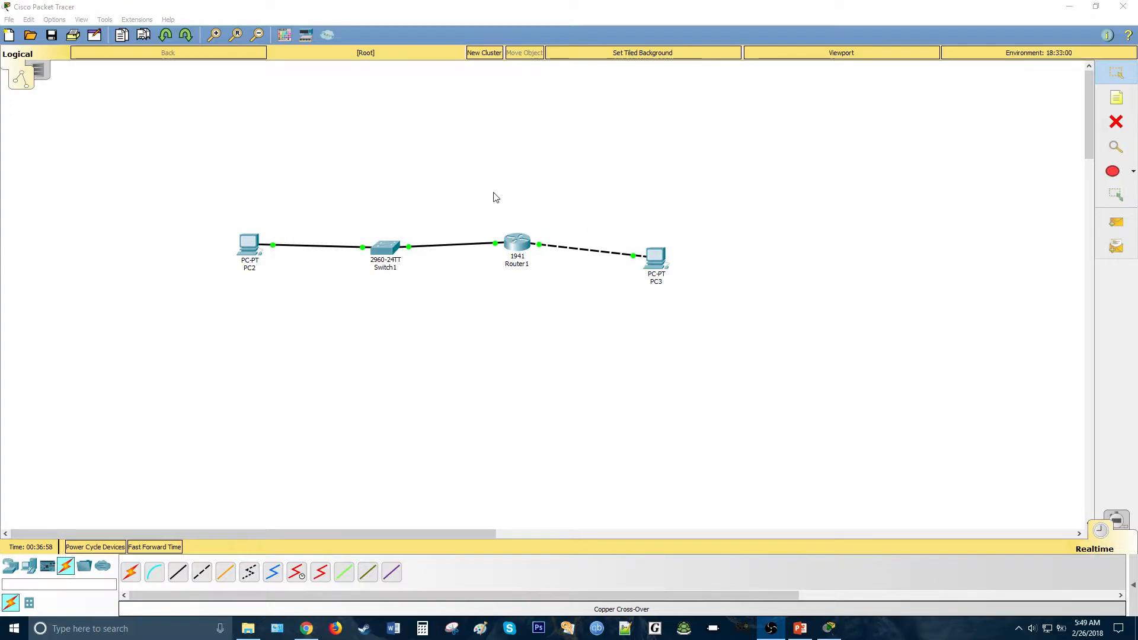
{"action": "mouse_move", "coordinate": [390, 267]}
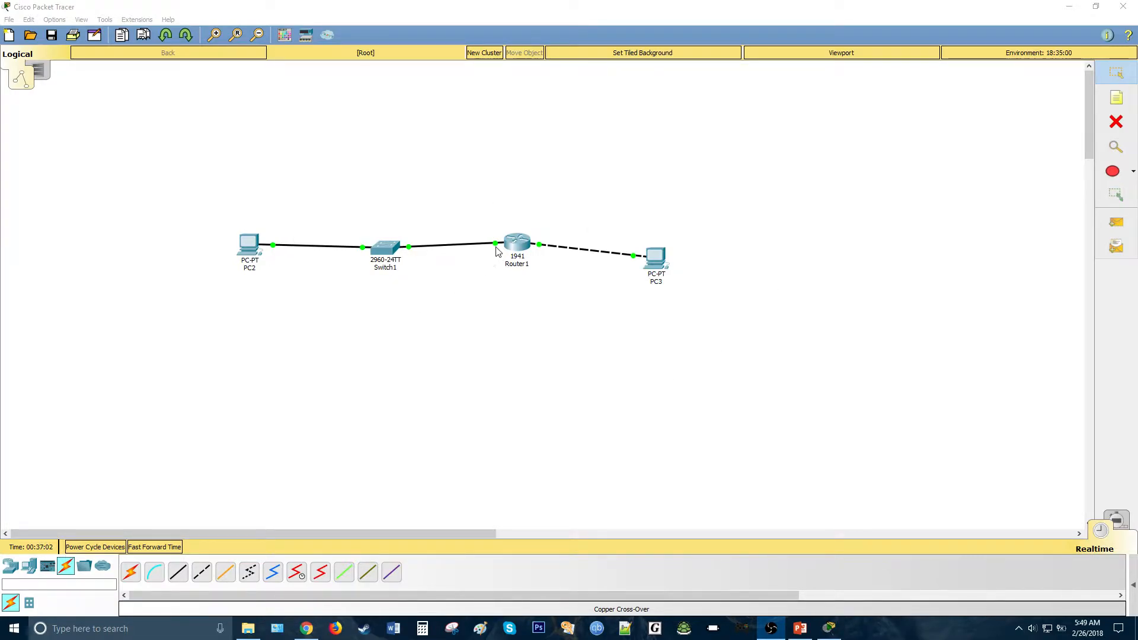
{"action": "mouse_move", "coordinate": [469, 212]}
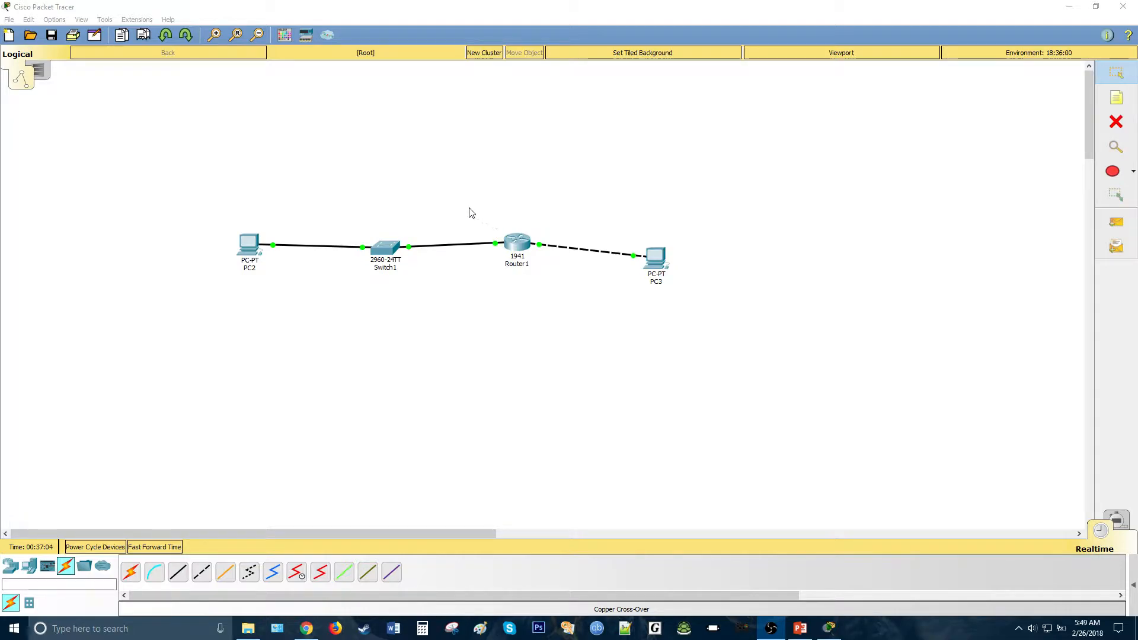
{"action": "mouse_move", "coordinate": [495, 242]}
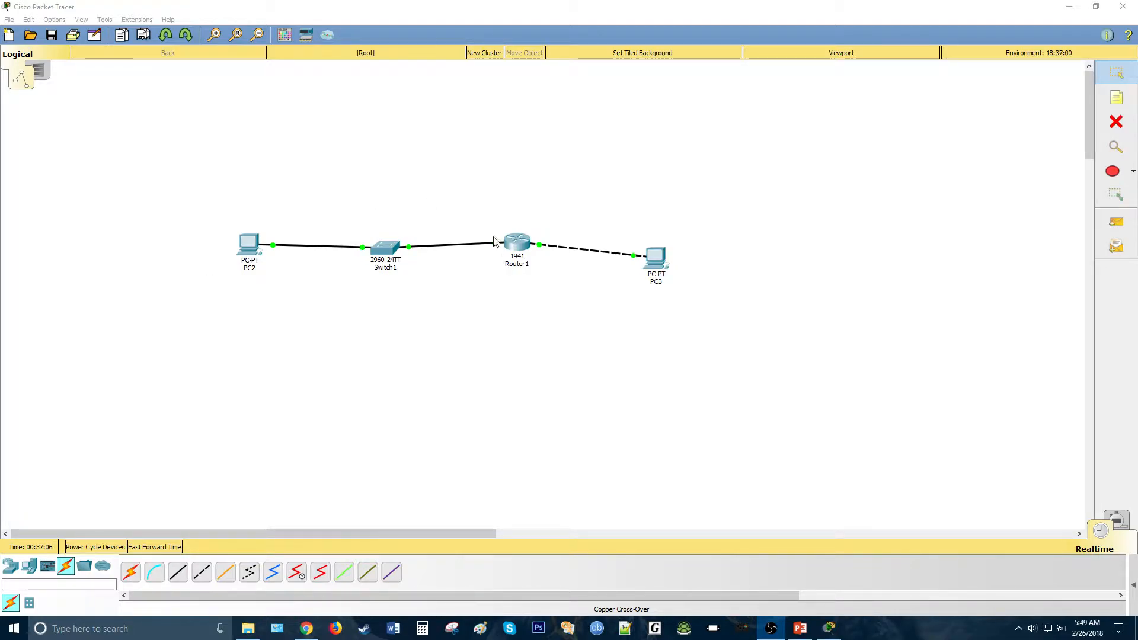
{"action": "mouse_move", "coordinate": [489, 393]}
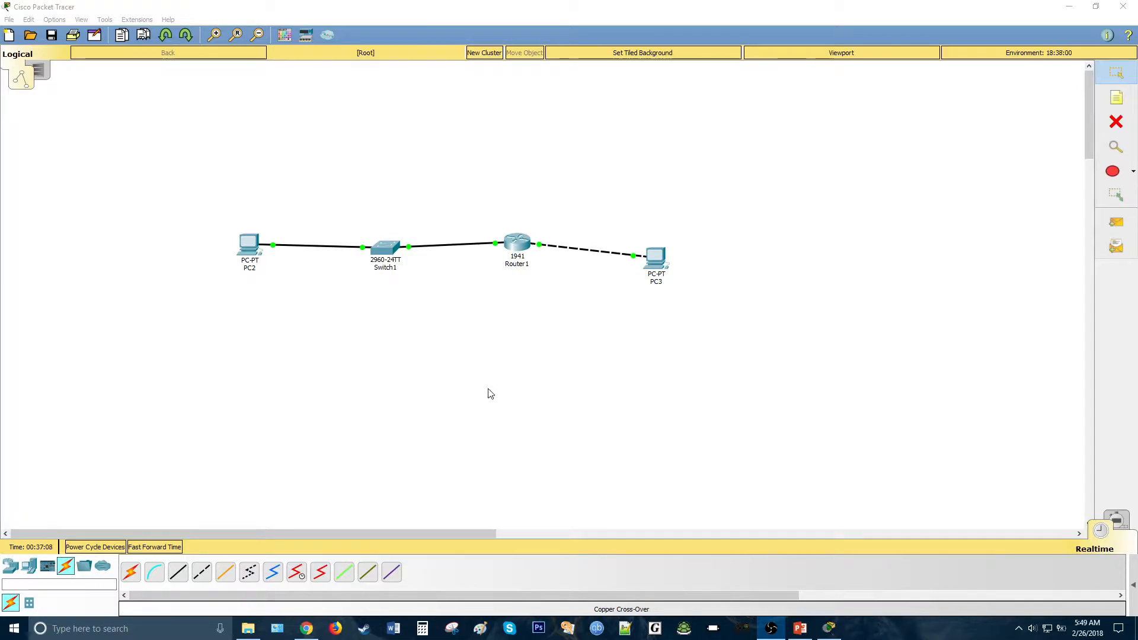
{"action": "mouse_move", "coordinate": [530, 263]}
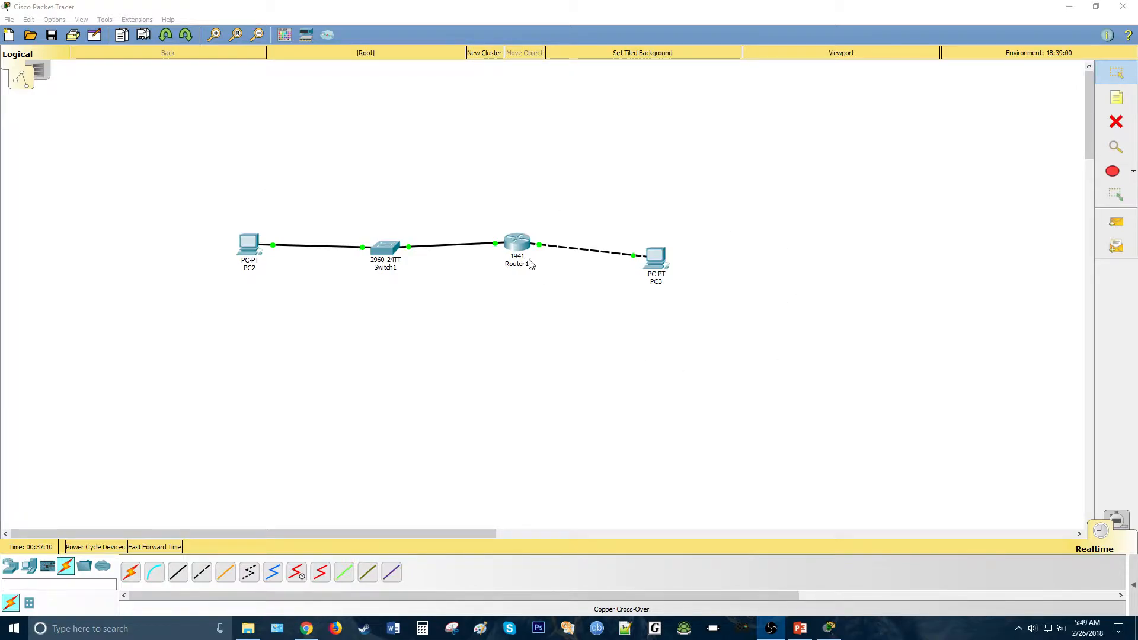
{"action": "mouse_move", "coordinate": [637, 314]}
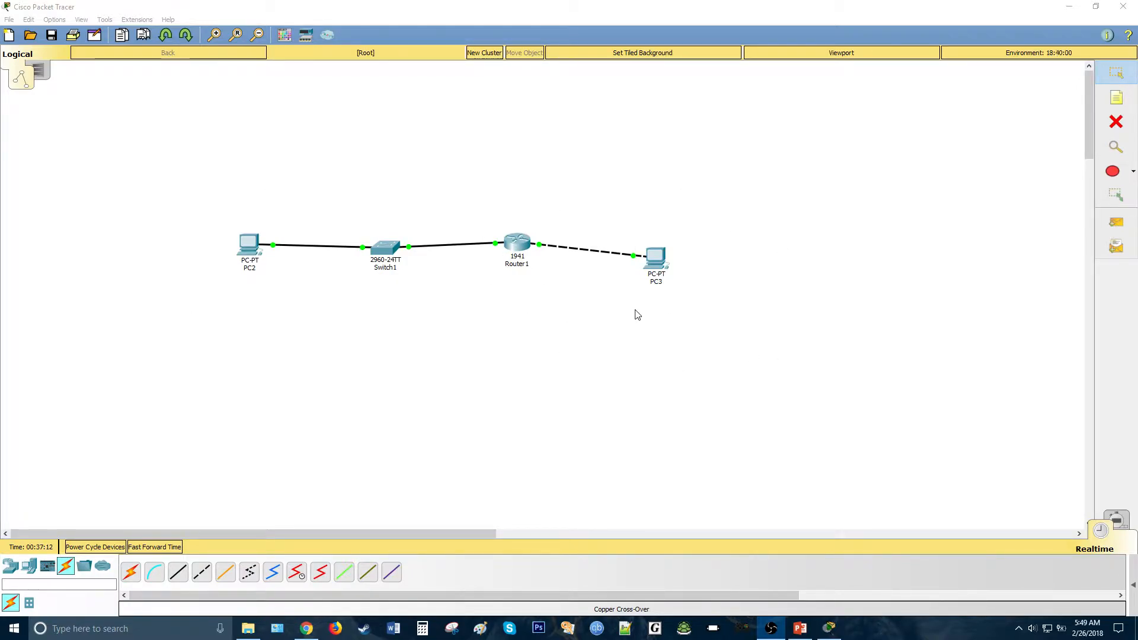
{"action": "mouse_move", "coordinate": [894, 115]}
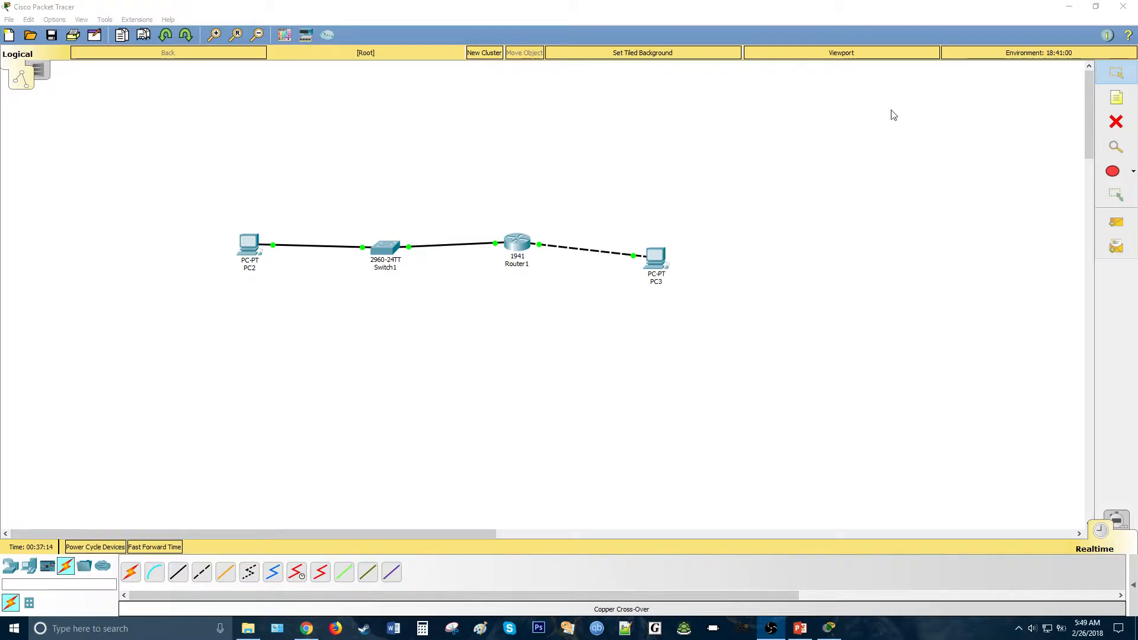
{"action": "mouse_move", "coordinate": [720, 306]}
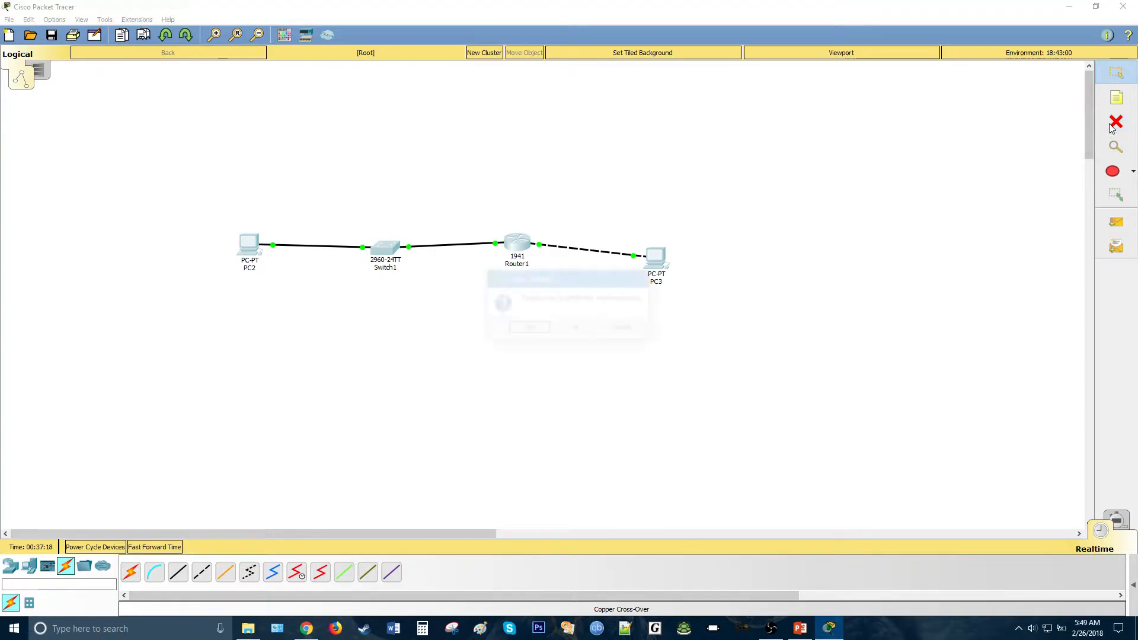
Delete the old topology and place a 1941 router, then show end devices for PC4 and PC5.
{"action": "left_click", "coordinate": [1117, 121]}
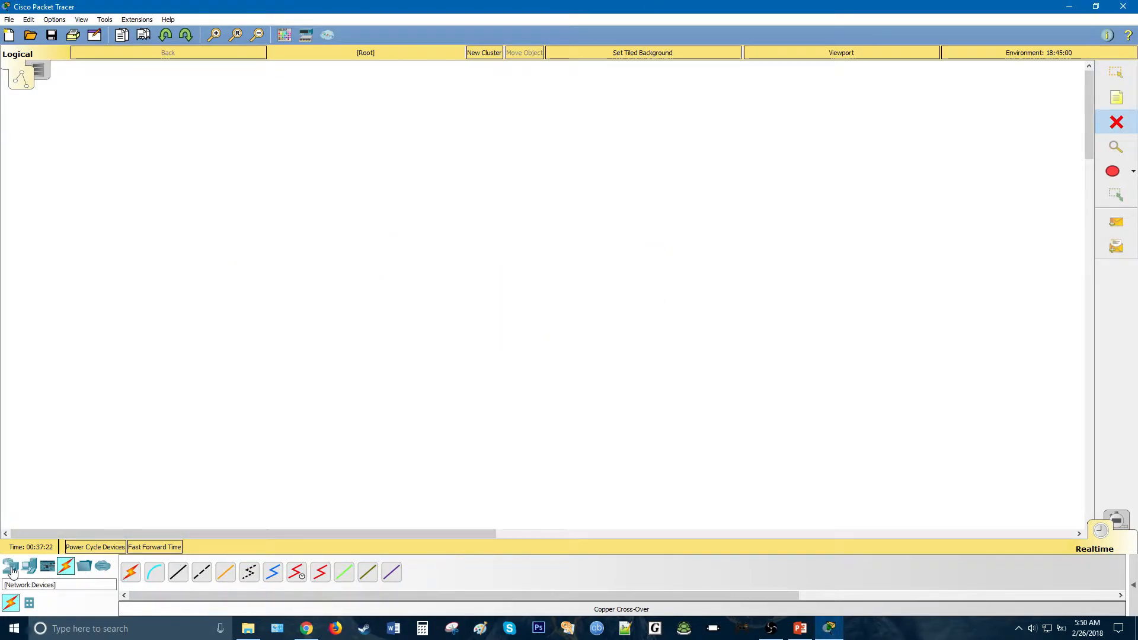
{"action": "left_click", "coordinate": [10, 567]}
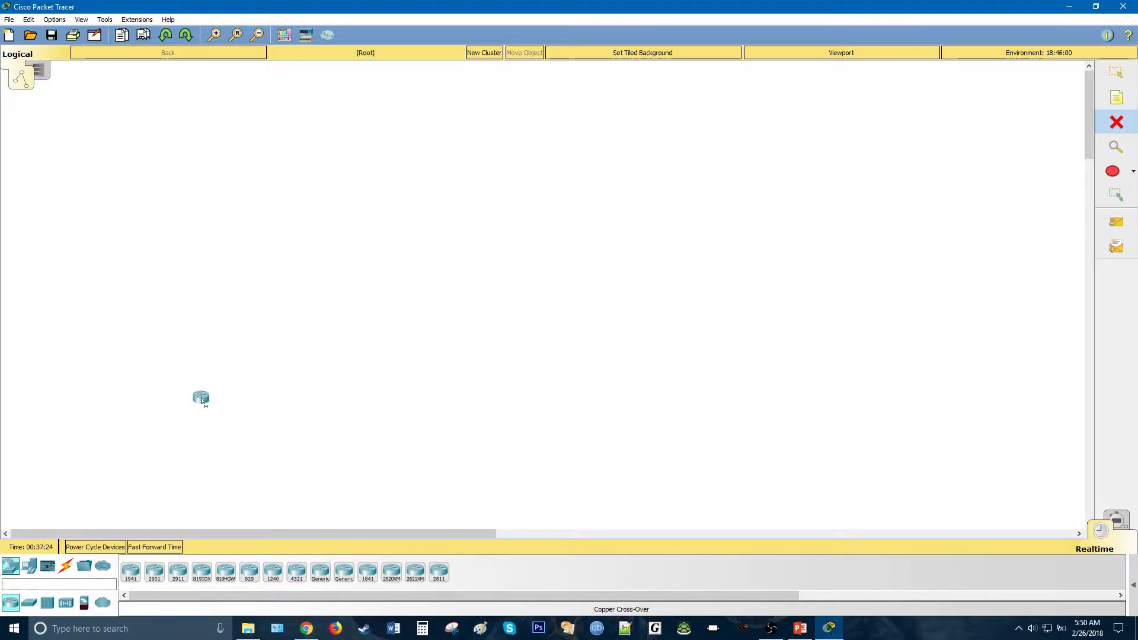
{"action": "left_click", "coordinate": [442, 283]}
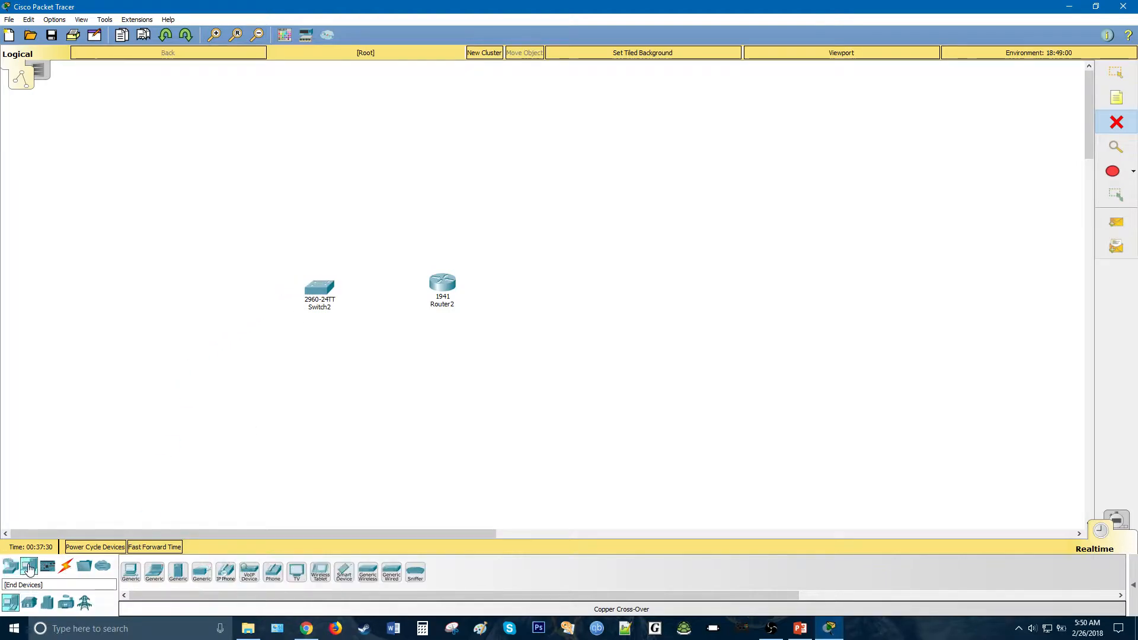
{"action": "left_click", "coordinate": [161, 292]}
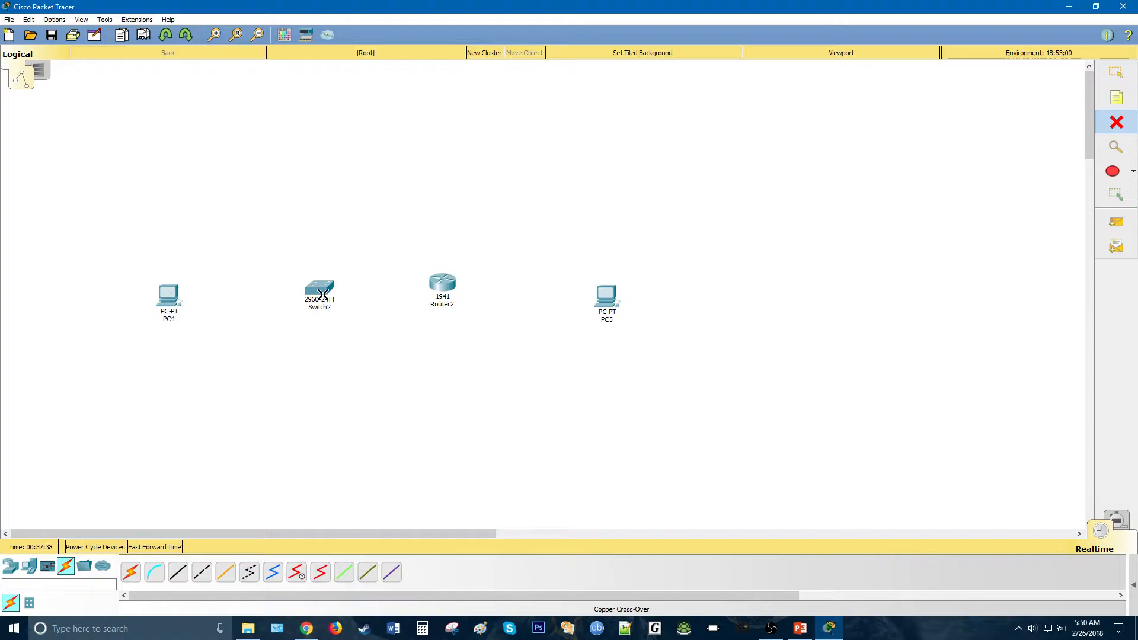
{"action": "mouse_move", "coordinate": [233, 496]}
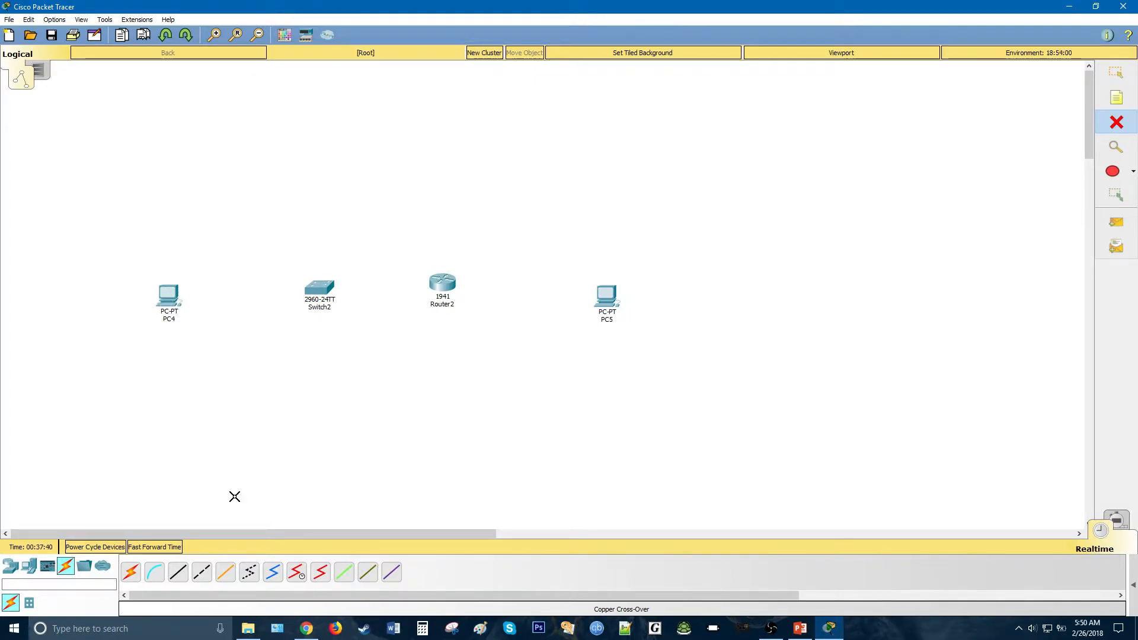
Cable PC4 FastEthernet0 to Switch2 Fa0/1 and Switch2 to Router2 Gi0/0 with straight-through copper.
{"action": "left_click", "coordinate": [178, 573]}
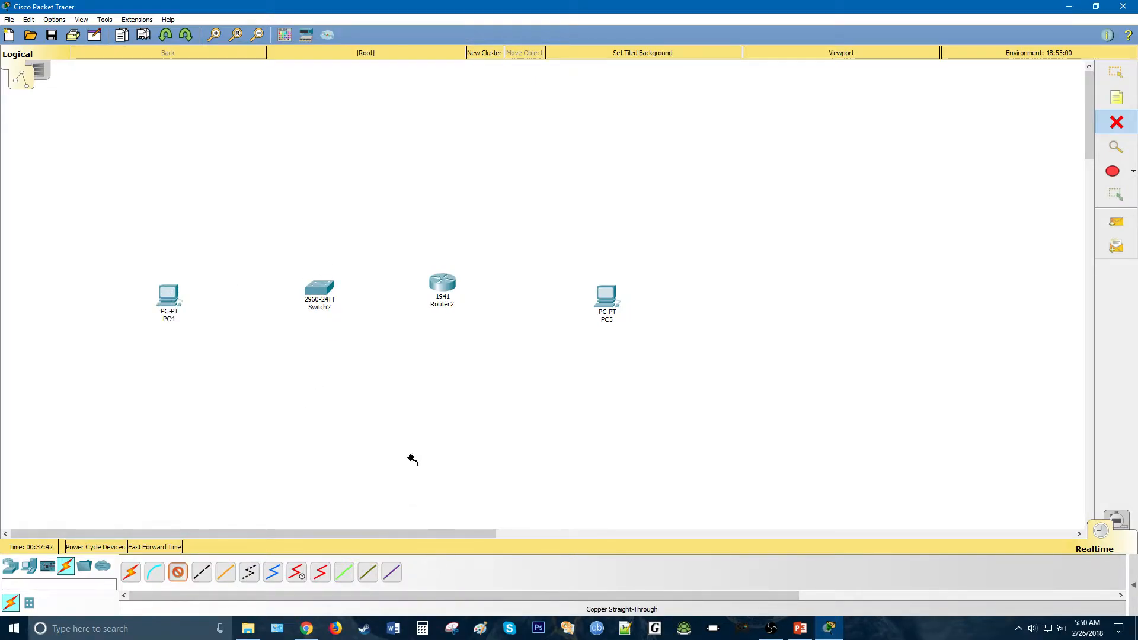
{"action": "left_click", "coordinate": [168, 293]}
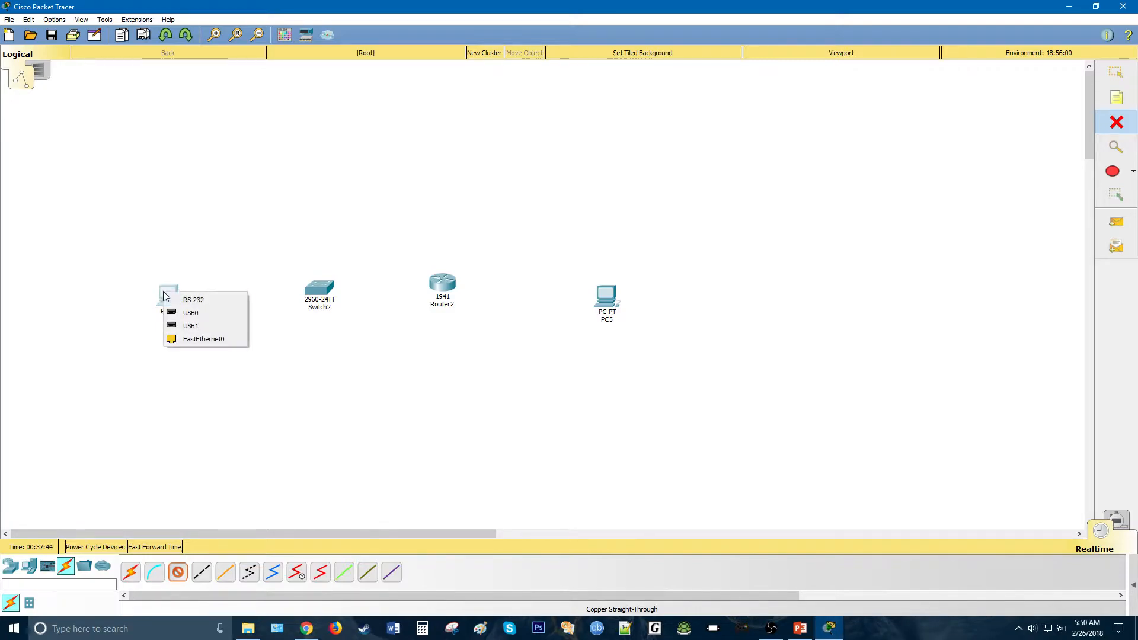
{"action": "left_click", "coordinate": [204, 339]}
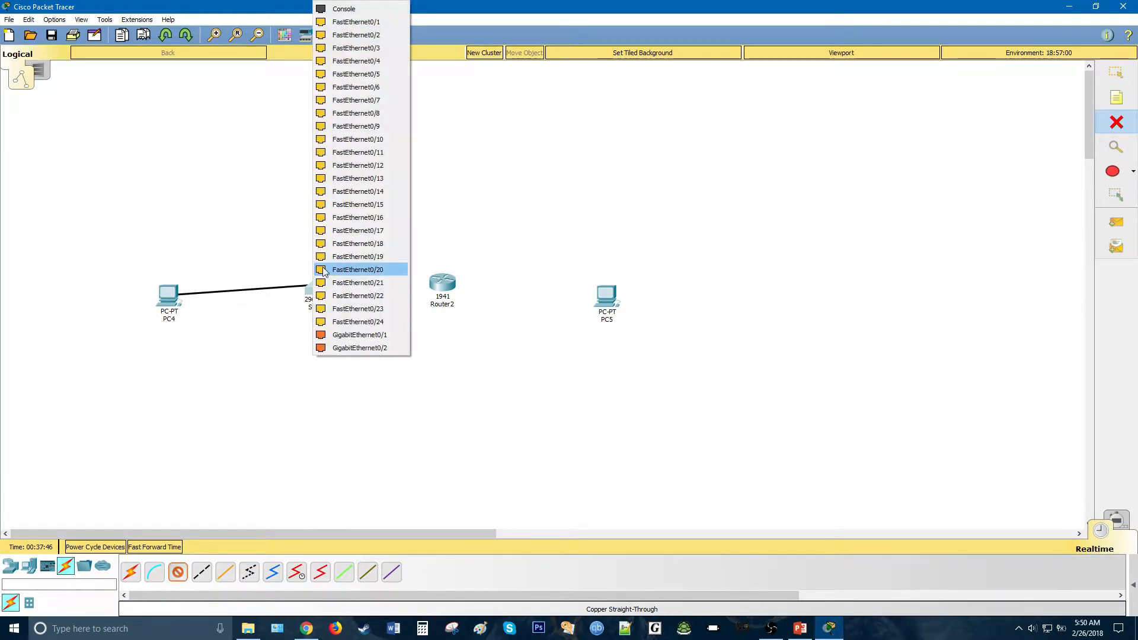
{"action": "mouse_move", "coordinate": [355, 22]}
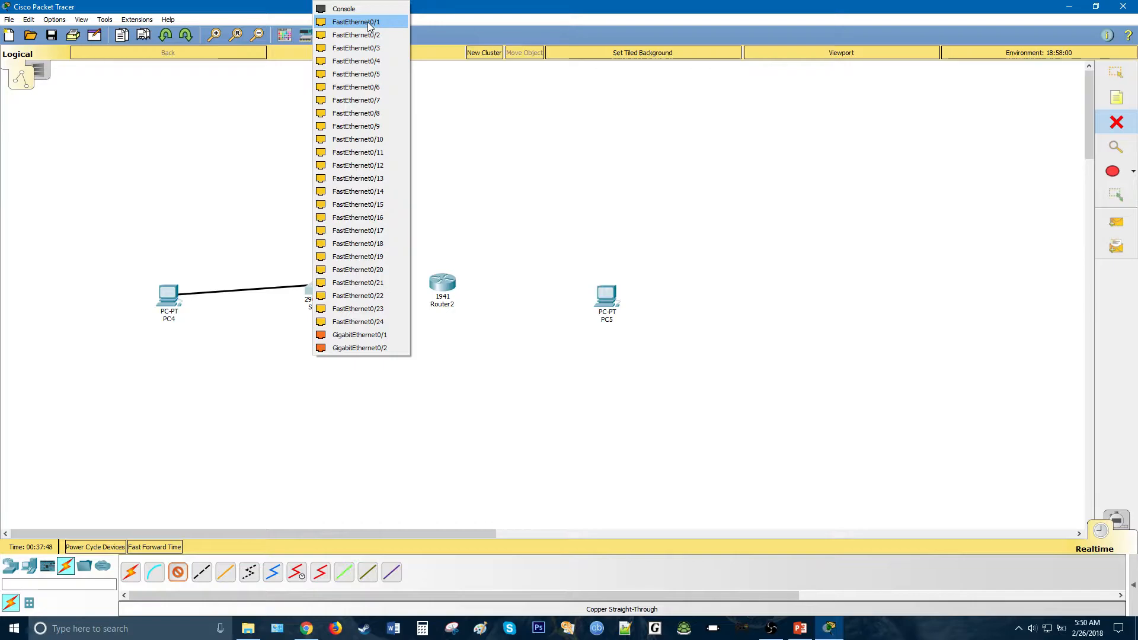
{"action": "left_click", "coordinate": [356, 22]}
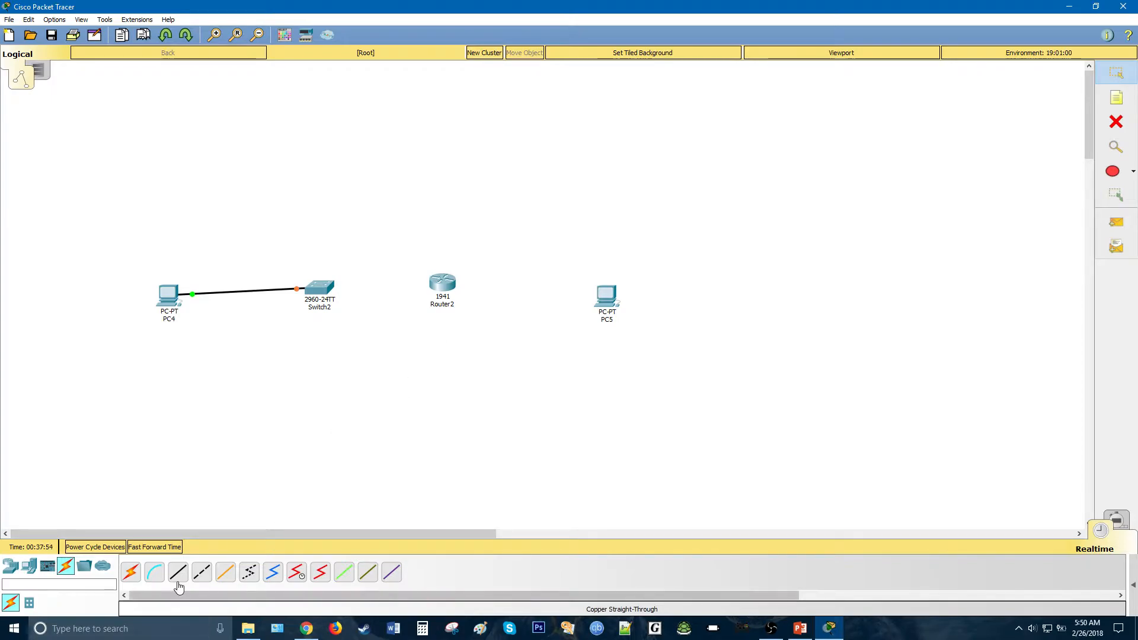
{"action": "left_click", "coordinate": [319, 290]}
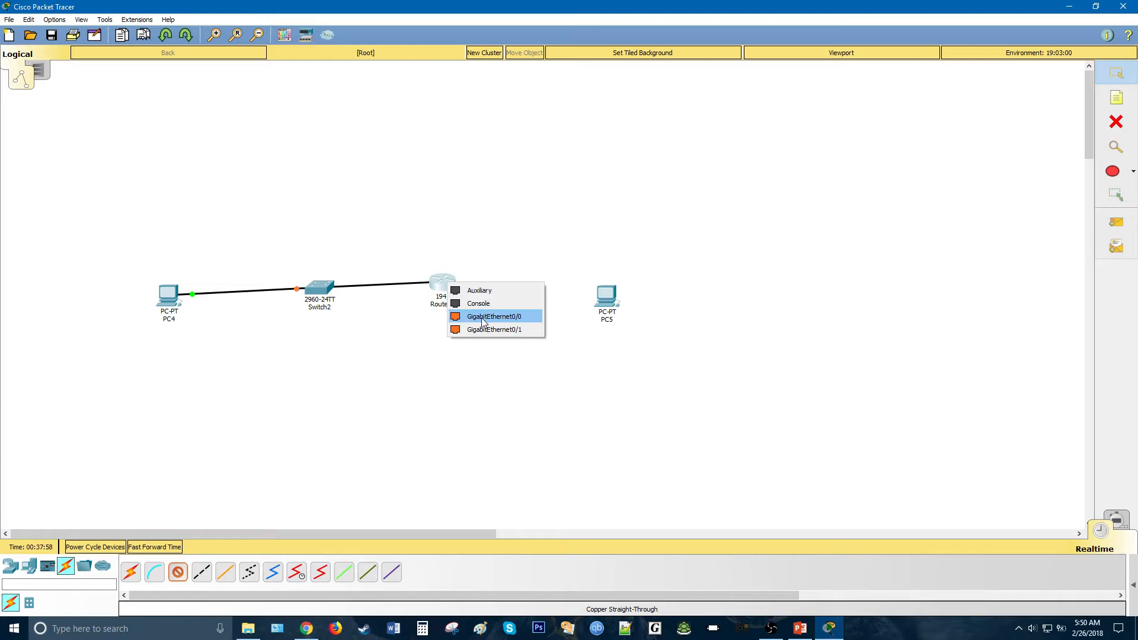
{"action": "left_click", "coordinate": [494, 315]}
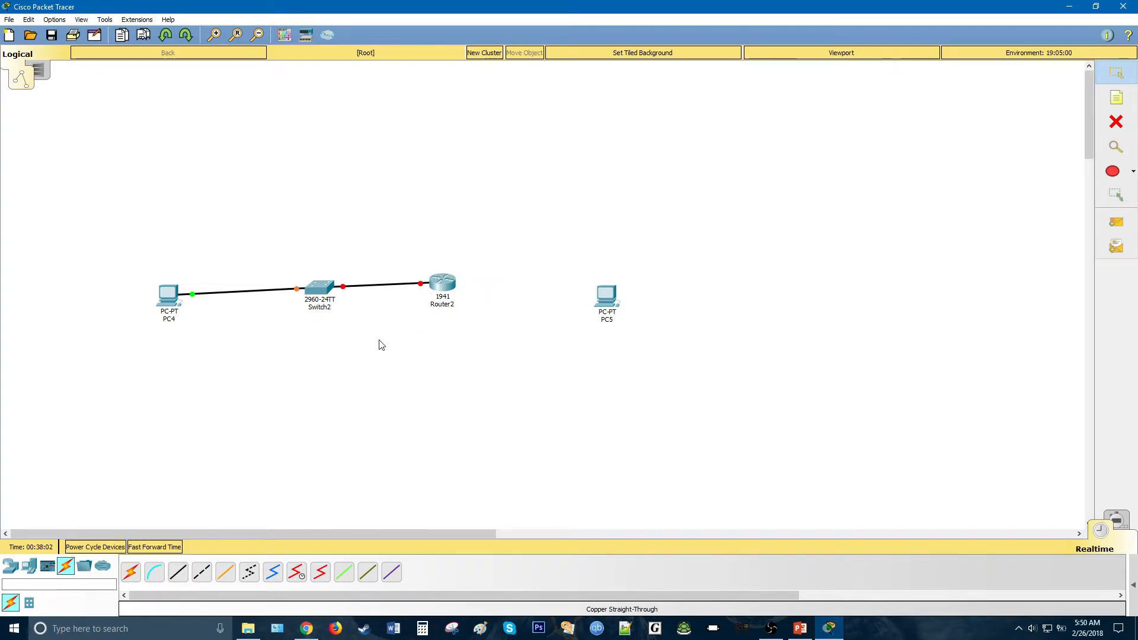
Run a crossover copper cable from Router2 GigabitEthernet0/1 toward PC5.
{"action": "left_click", "coordinate": [201, 571]}
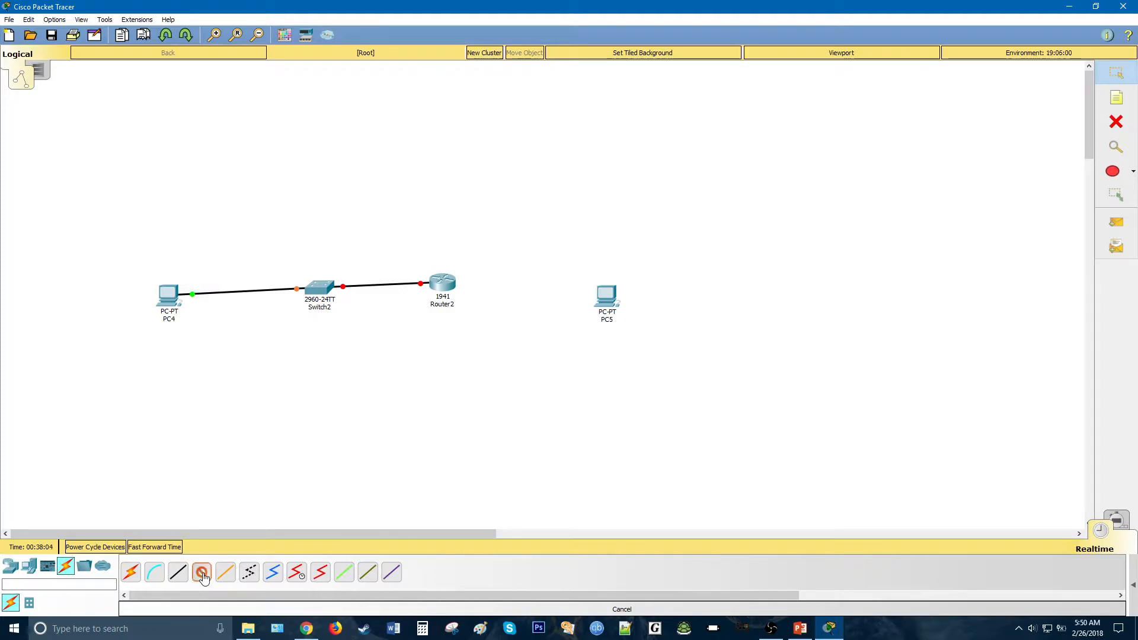
{"action": "left_click", "coordinate": [442, 283]}
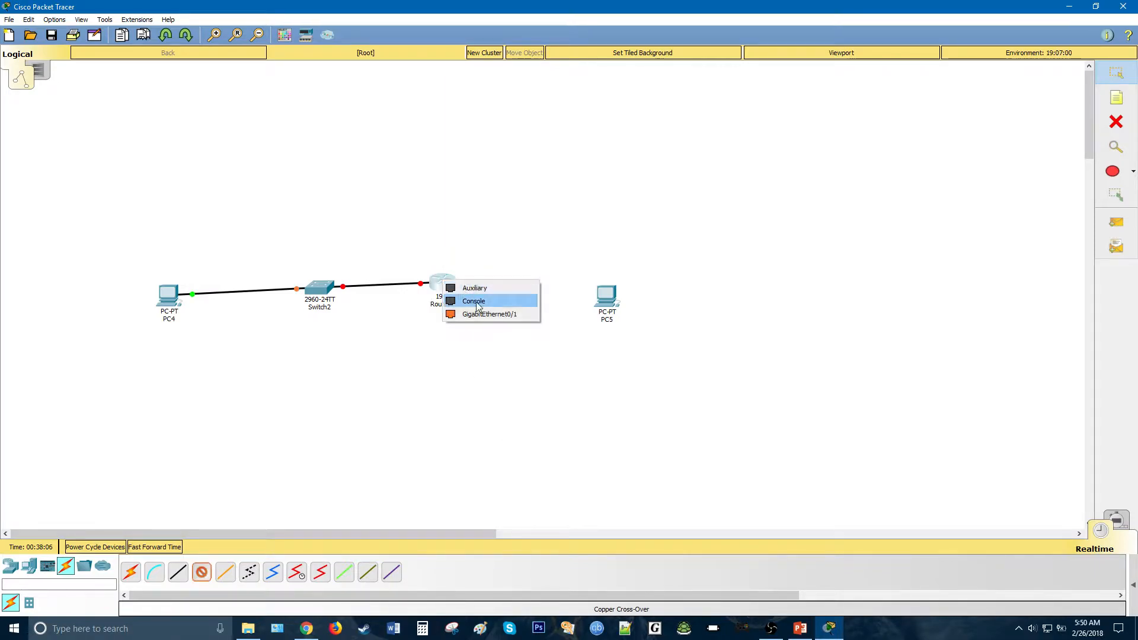
{"action": "left_click", "coordinate": [473, 301]}
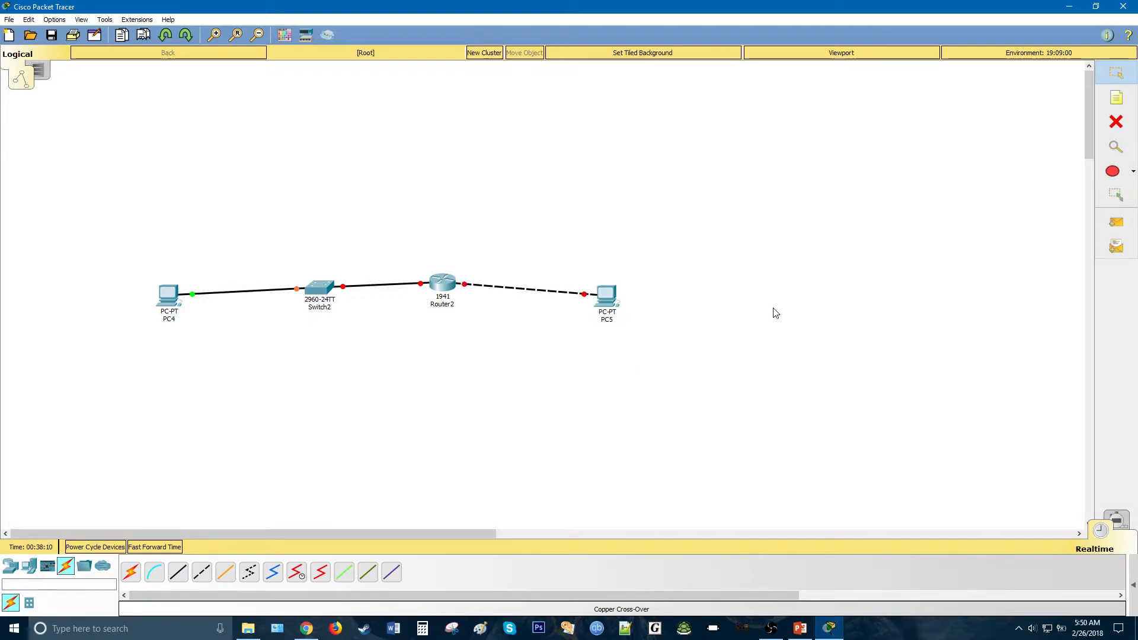
{"action": "mouse_move", "coordinate": [690, 341]}
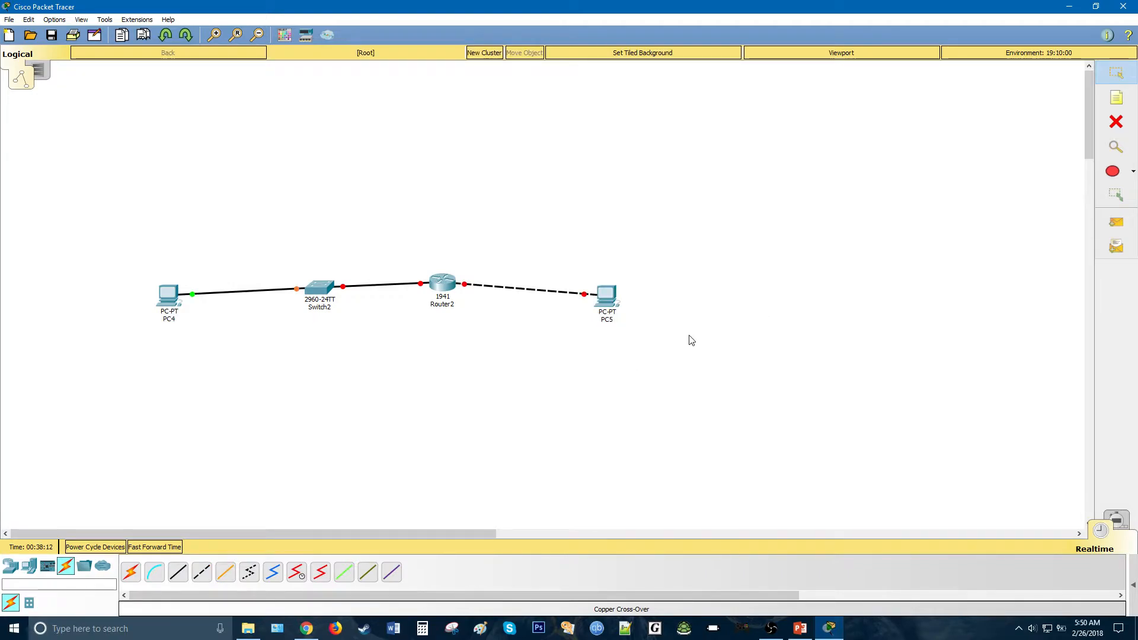
In Router2's CLI, decline the setup dialog and reach global configuration mode via enable and conf t.
{"action": "double_click", "coordinate": [441, 284]}
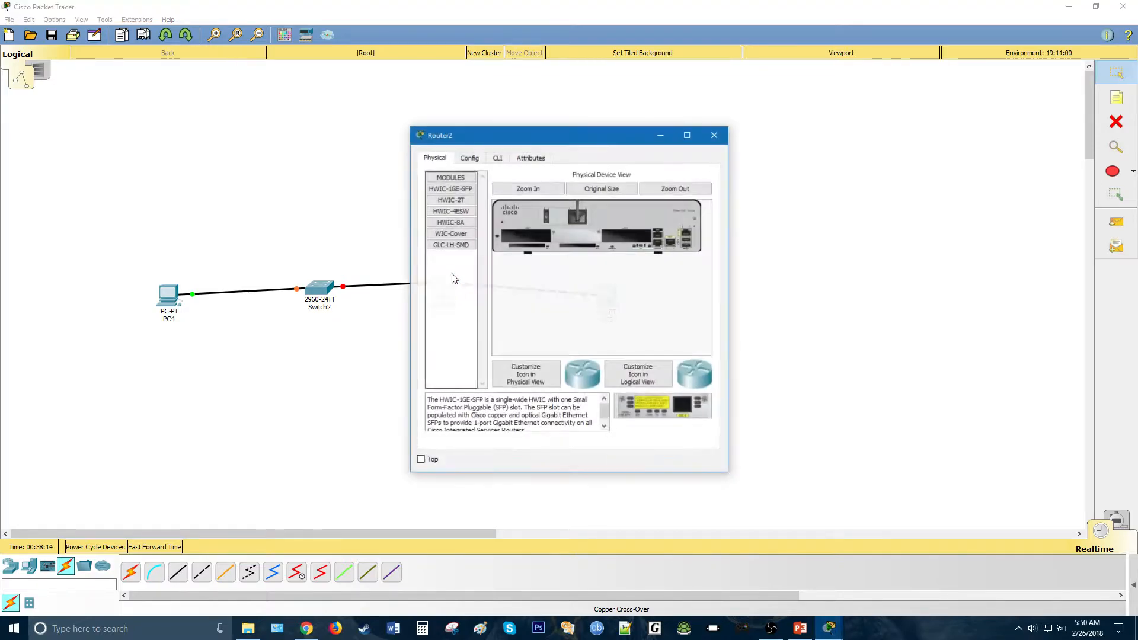
{"action": "left_click", "coordinate": [496, 158]}
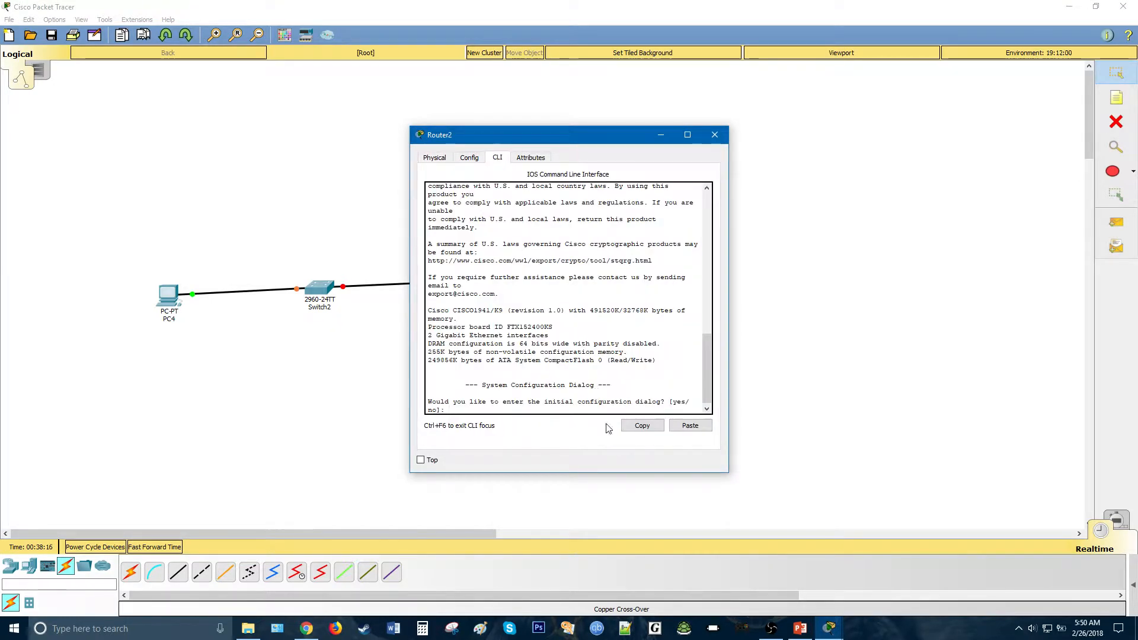
{"action": "type", "text": "no"}
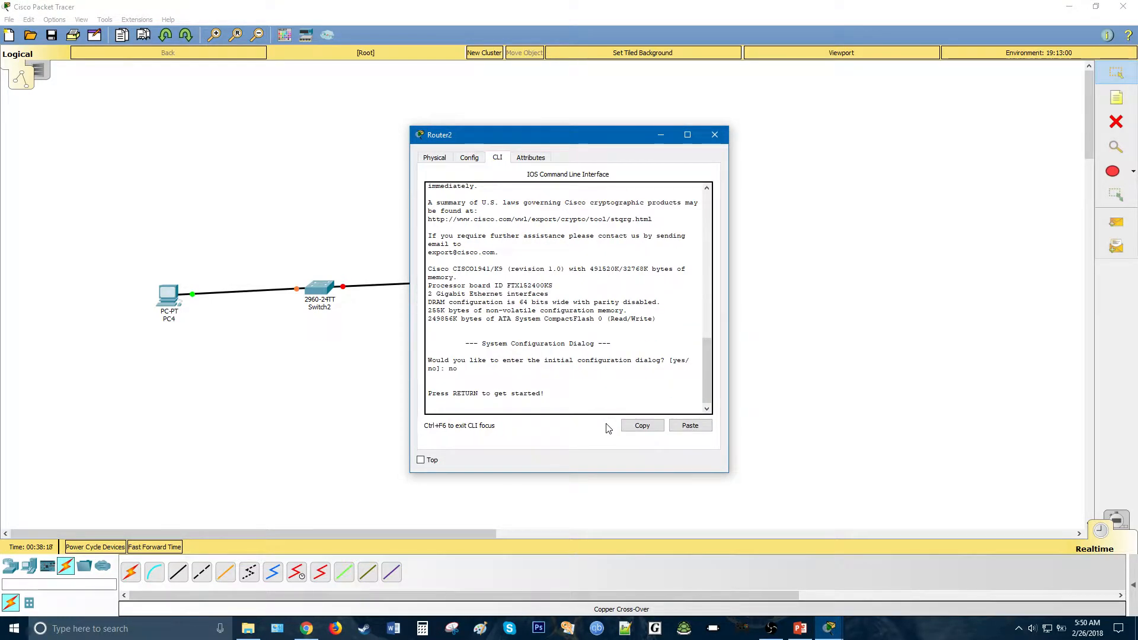
{"action": "type", "text": "enable"}
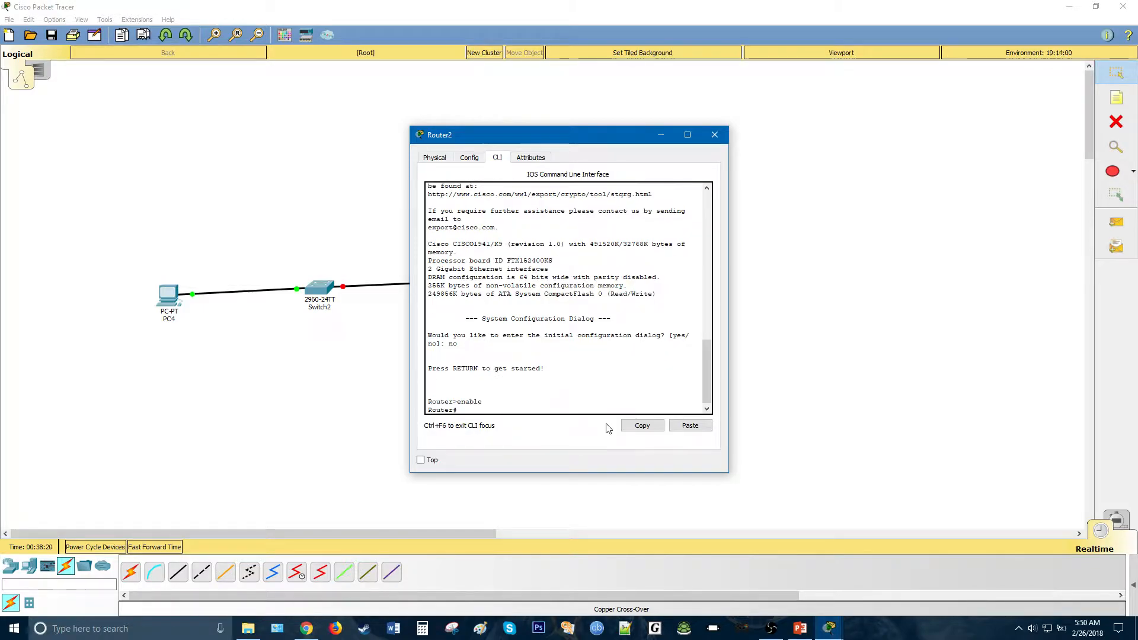
{"action": "type", "text": "conf t"}
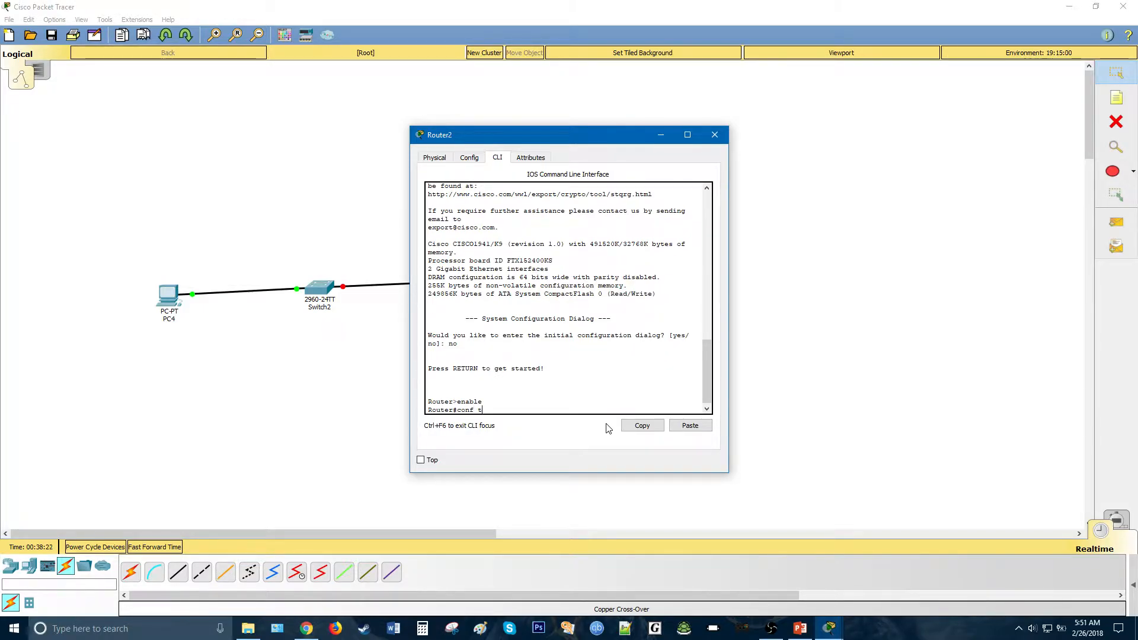
{"action": "key", "text": "Return"}
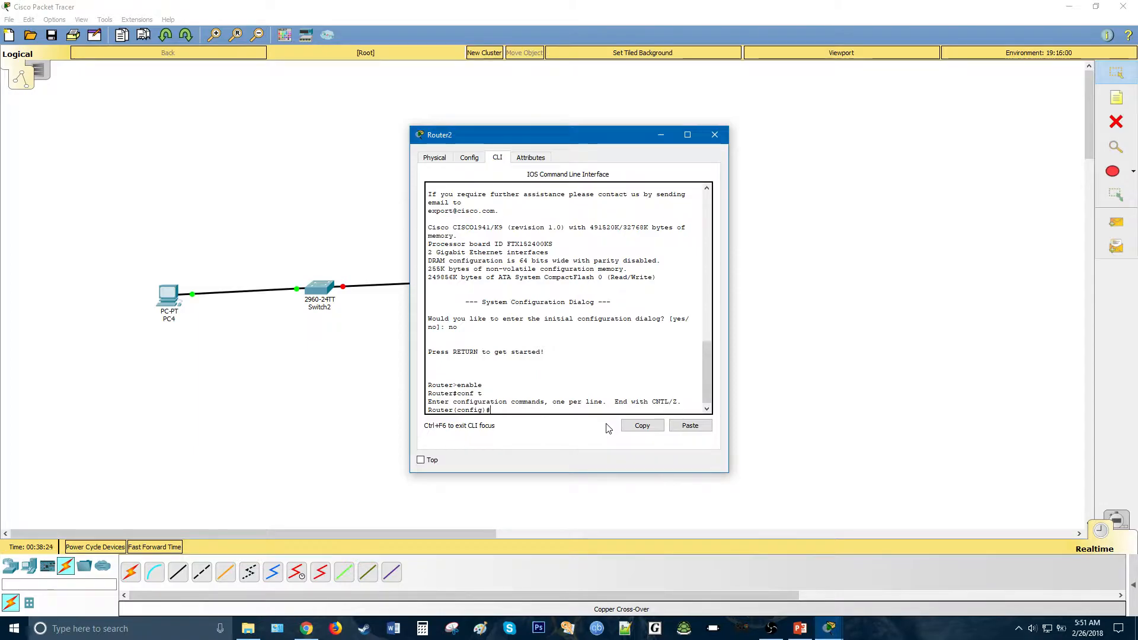
Rename the router R1 with the hostname command.
{"action": "type", "text": "hostname R"}
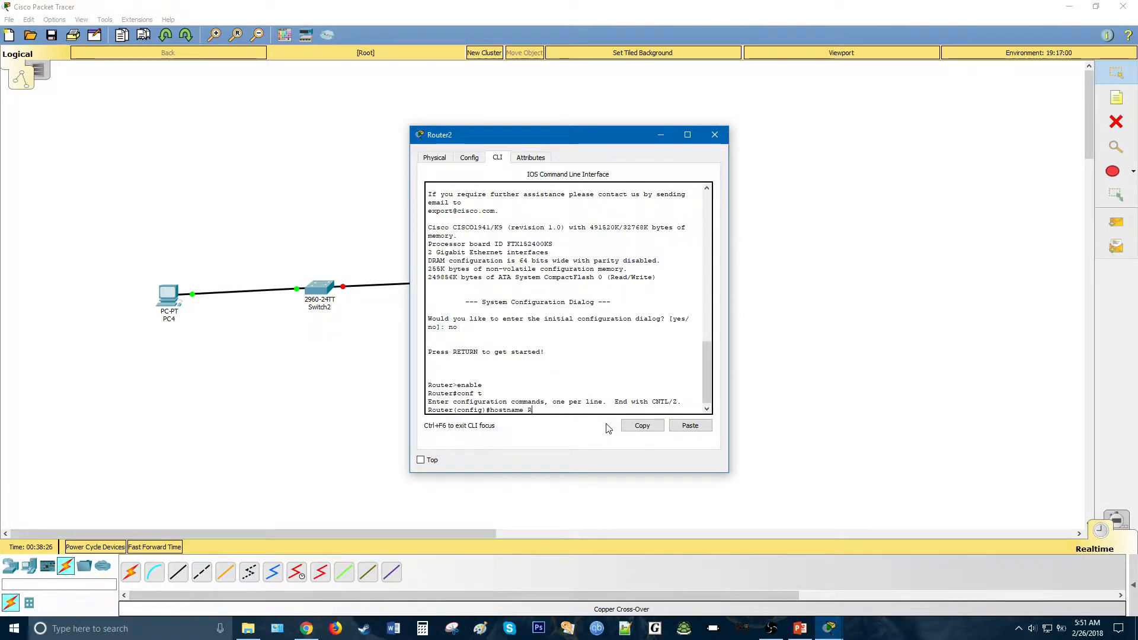
{"action": "key", "text": "Return"}
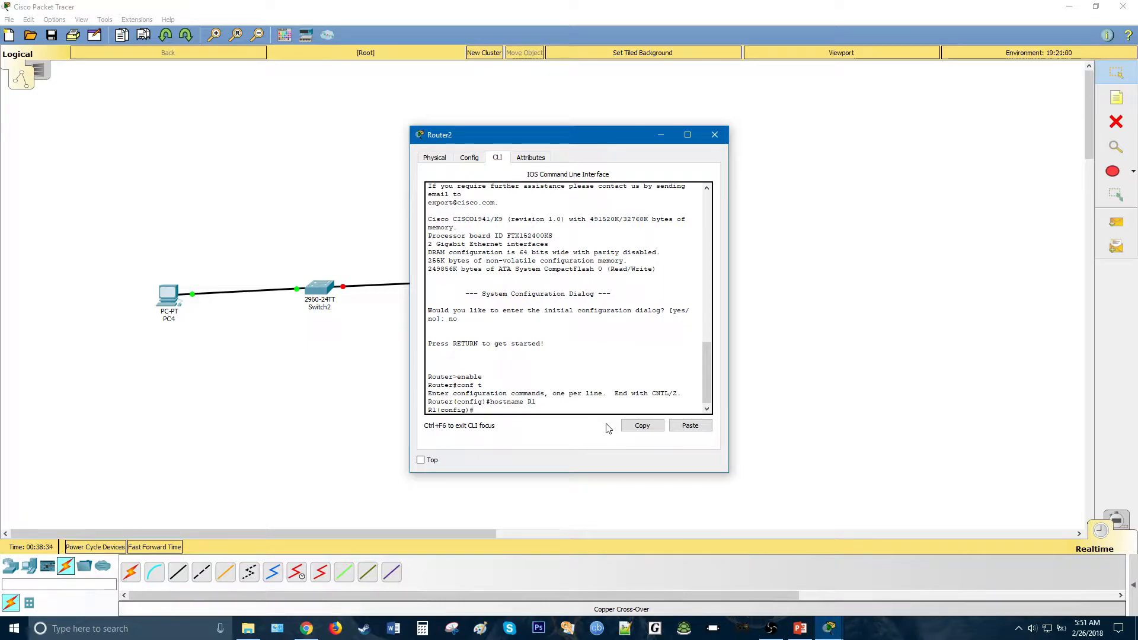
{"action": "type", "text": "line console 0"}
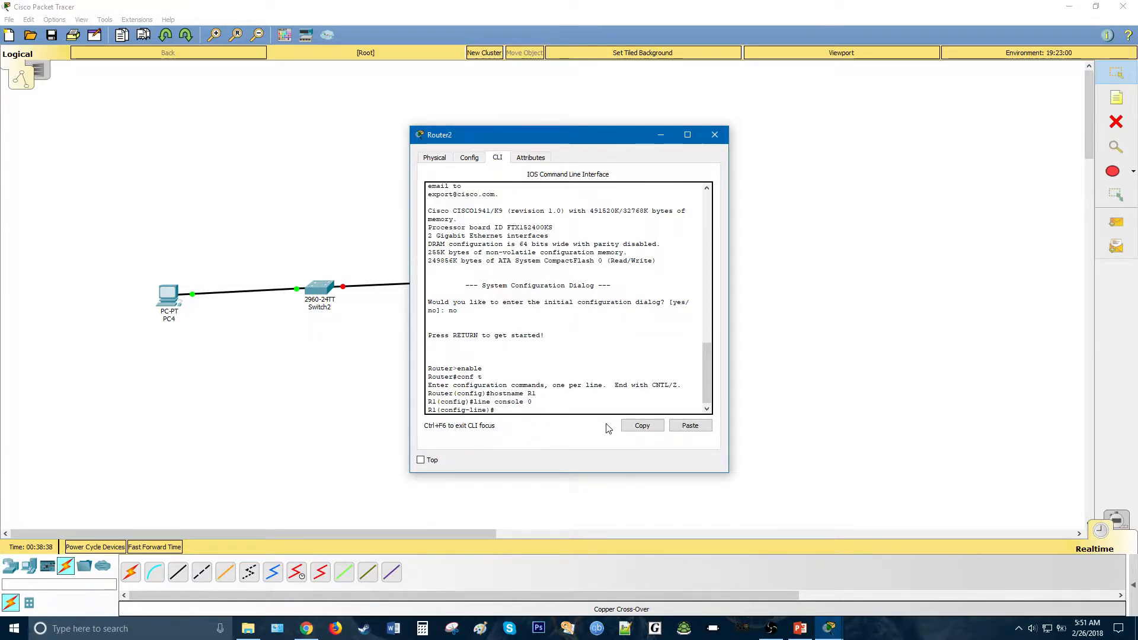
{"action": "type", "text": "password pass"}
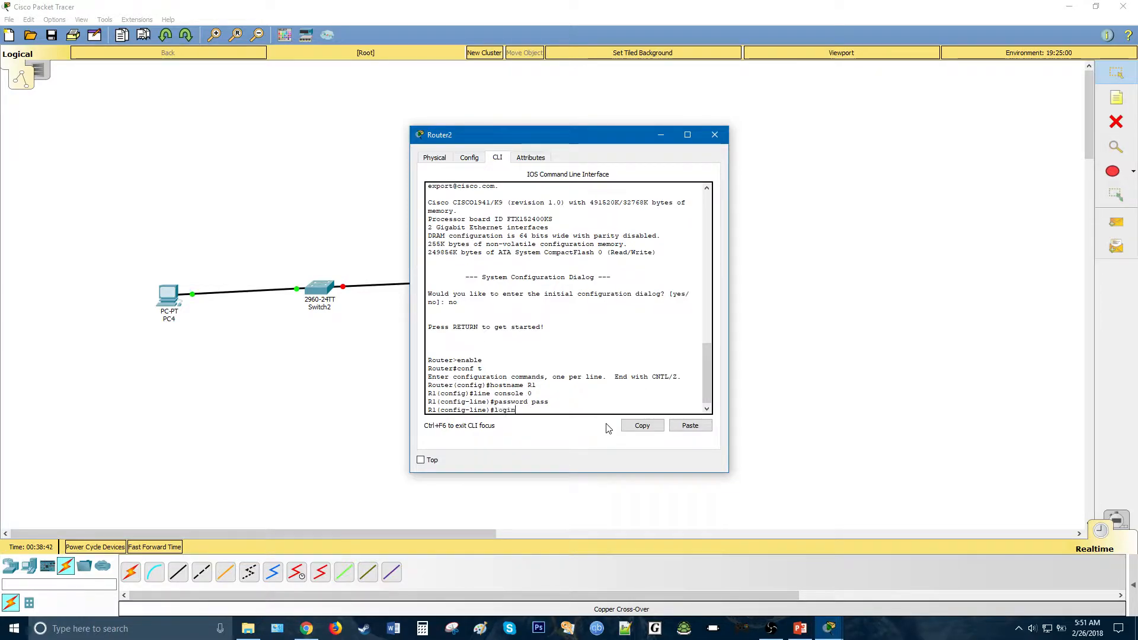
{"action": "type", "text": "exit"}
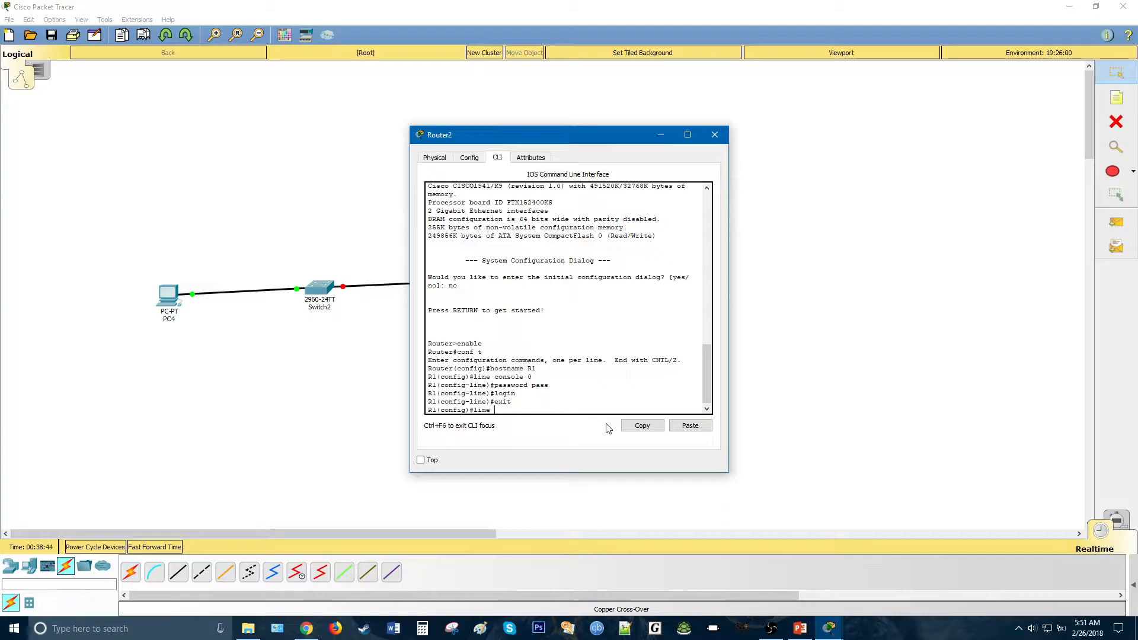
{"action": "type", "text": "vty 0 15"}
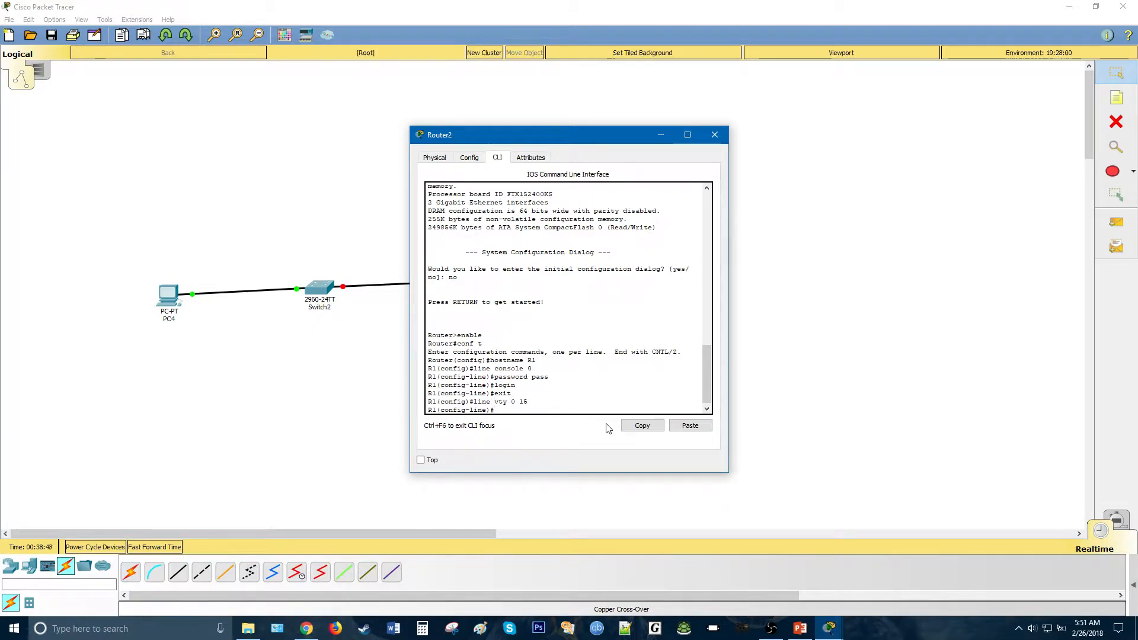
{"action": "type", "text": "password pass"}
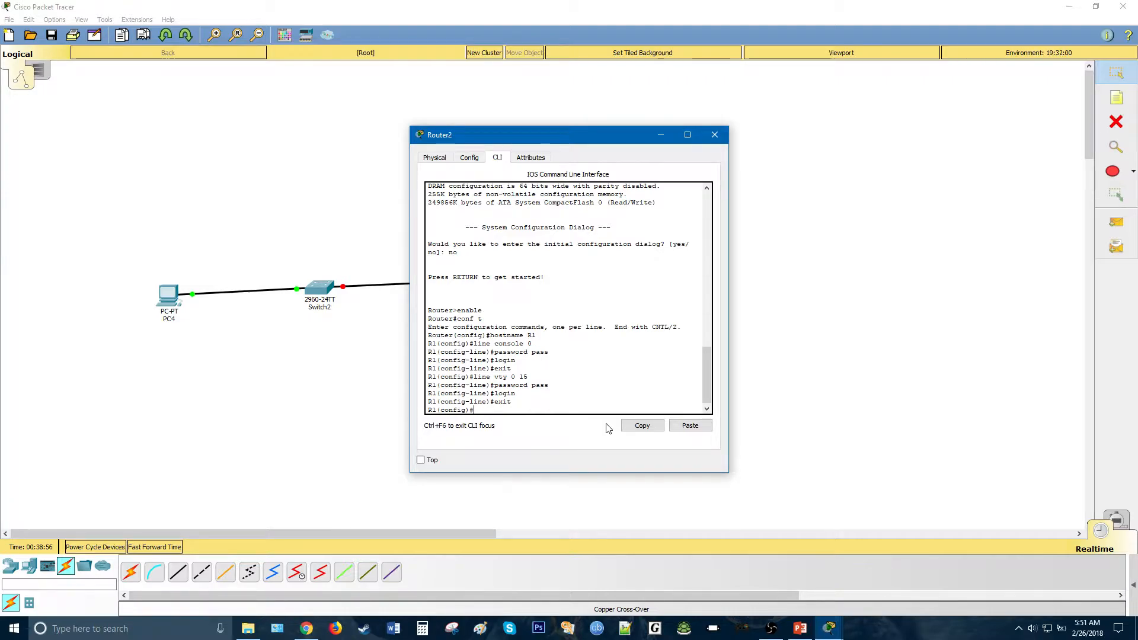
Set enable secret pass, enable service password-encryption and add banner motd $Hello, world.$.
{"action": "type", "text": "enable secre"}
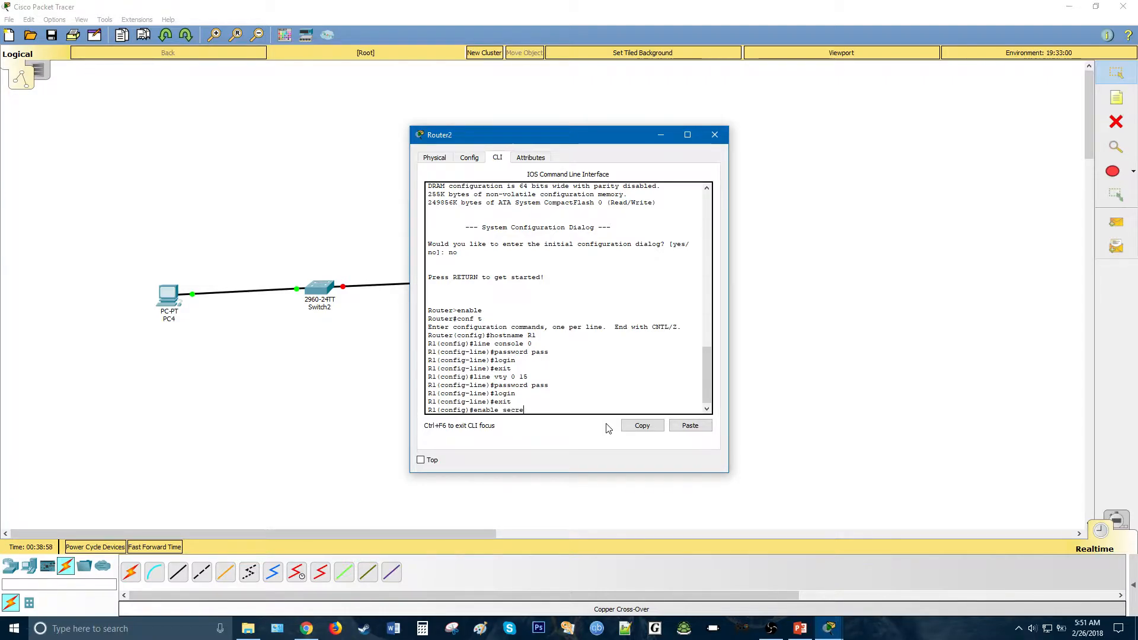
{"action": "type", "text": "t pass"}
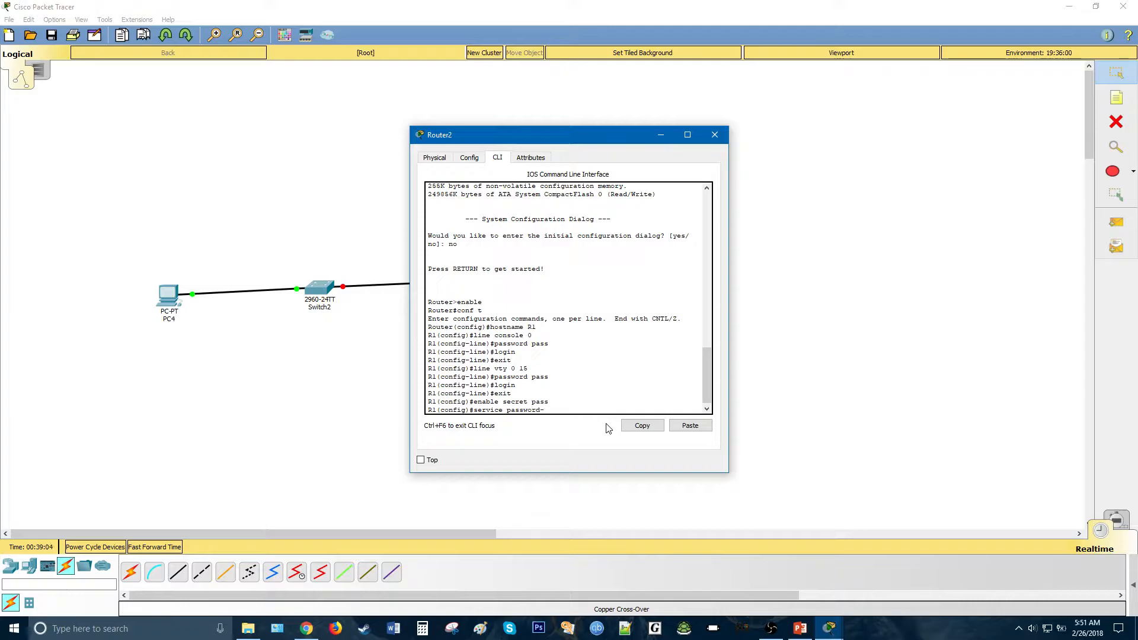
{"action": "type", "text": "encryption"}
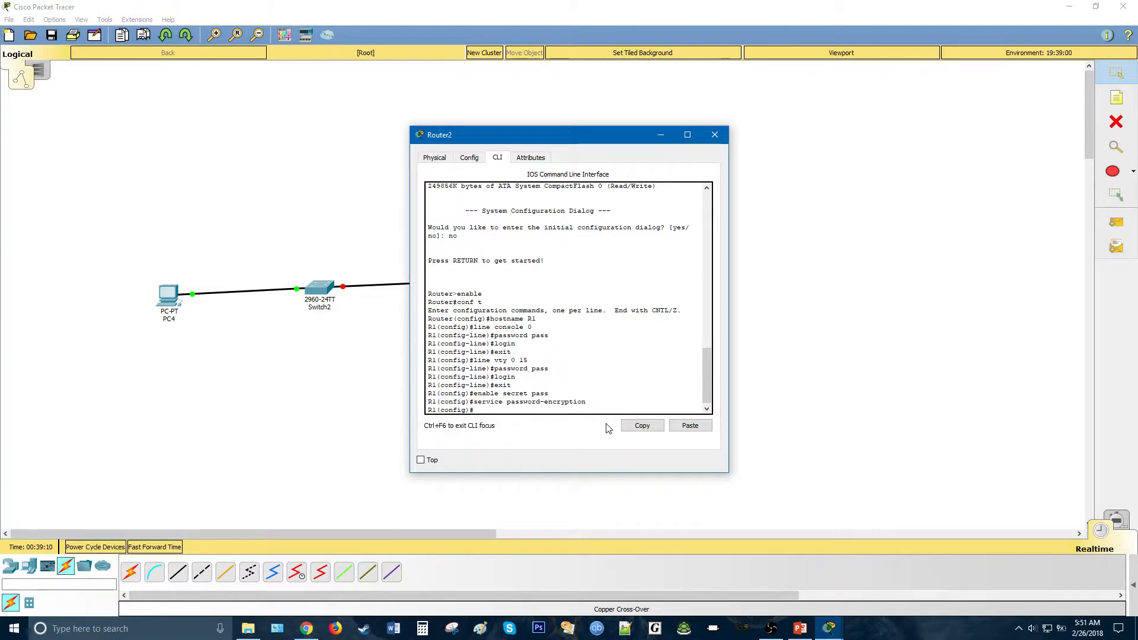
{"action": "type", "text": "banner motd"}
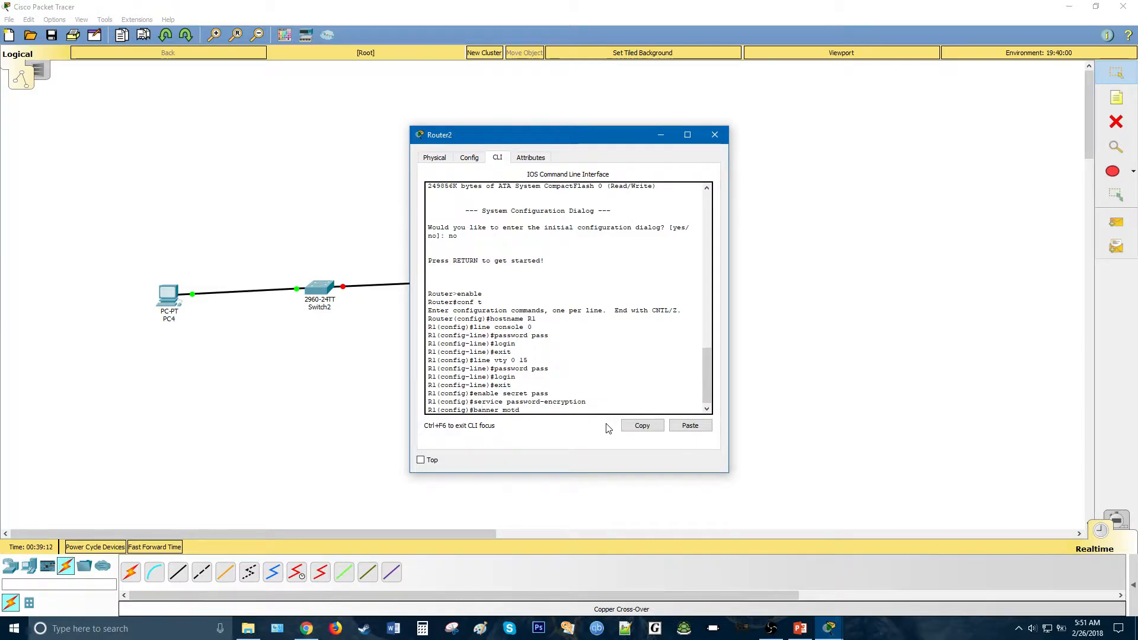
{"action": "type", "text": "$H"}
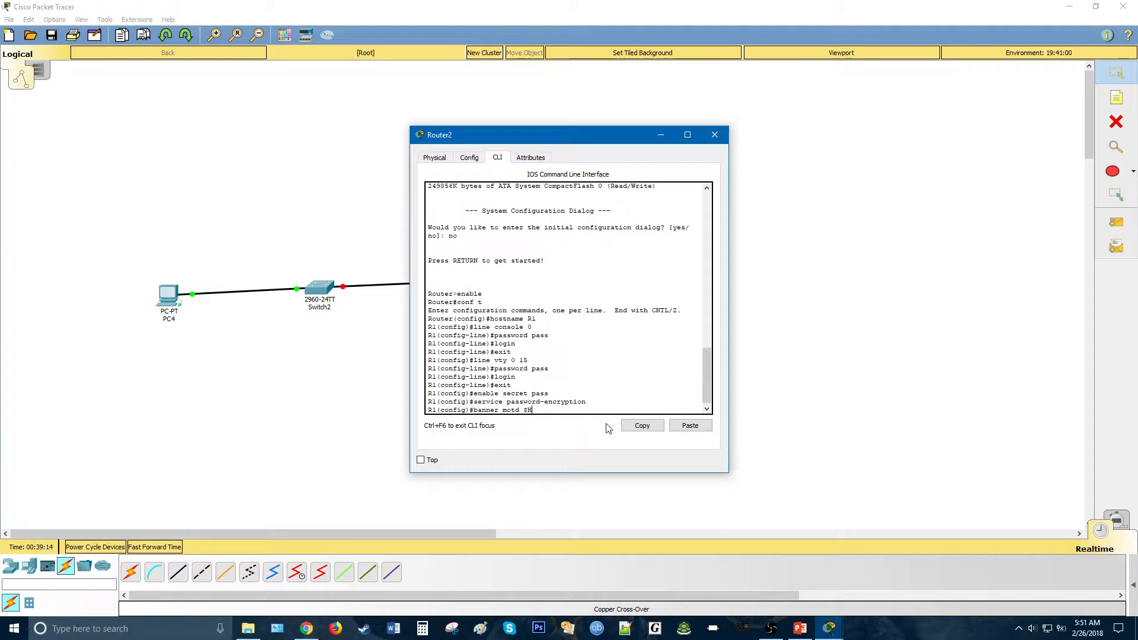
{"action": "type", "text": "ello, world.$"}
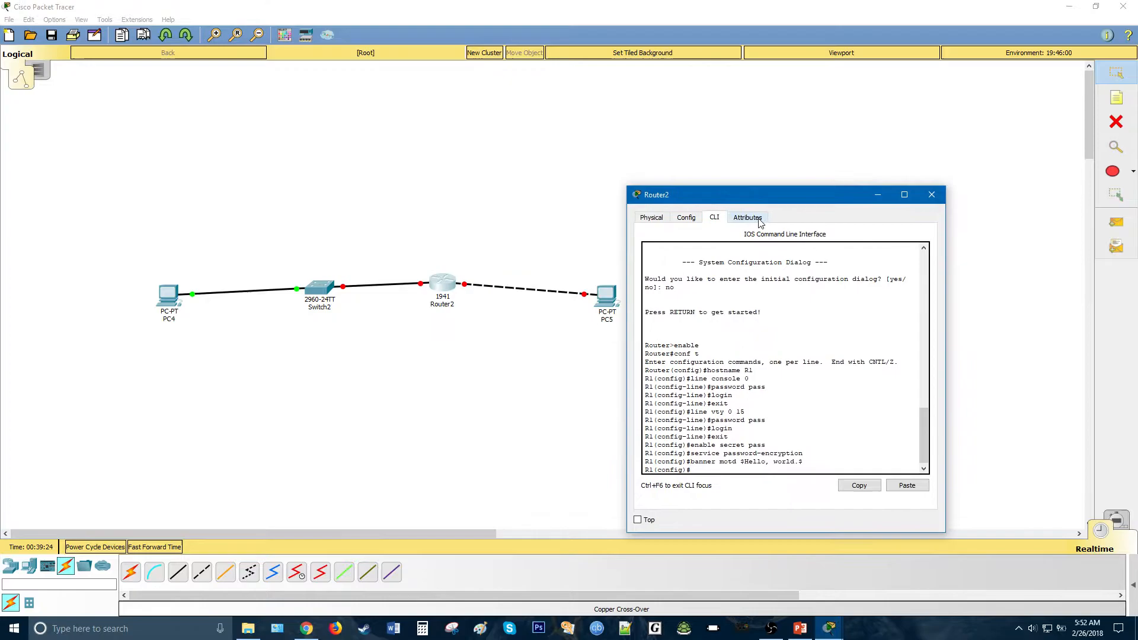
Close Router2's configuration window to return to the topology workspace.
{"action": "left_click", "coordinate": [932, 193]}
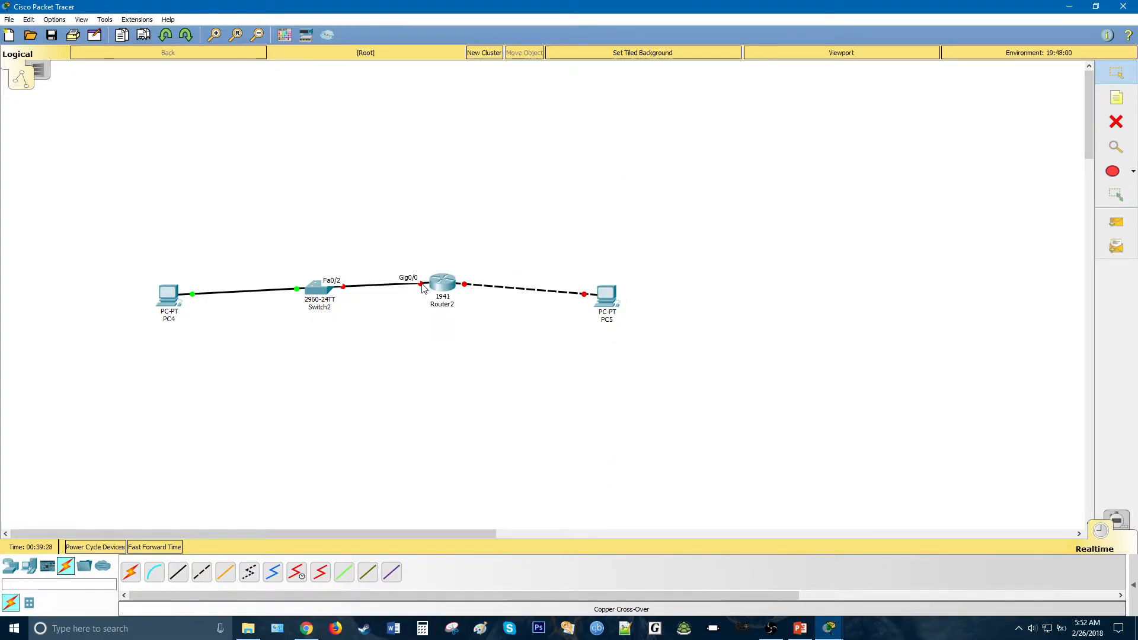
{"action": "mouse_move", "coordinate": [425, 246]}
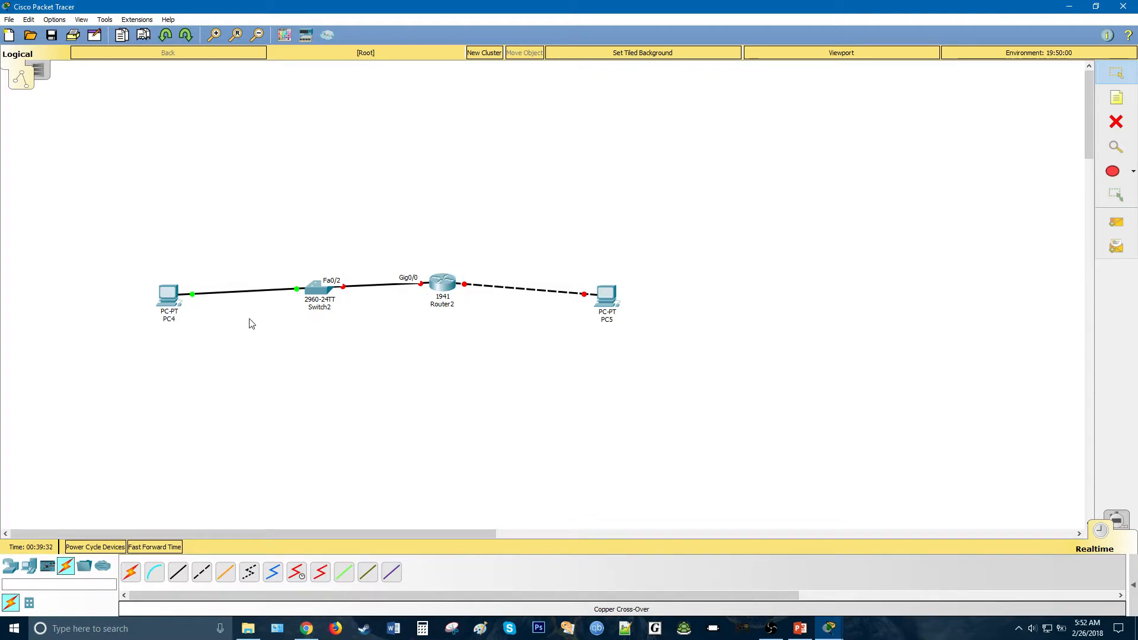
{"action": "mouse_move", "coordinate": [464, 291]}
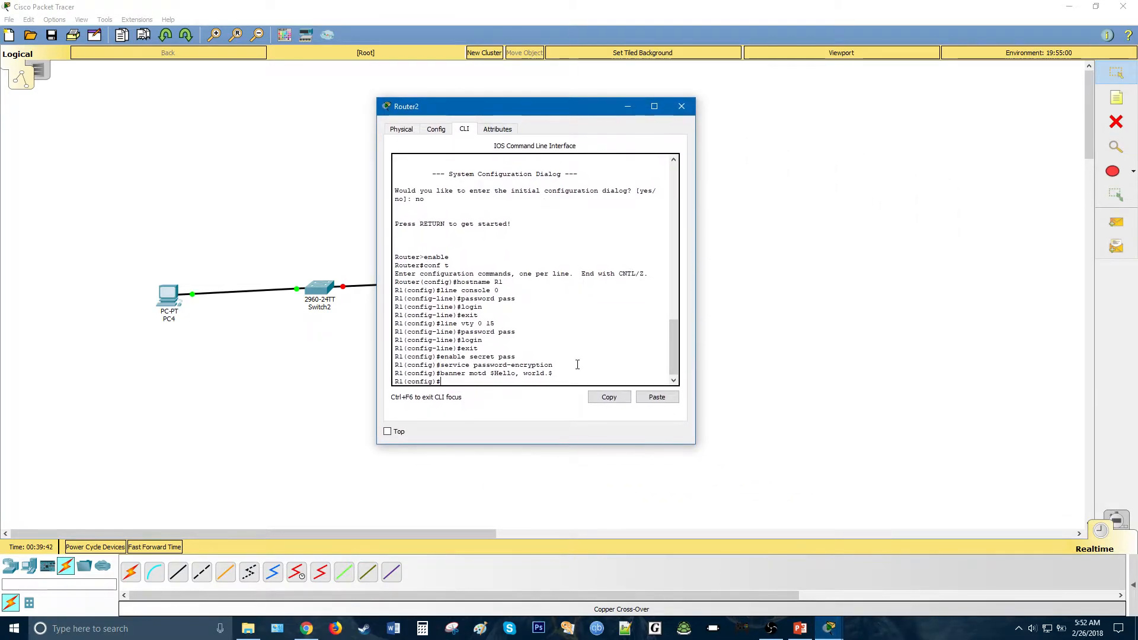
On interface GigabitEthernet0/0, enter ip address 192.168.10.1 255.255.255.192.
{"action": "type", "text": "interfac"}
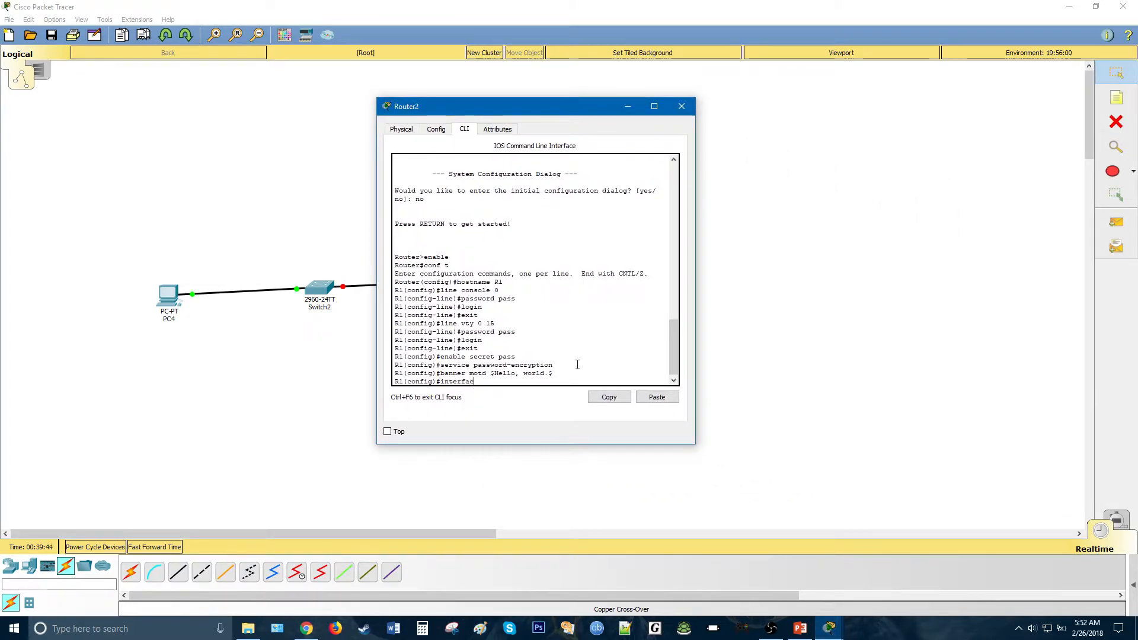
{"action": "type", "text": "gigabitethernet"}
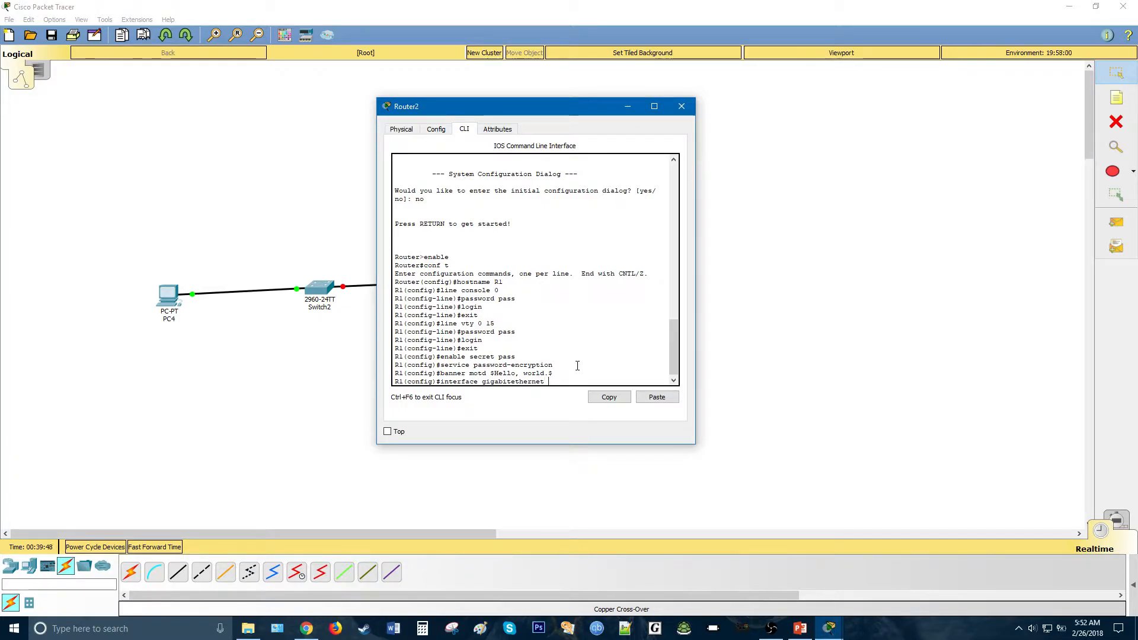
{"action": "type", "text": "0/0"}
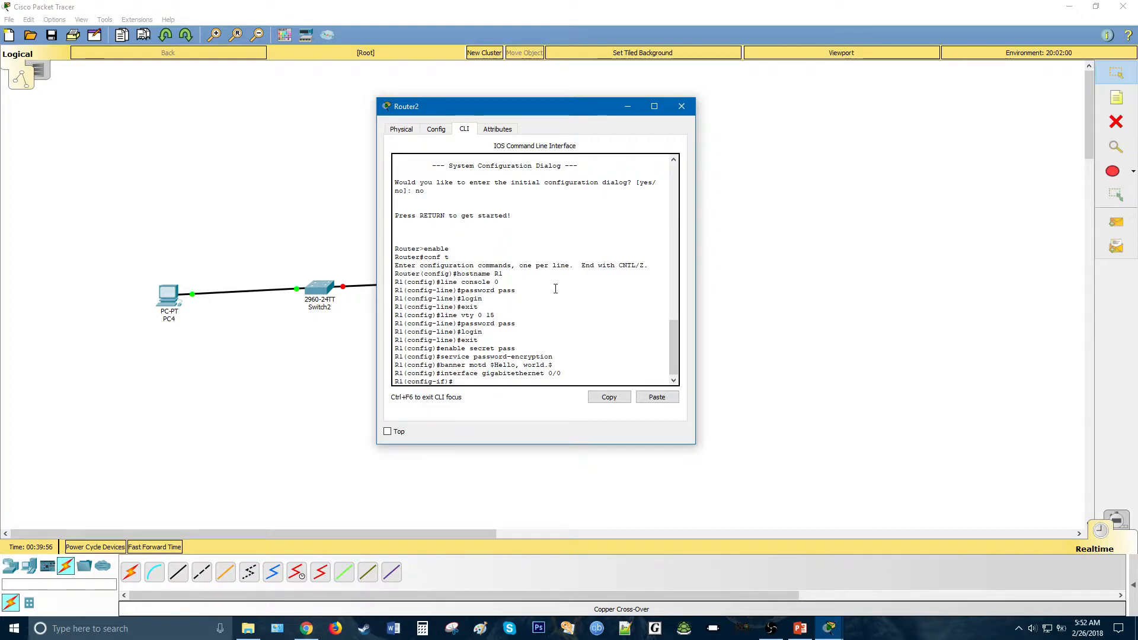
{"action": "type", "text": "ip address"}
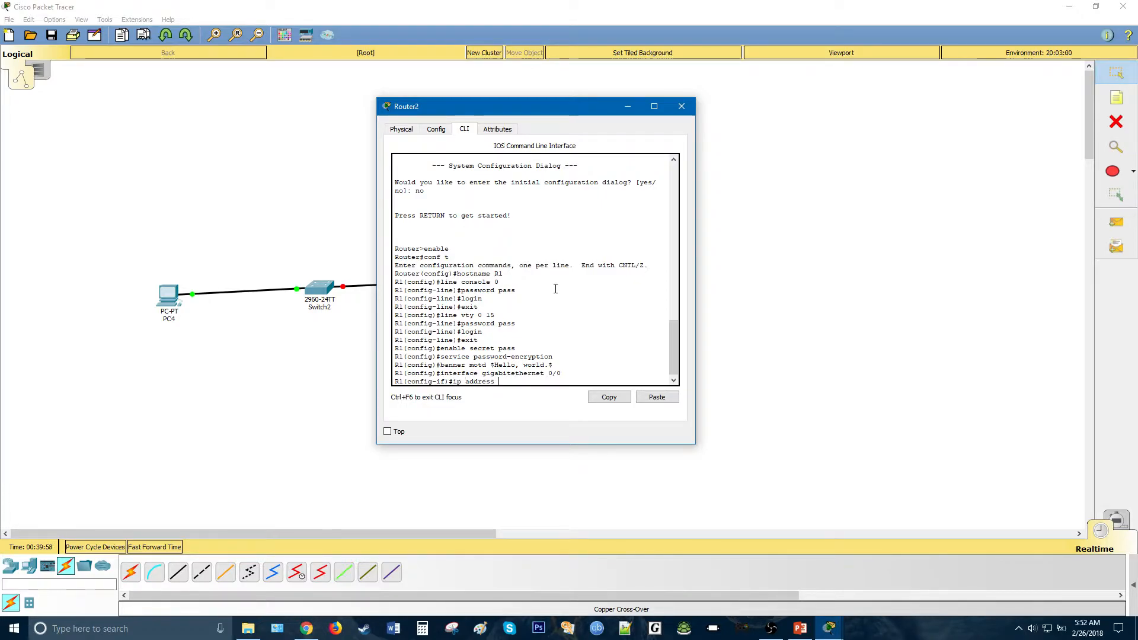
{"action": "type", "text": "192.16"}
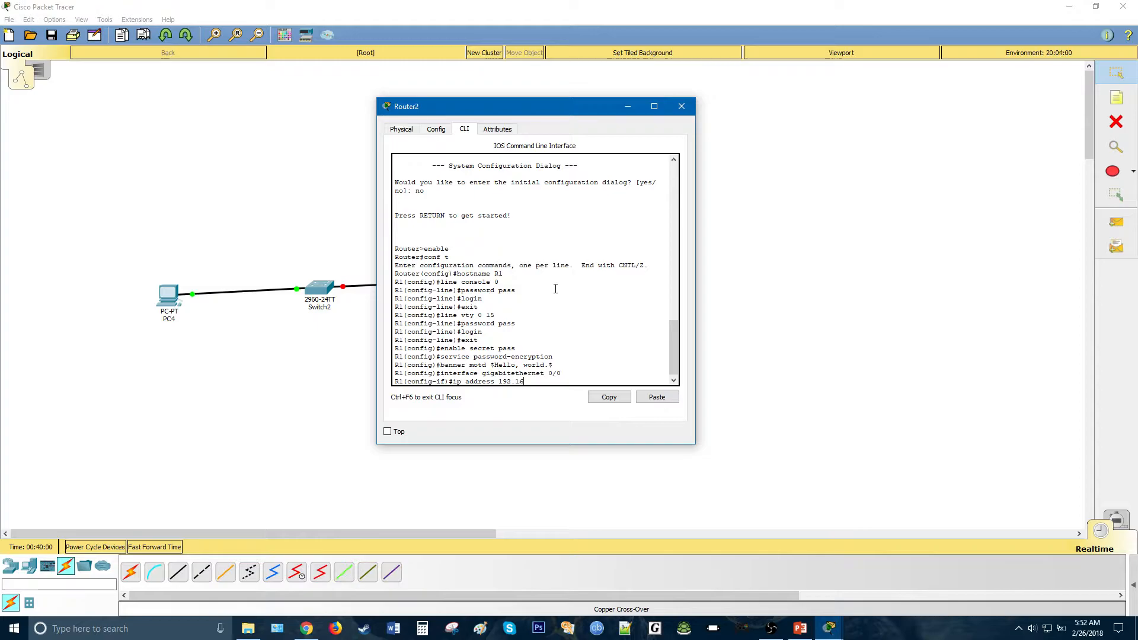
{"action": "type", "text": "8.10.1"}
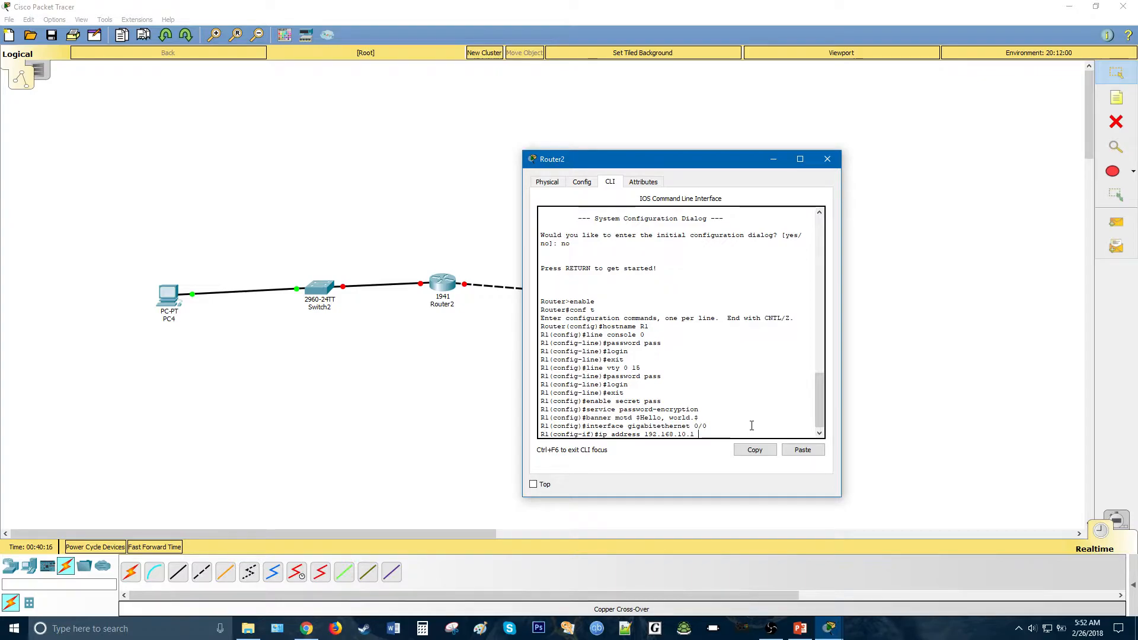
{"action": "type", "text": "255.255.255."}
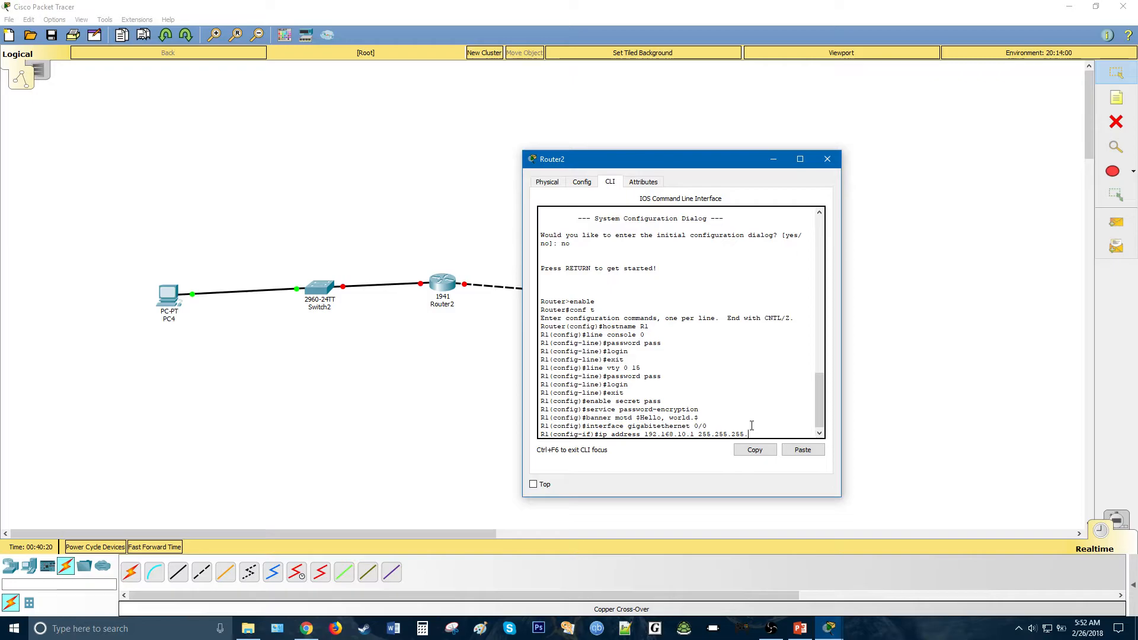
{"action": "type", "text": "192"}
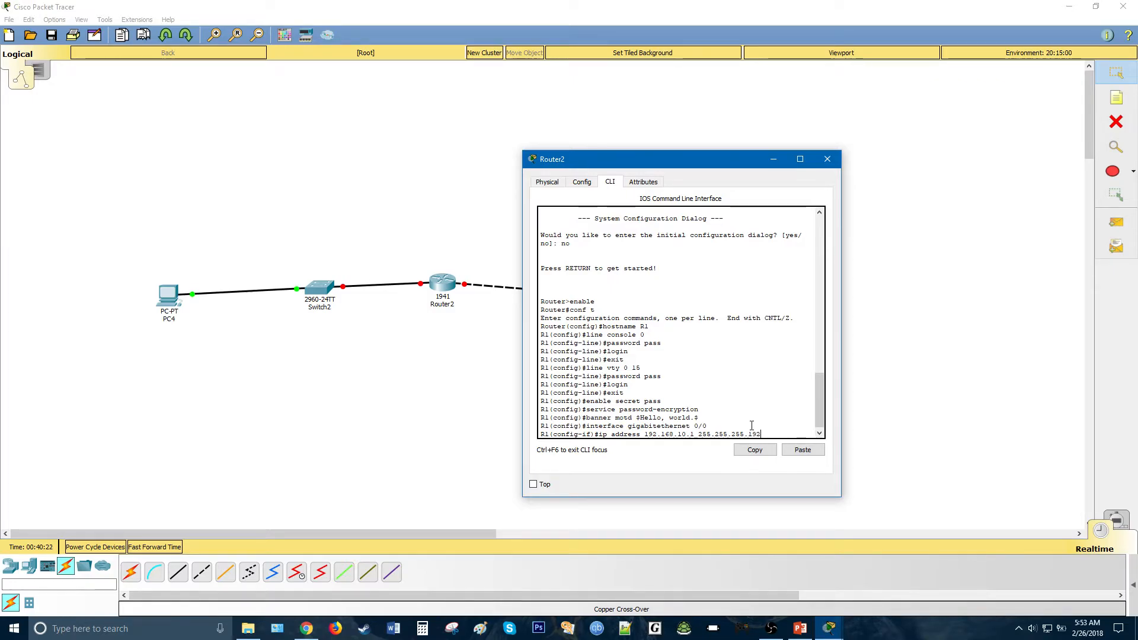
{"action": "mouse_move", "coordinate": [295, 306]}
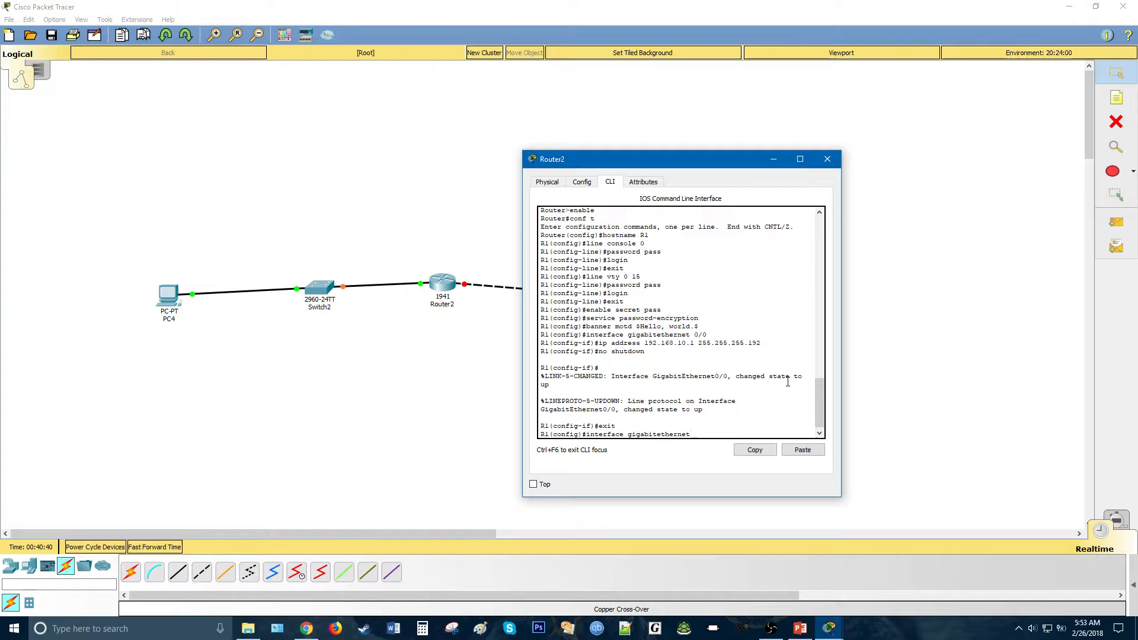
On interface GigabitEthernet0/1, enter ip address 192.168.10.65 255.255.255.224.
{"action": "type", "text": "0/1"}
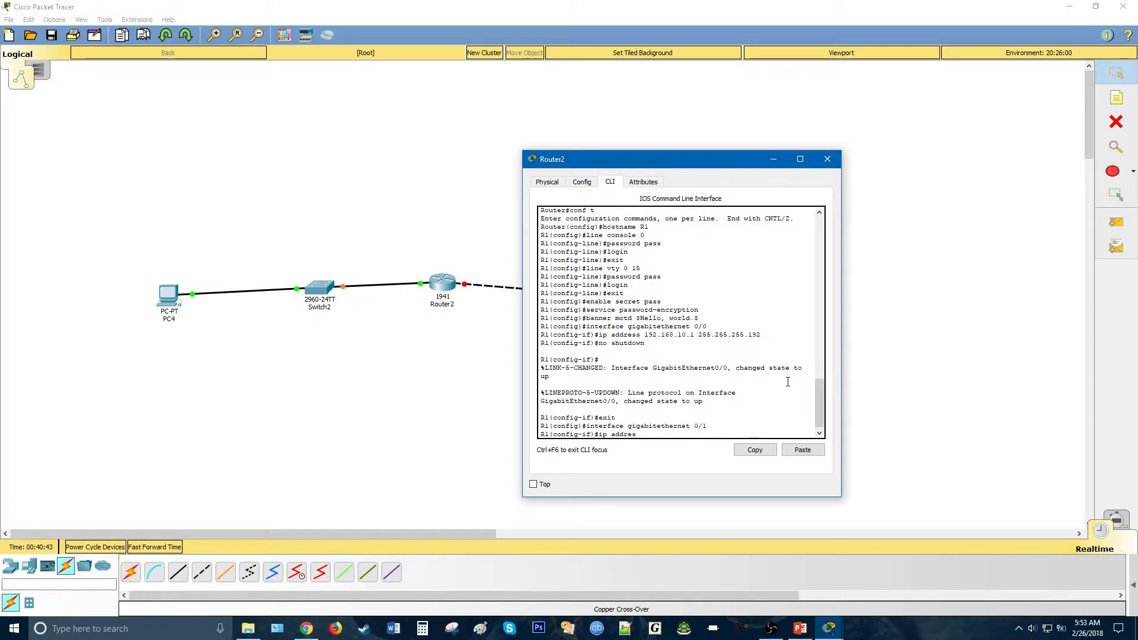
{"action": "type", "text": "192.1"}
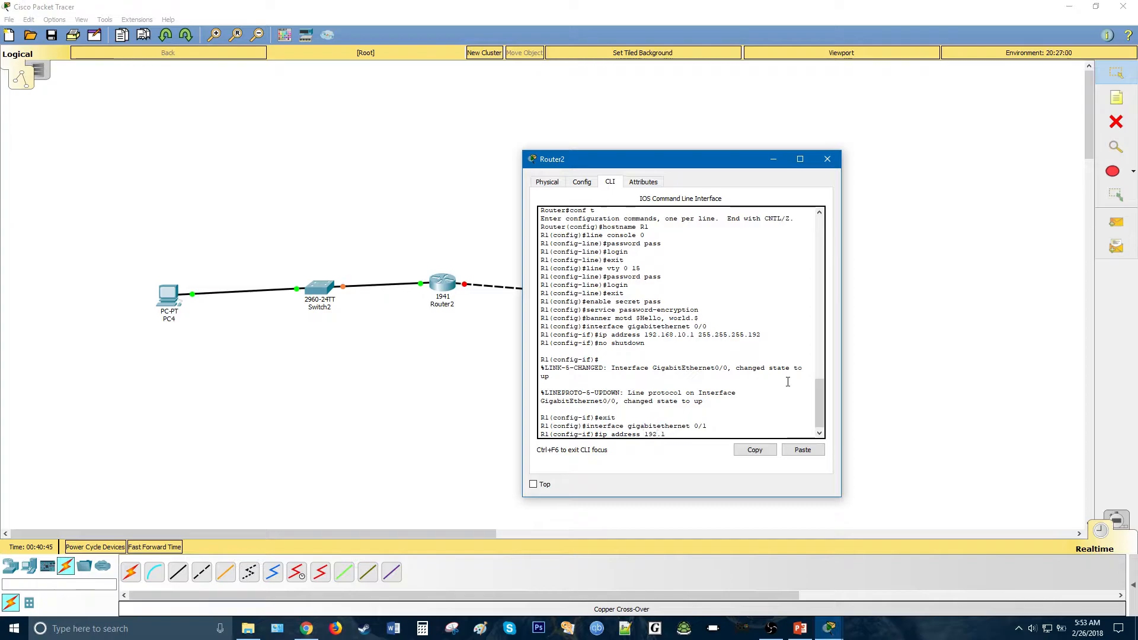
{"action": "type", "text": "68.10."}
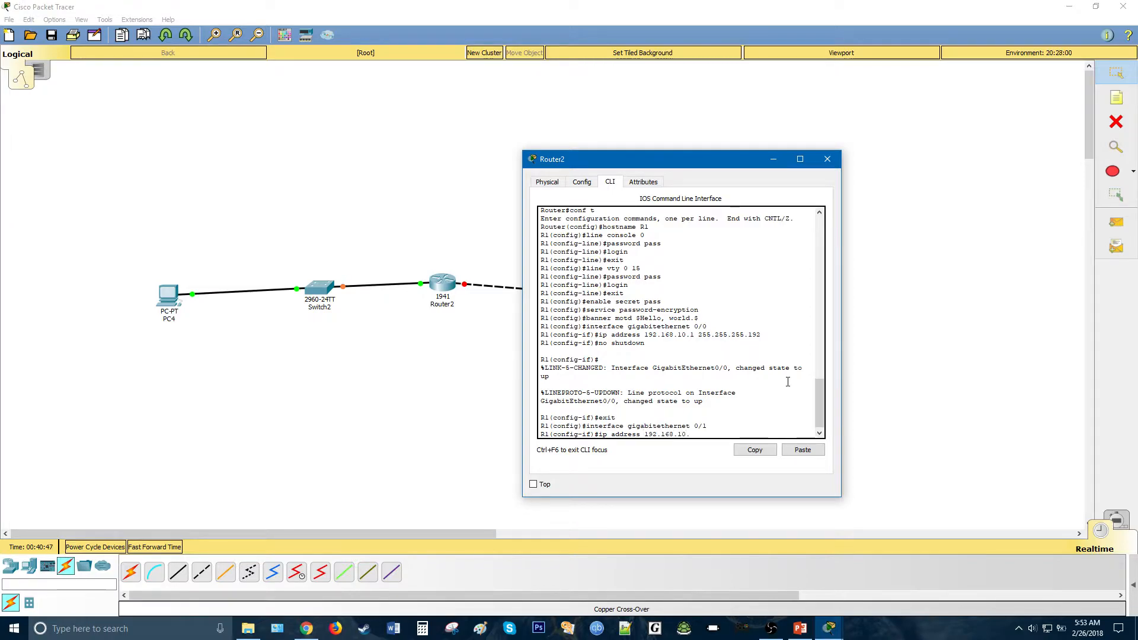
{"action": "type", "text": "65"}
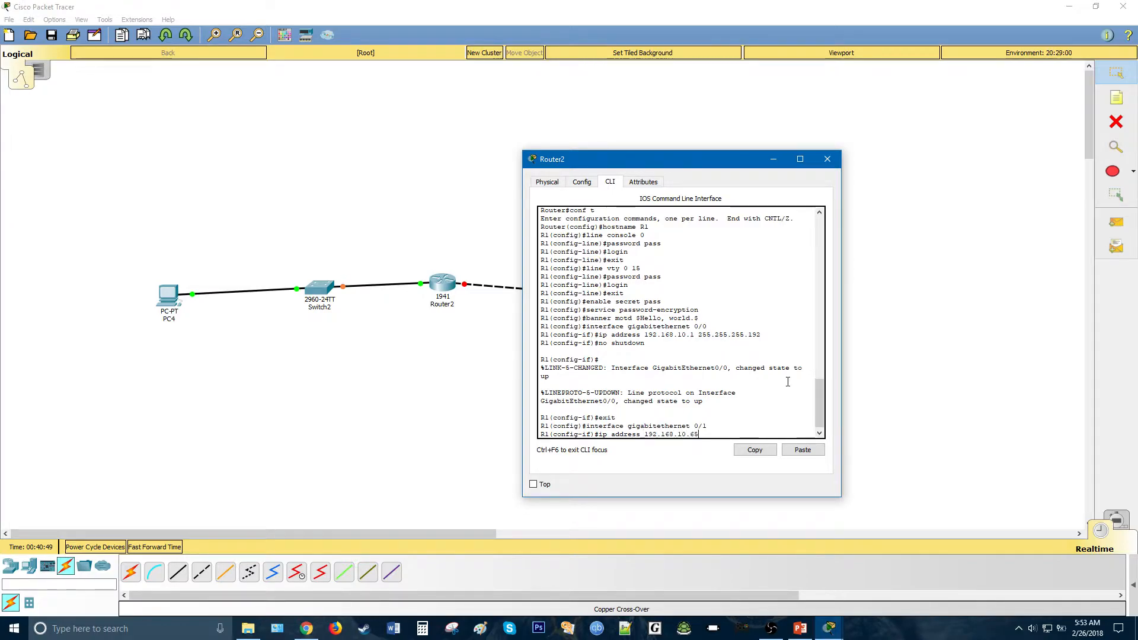
{"action": "left_click_drag", "start_coordinate": [616, 159], "coordinate": [755, 197]}
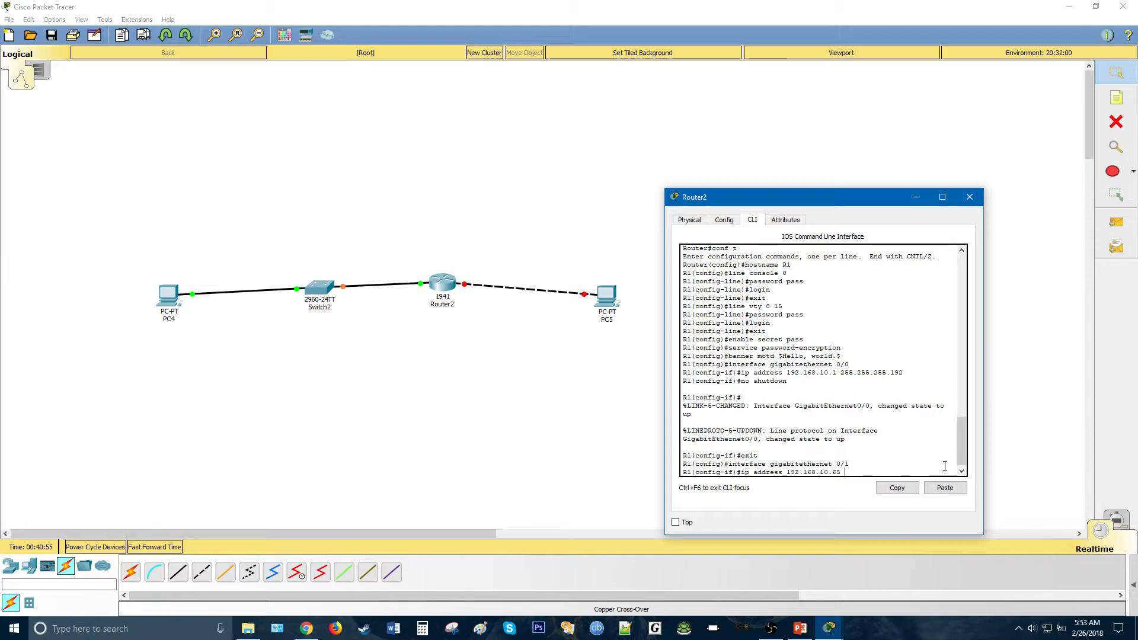
{"action": "type", "text": "255.255.255."}
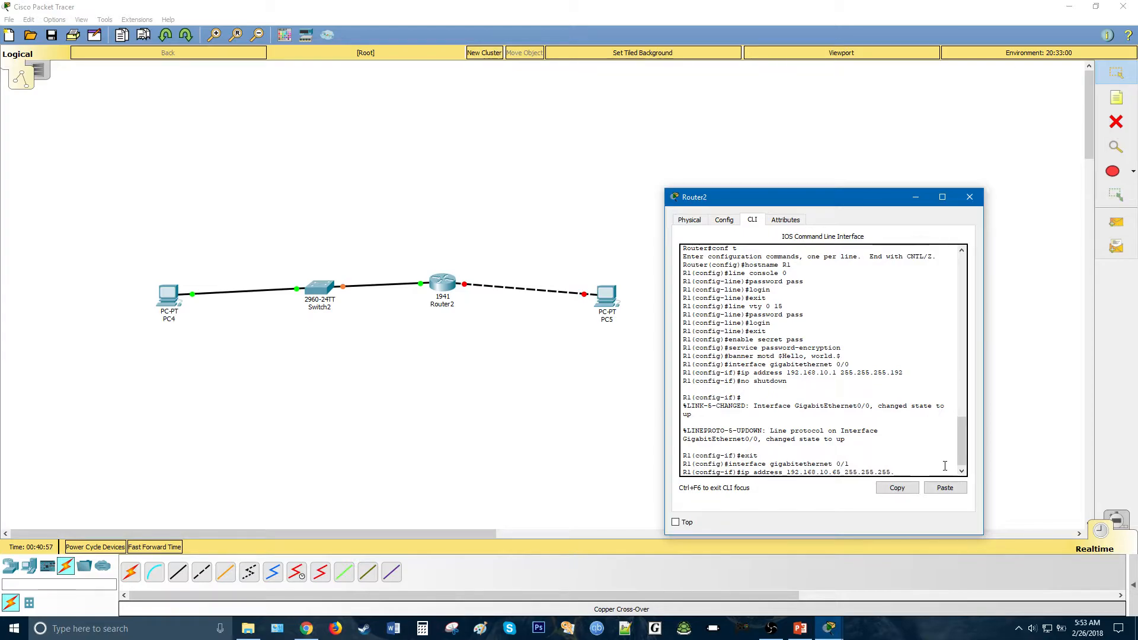
{"action": "type", "text": "224"}
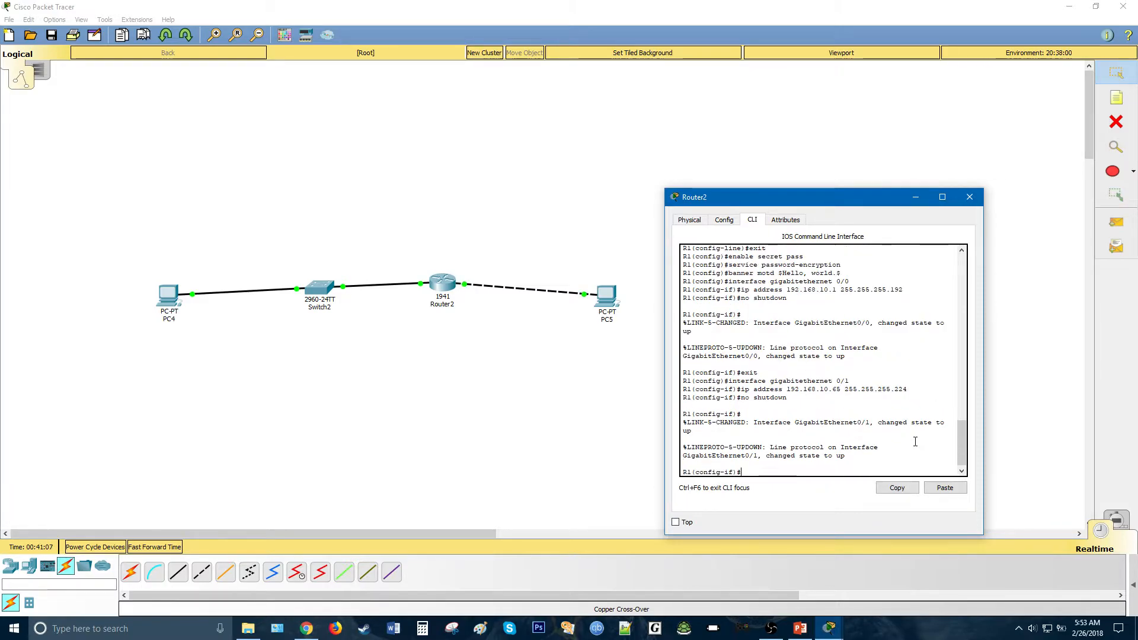
Exit interface and configuration modes back to privileged exec.
{"action": "type", "text": "exi"}
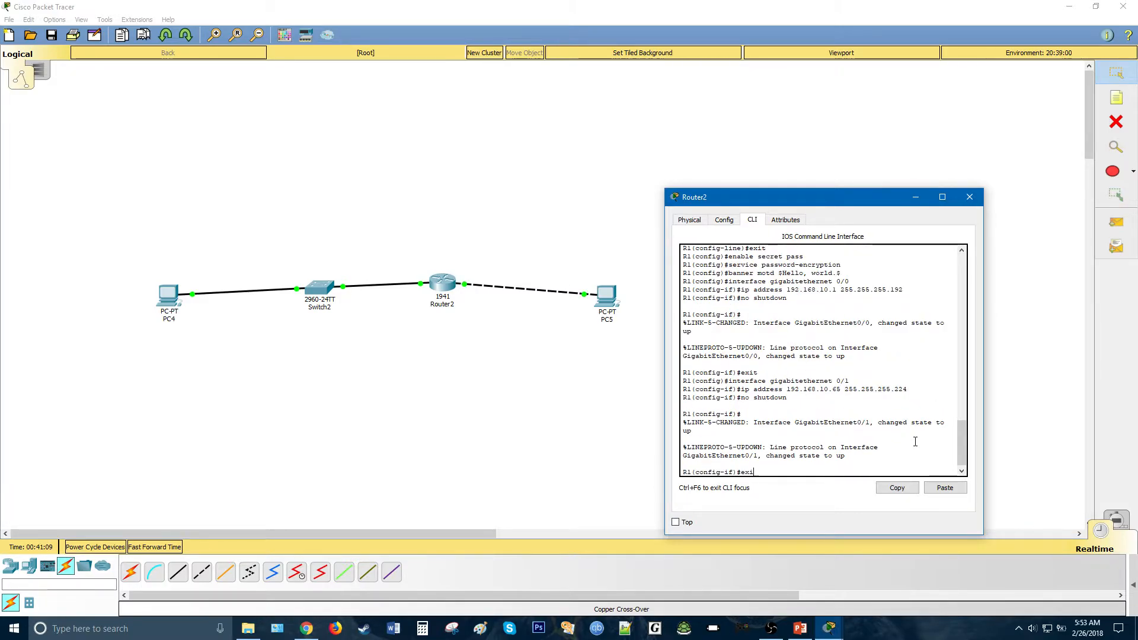
{"action": "type", "text": "exit"}
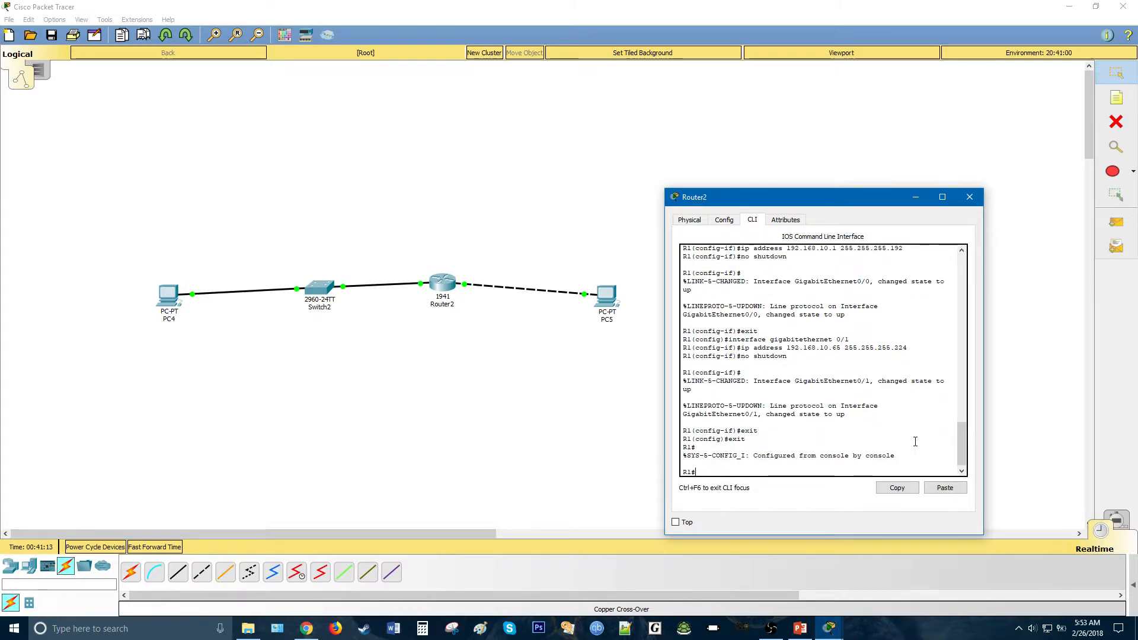
Run copy running-config startup-config and show ip interface brief, then leave the R1 window.
{"action": "type", "text": "copy"}
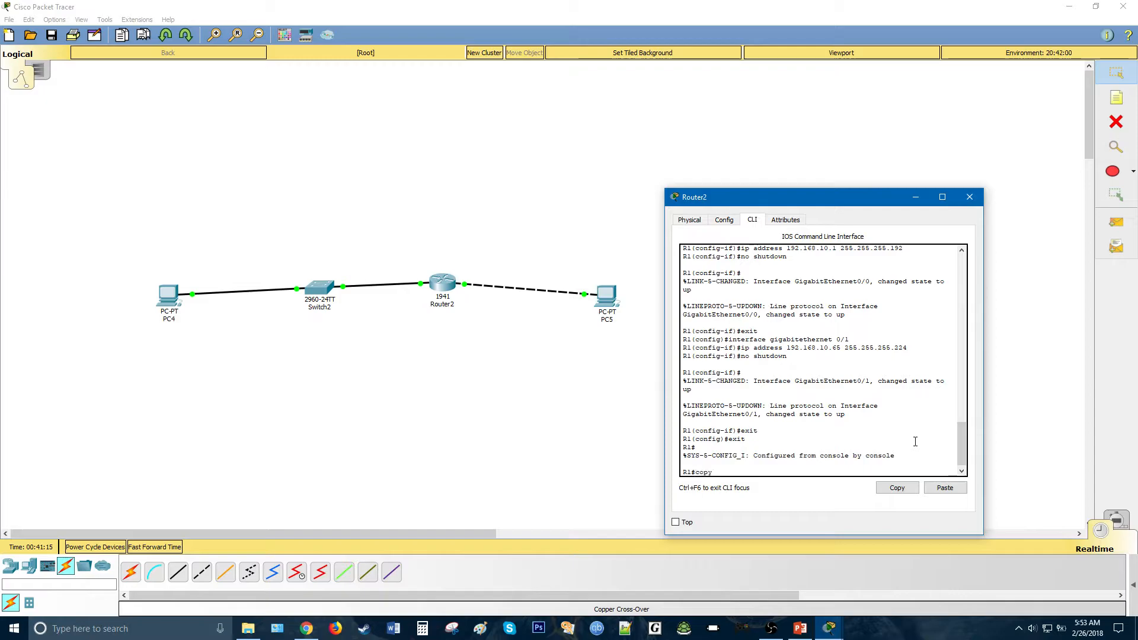
{"action": "type", "text": "running-config"}
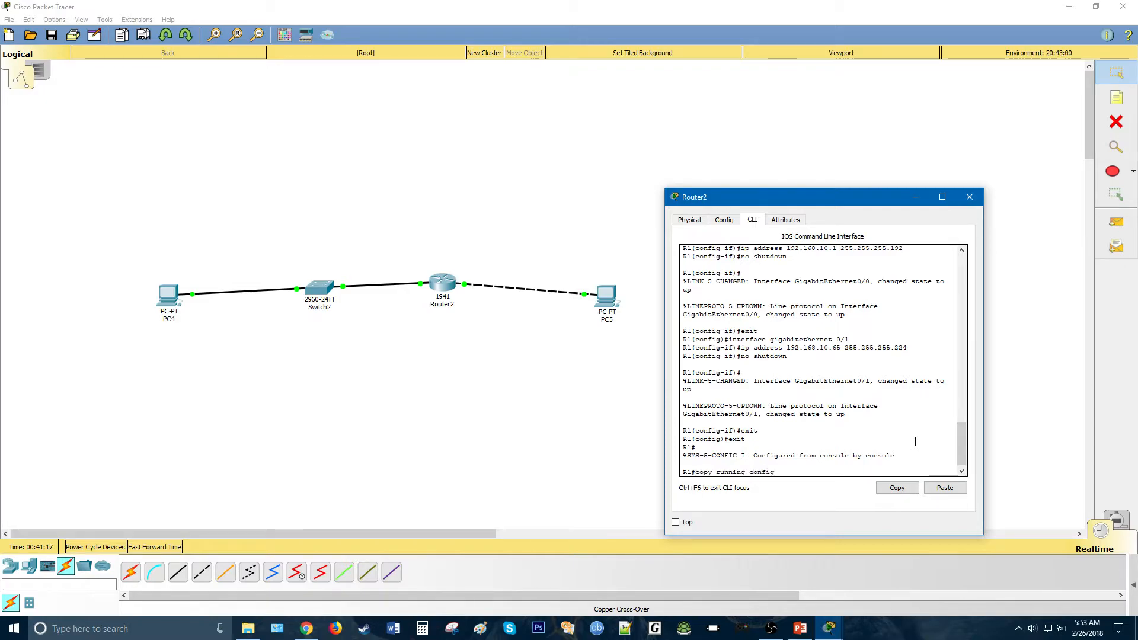
{"action": "type", "text": "startup-config"}
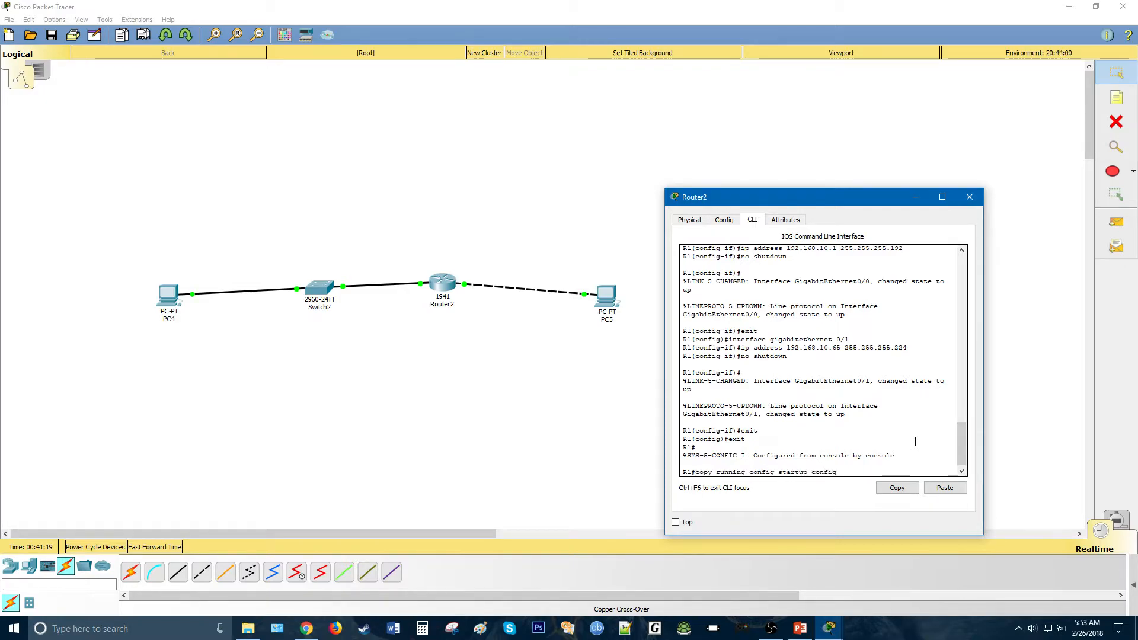
{"action": "key", "text": "Return"}
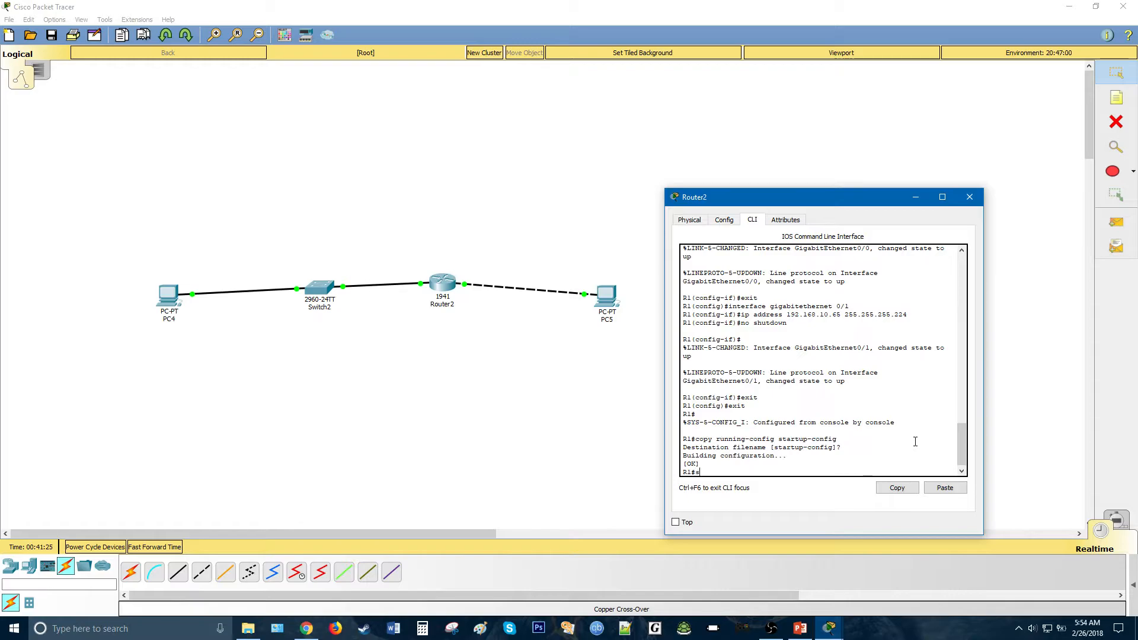
{"action": "type", "text": "show ip interface brief"}
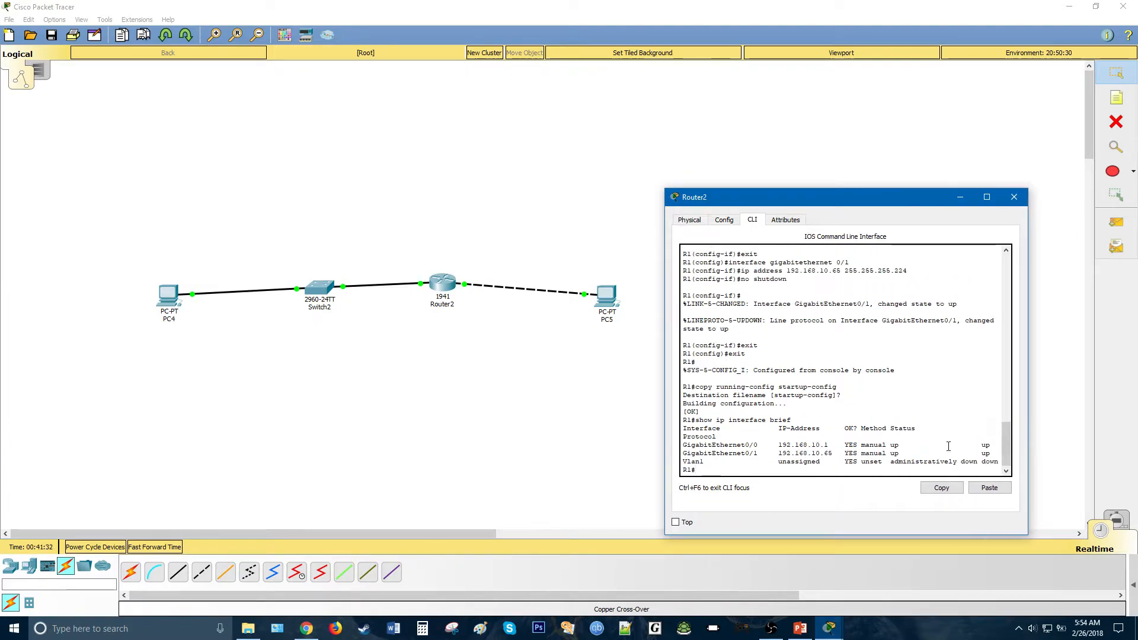
{"action": "mouse_move", "coordinate": [1026, 233]}
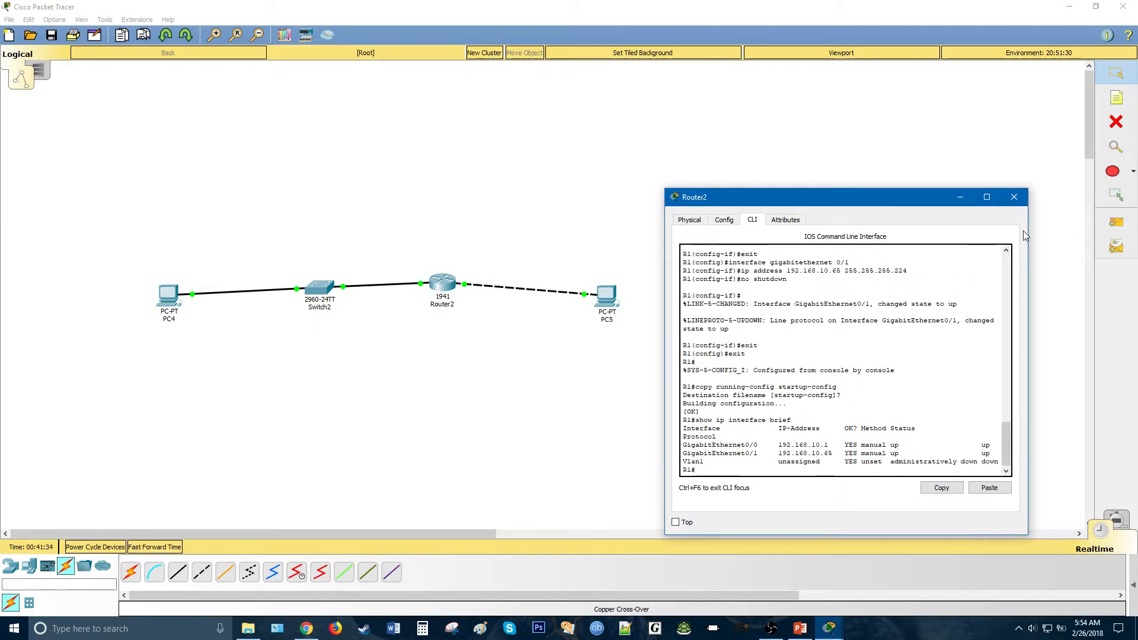
{"action": "left_click", "coordinate": [1014, 197]}
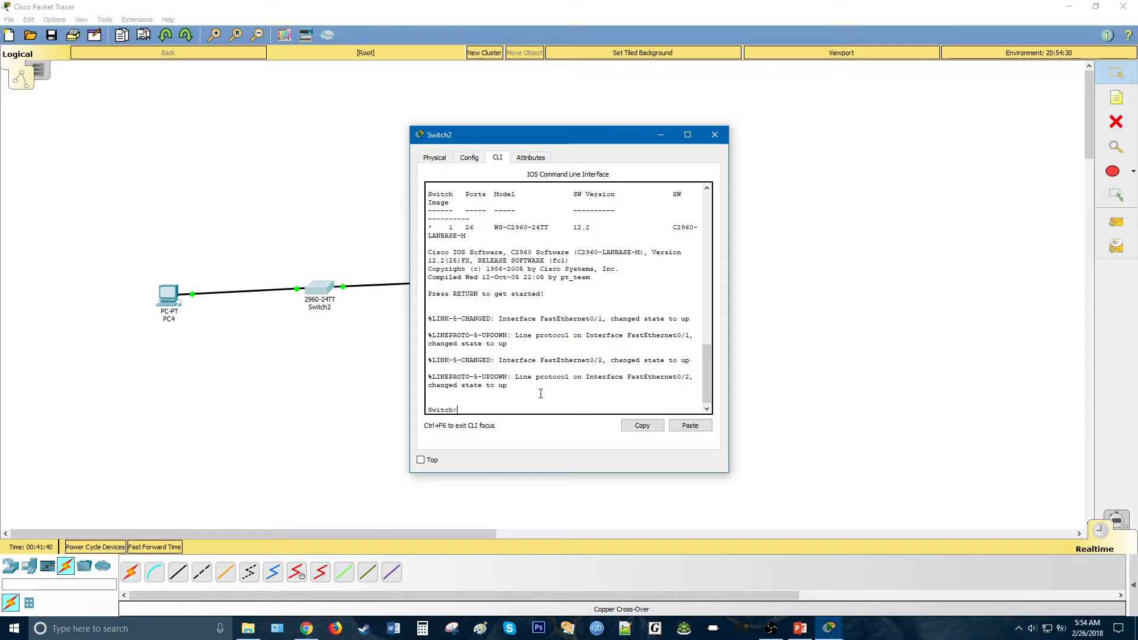
Enable the switch, name it S1, and secure line console 0 and vty 0 15 with passwords and login.
{"action": "type", "text": "en"}
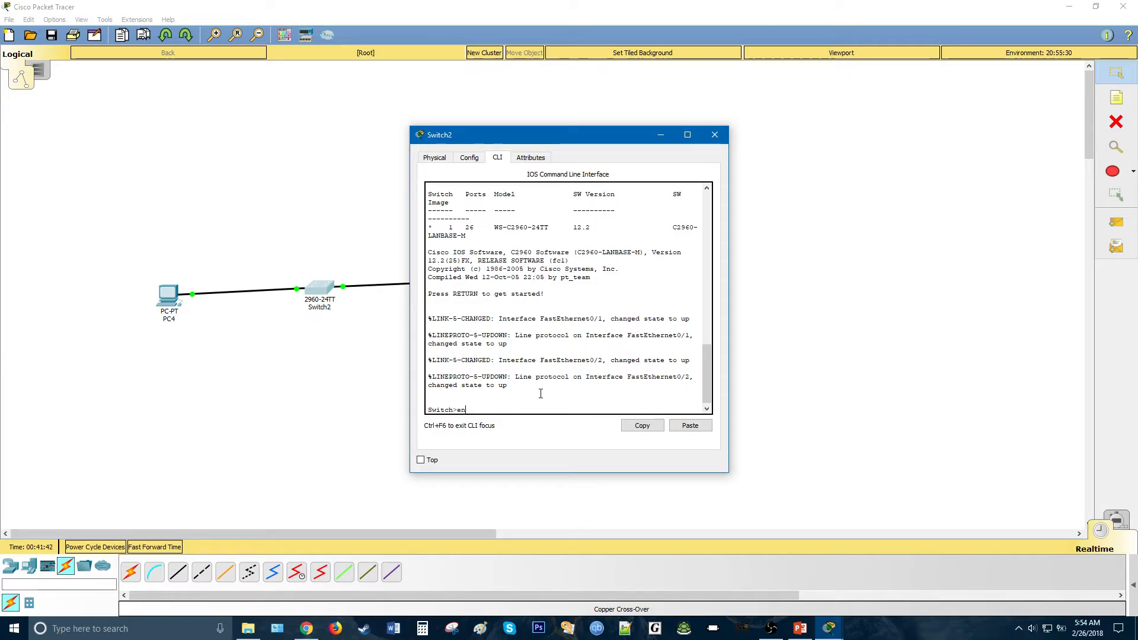
{"action": "key", "text": "Return"}
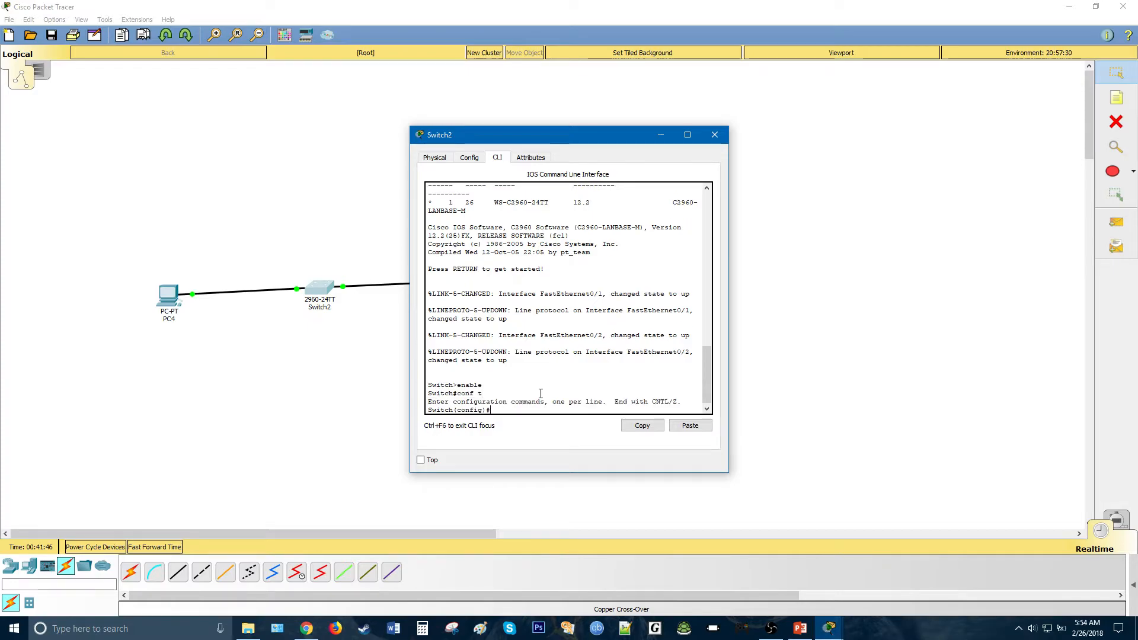
{"action": "type", "text": "hostname S1"}
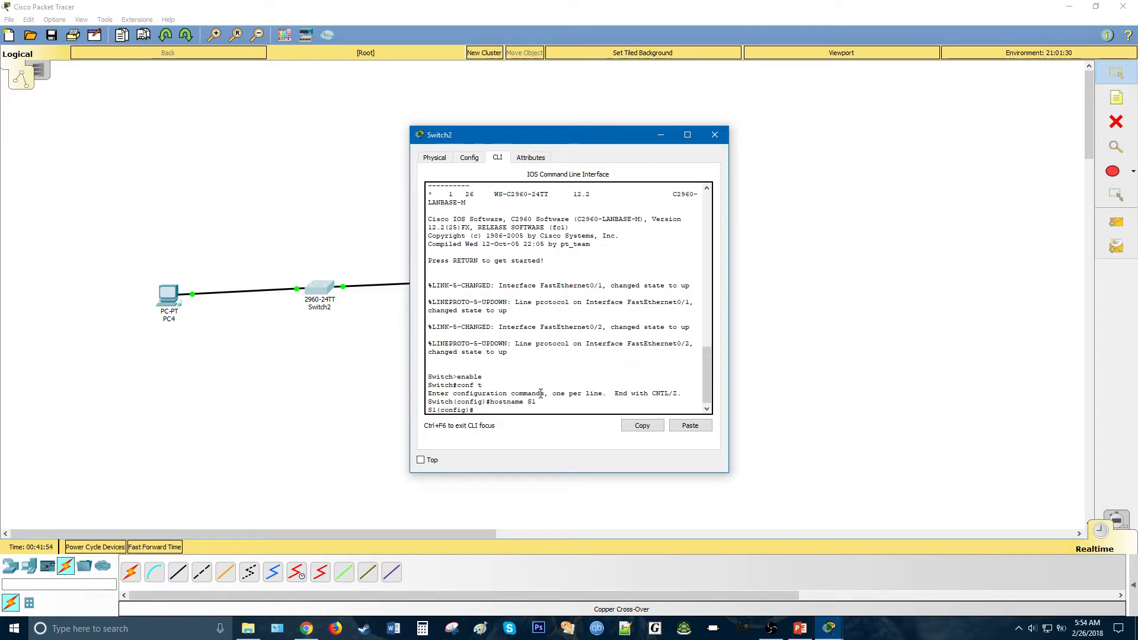
{"action": "type", "text": "line console 0"}
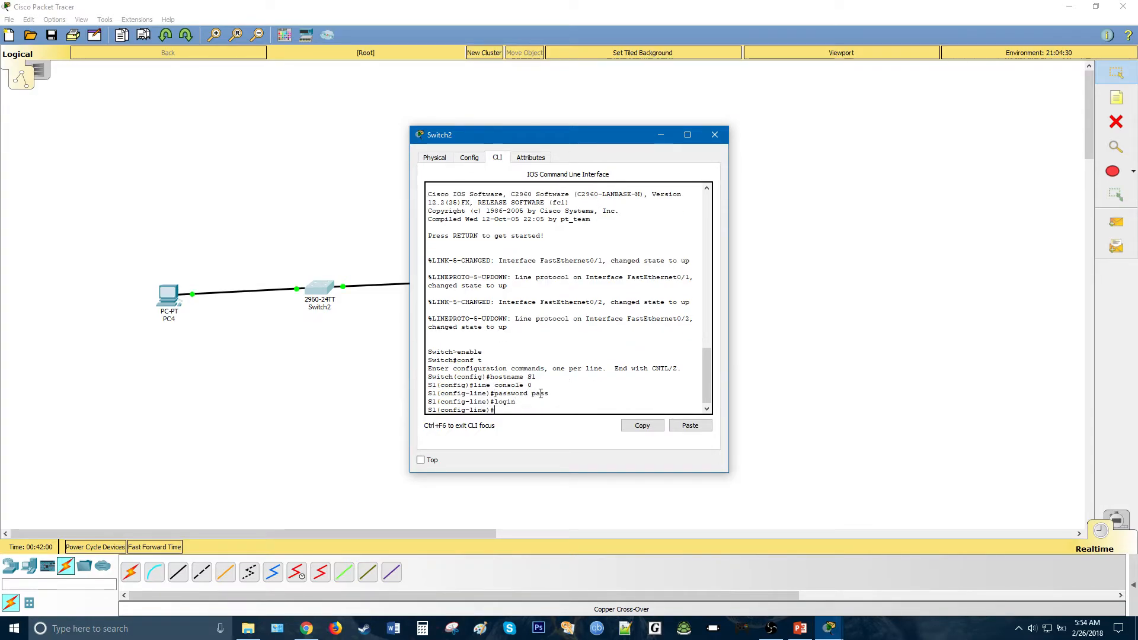
{"action": "type", "text": "exit"}
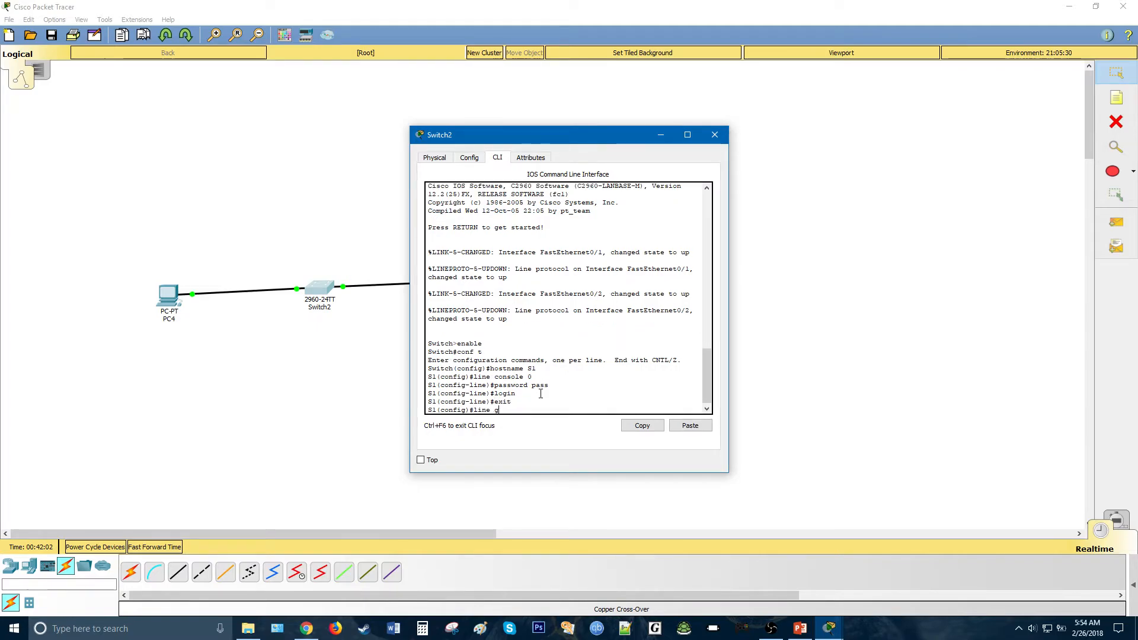
{"action": "type", "text": "vty 0 15"}
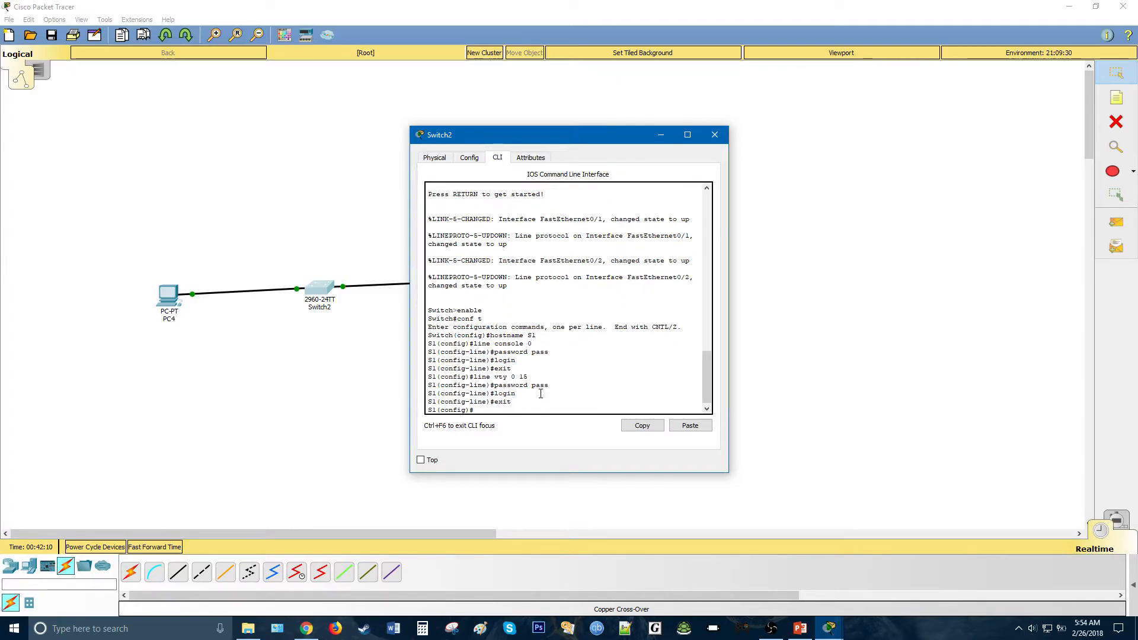
Set the switch's enable secret, service password-encryption and banner motd $Hello, world.$.
{"action": "type", "text": "enable secret pas"}
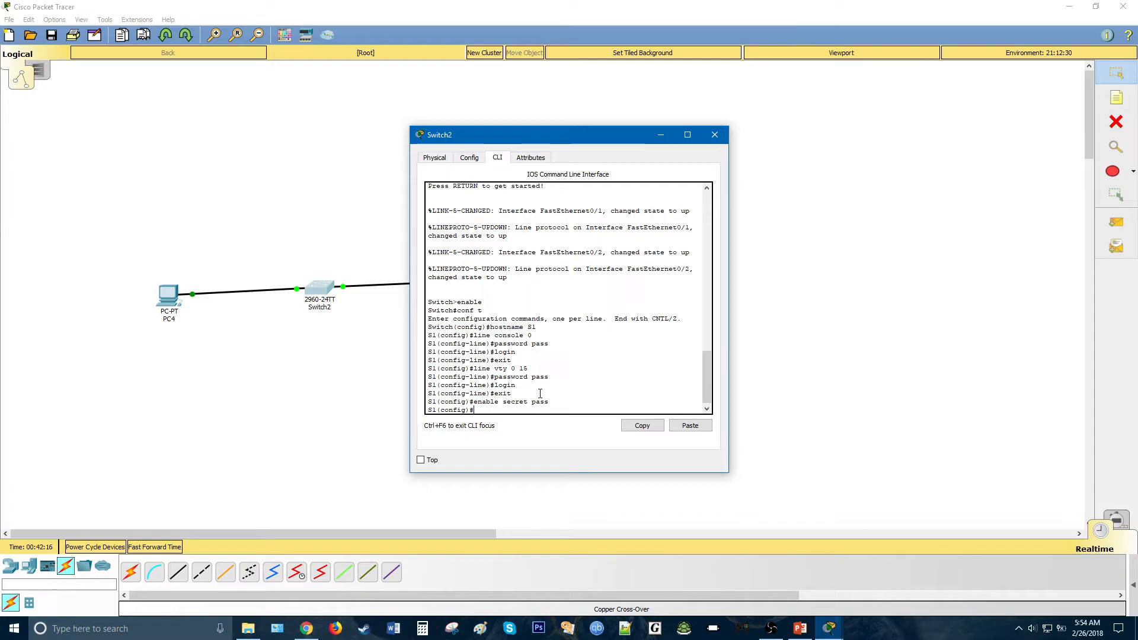
{"action": "type", "text": "service password-encryption"}
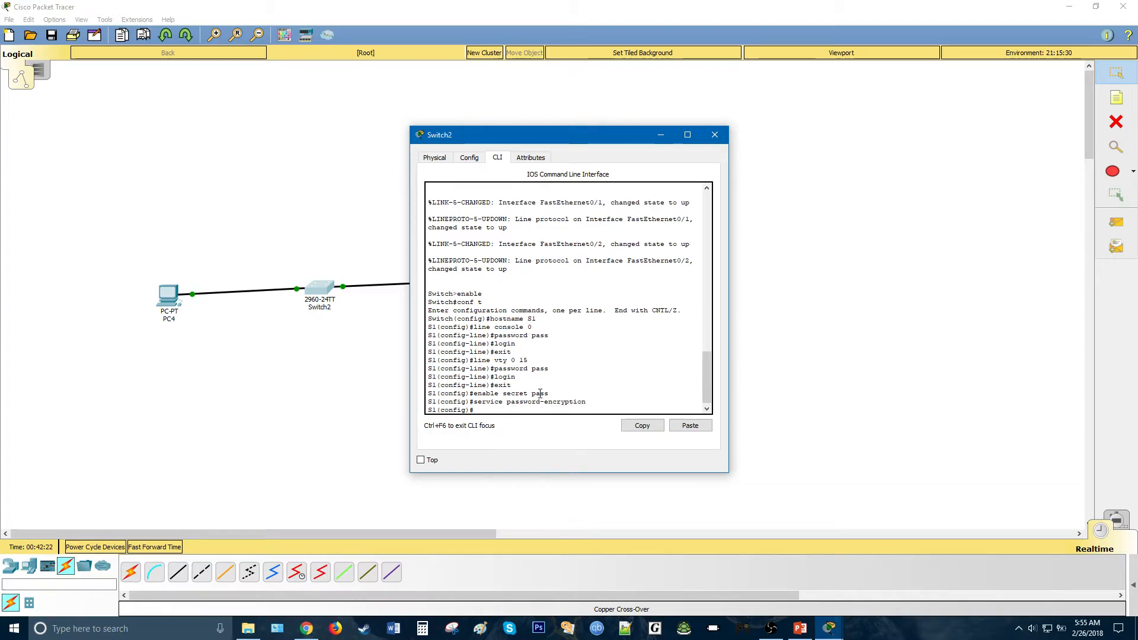
{"action": "type", "text": "b"}
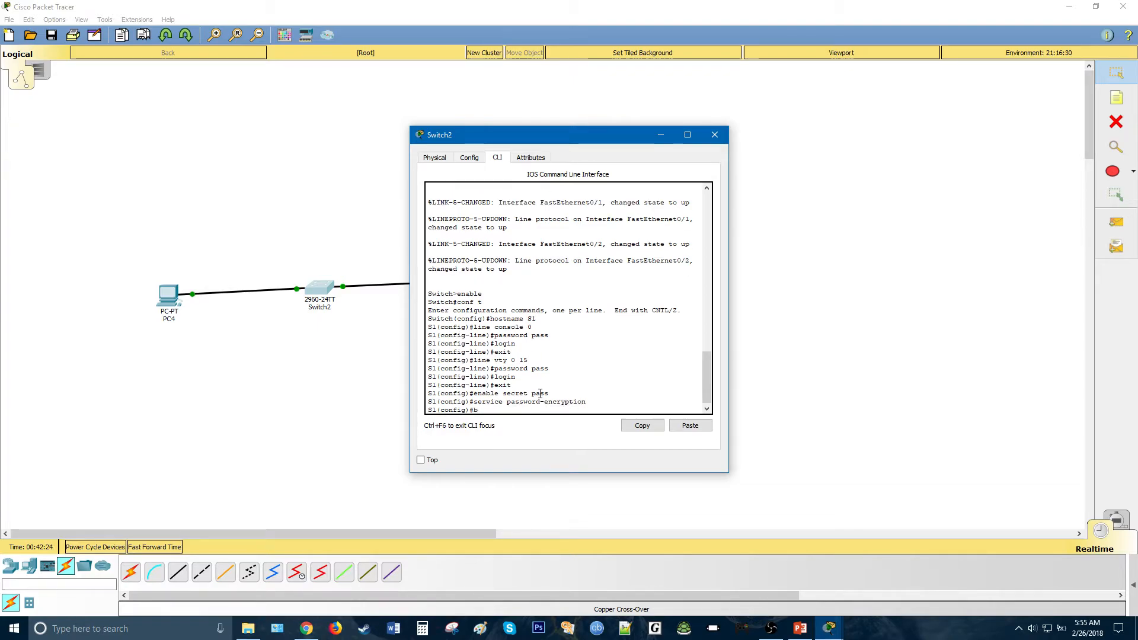
{"action": "type", "text": "anner mot"}
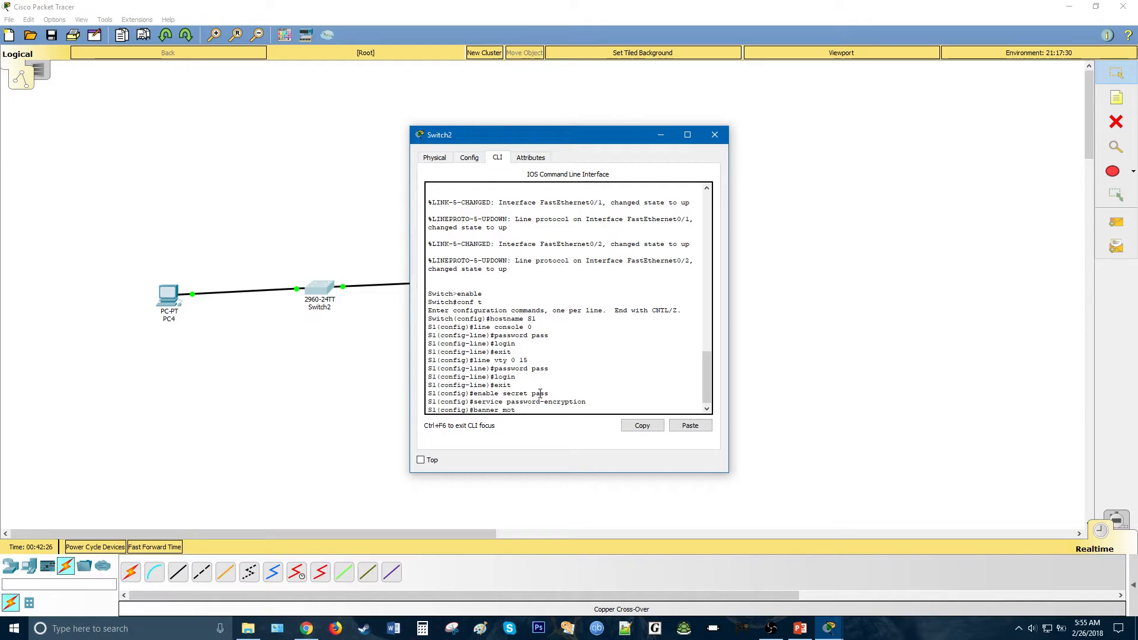
{"action": "type", "text": "d"}
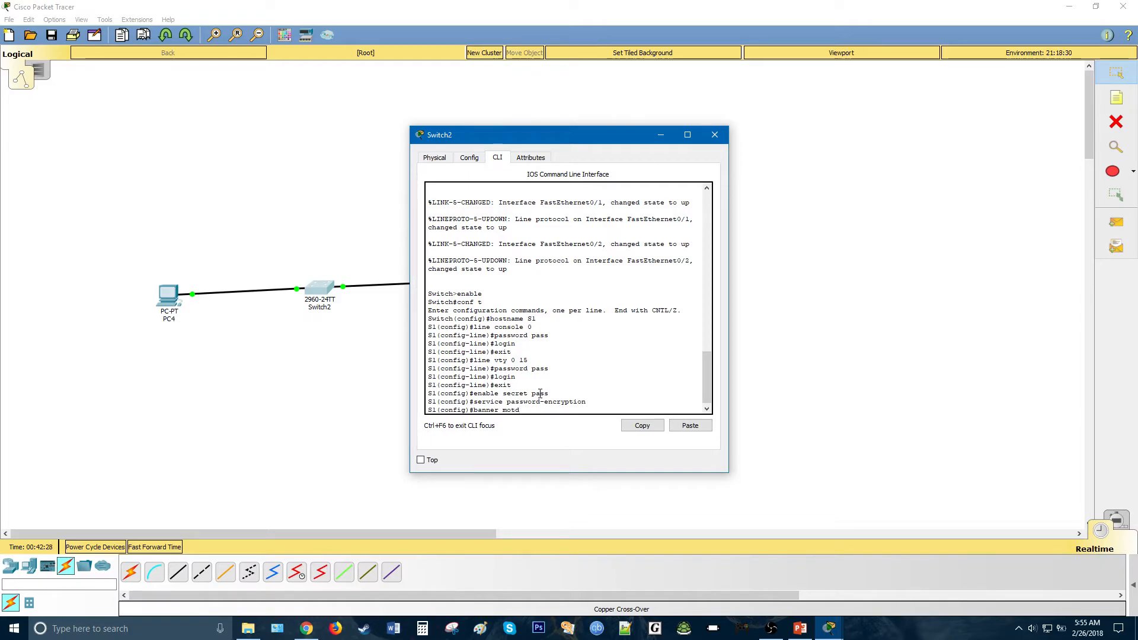
{"action": "type", "text": "$Hello, world.$"}
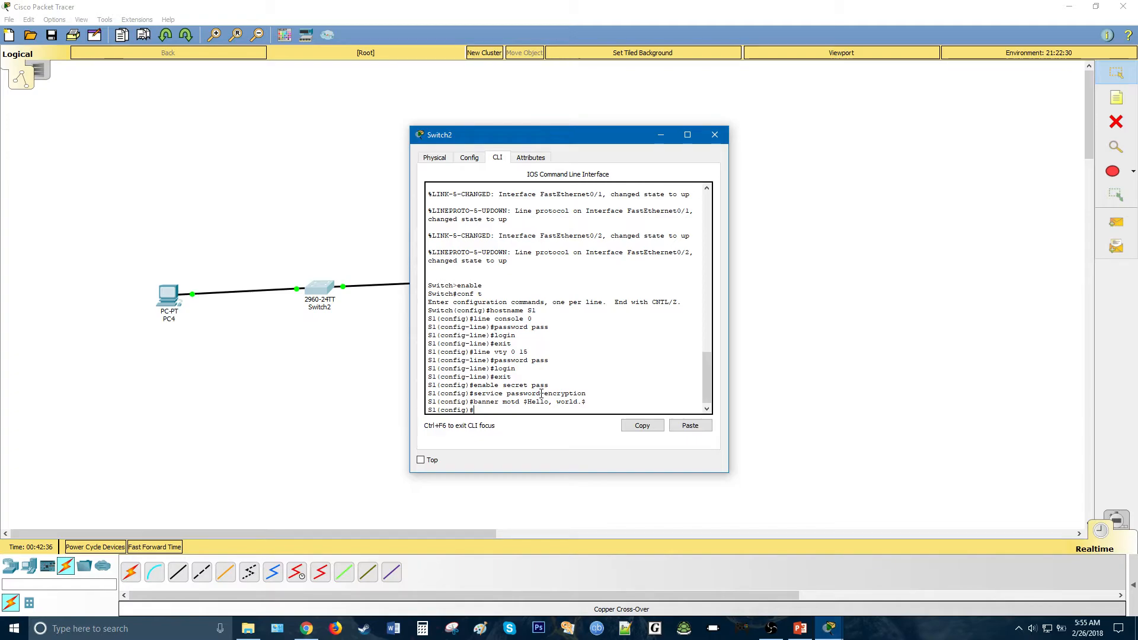
Assign Vlan1 the address 192.168.10.2 255.255.255.192 and bring it up with no shutdown.
{"action": "type", "text": "interfa"}
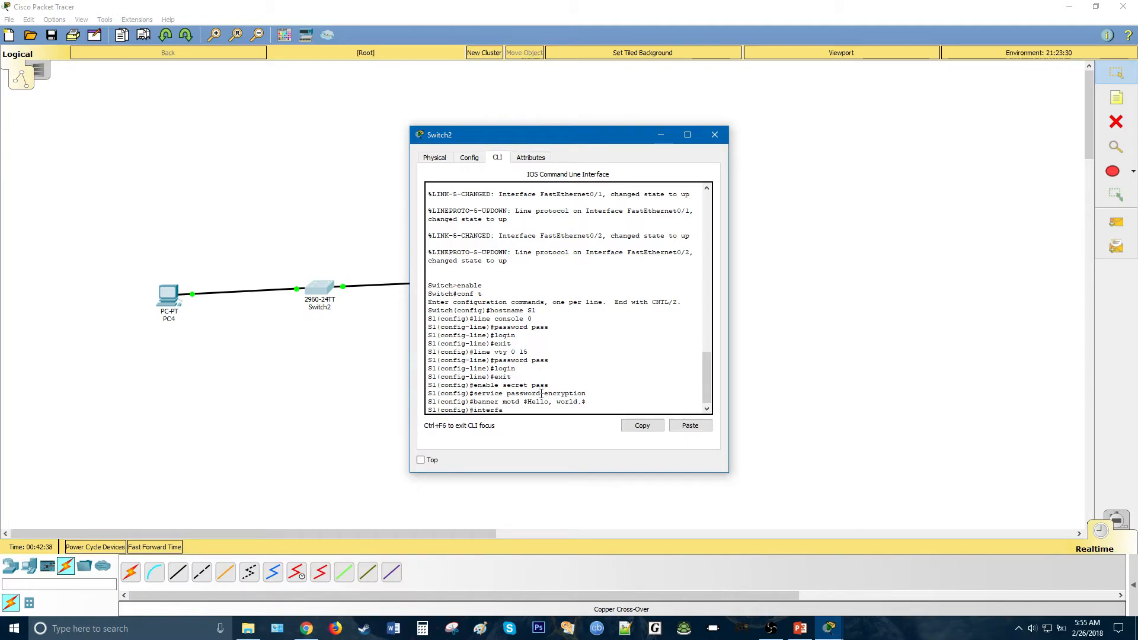
{"action": "type", "text": "ce vlan1"}
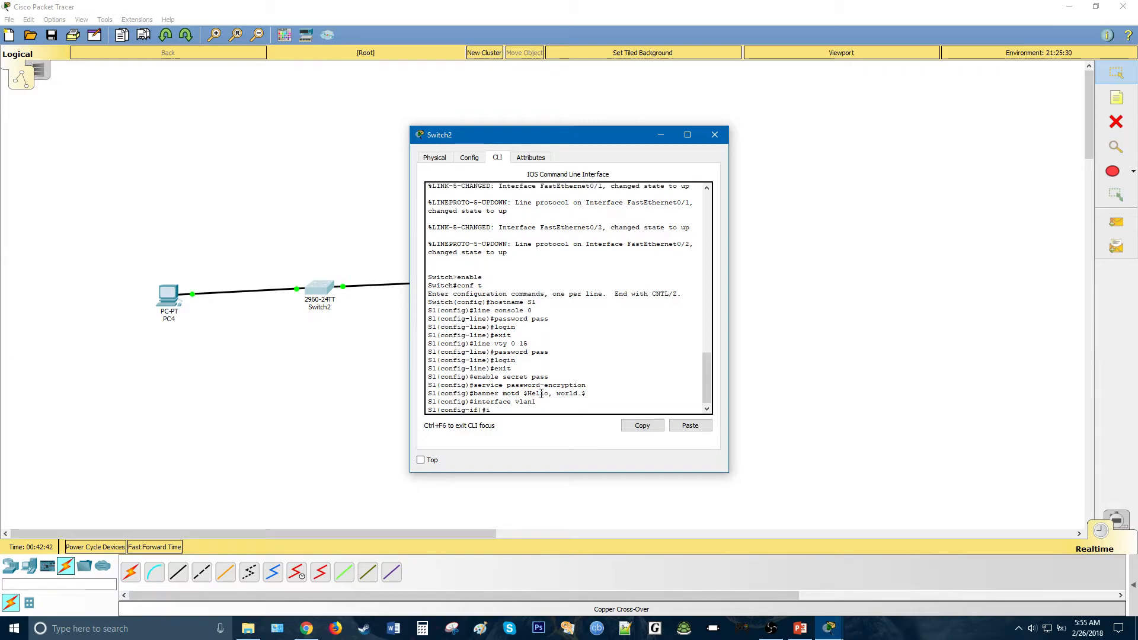
{"action": "type", "text": "ip address"}
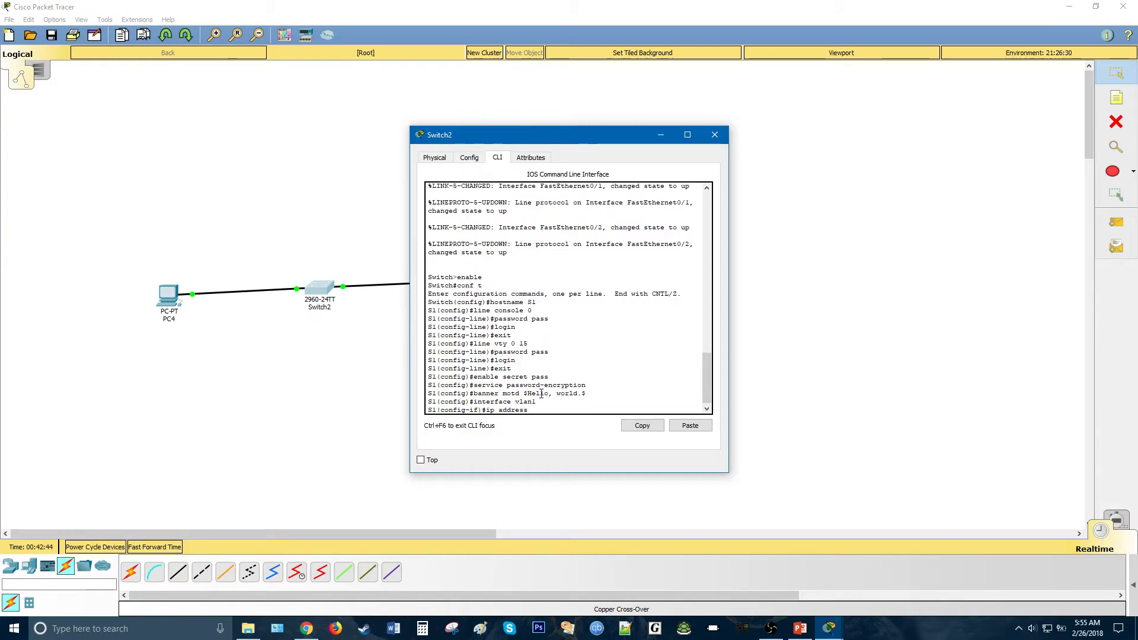
{"action": "type", "text": "192.168.10."}
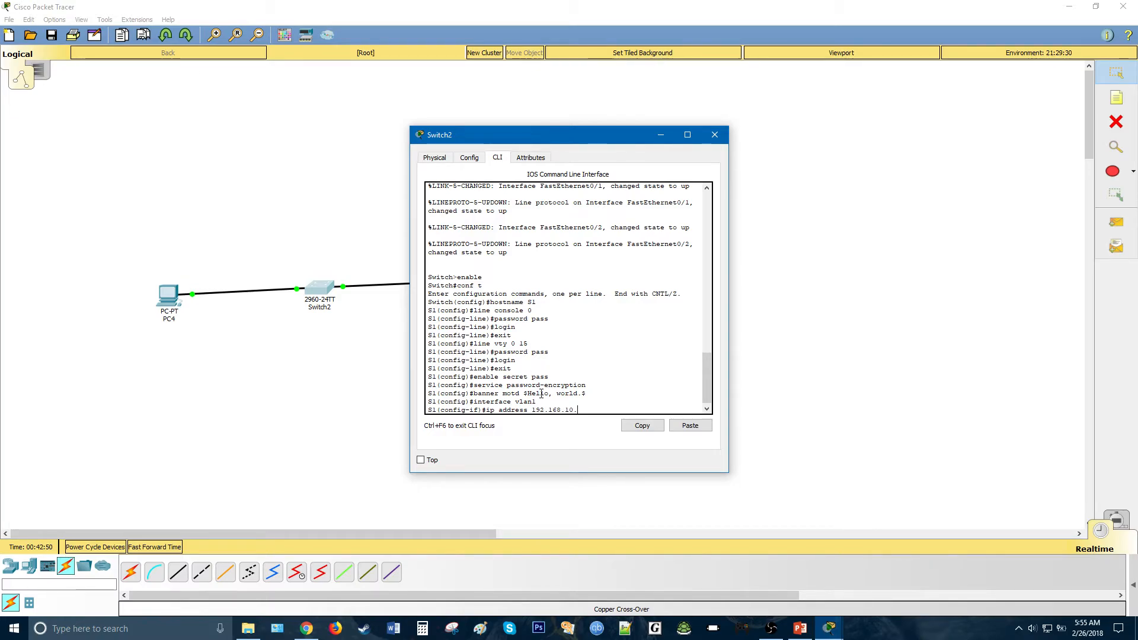
{"action": "mouse_move", "coordinate": [608, 138]}
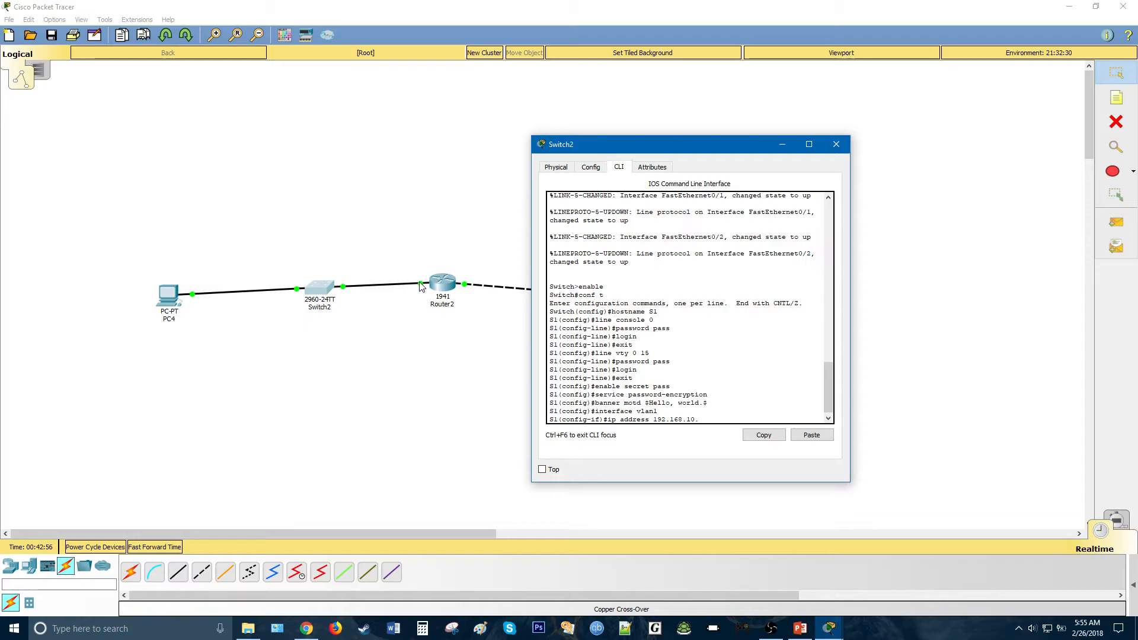
{"action": "type", "text": "2"}
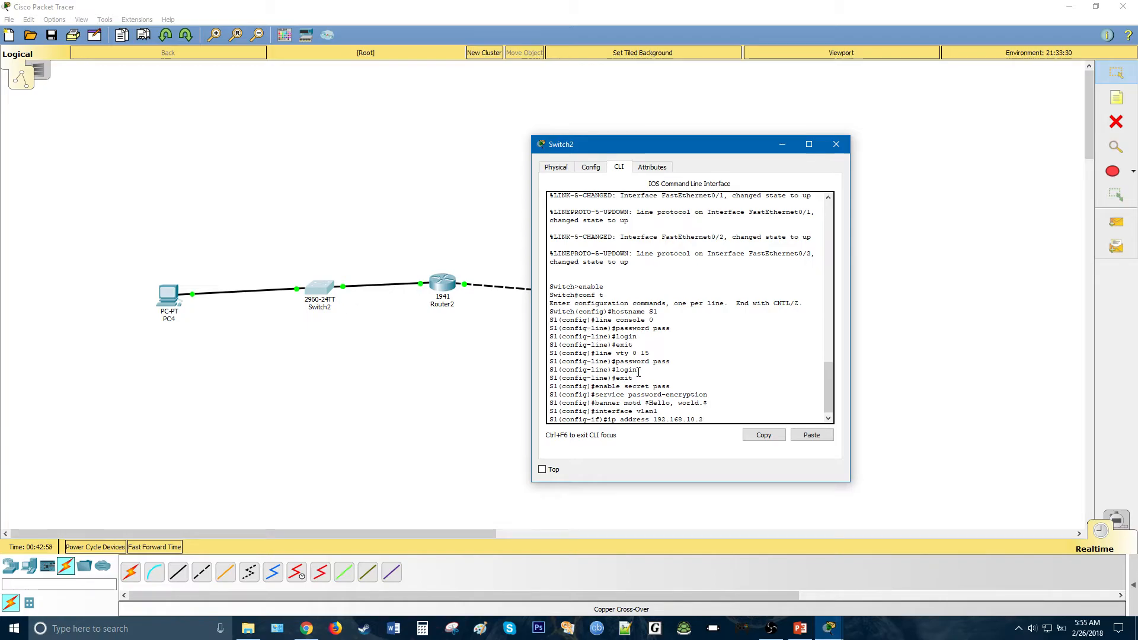
{"action": "type", "text": "255"}
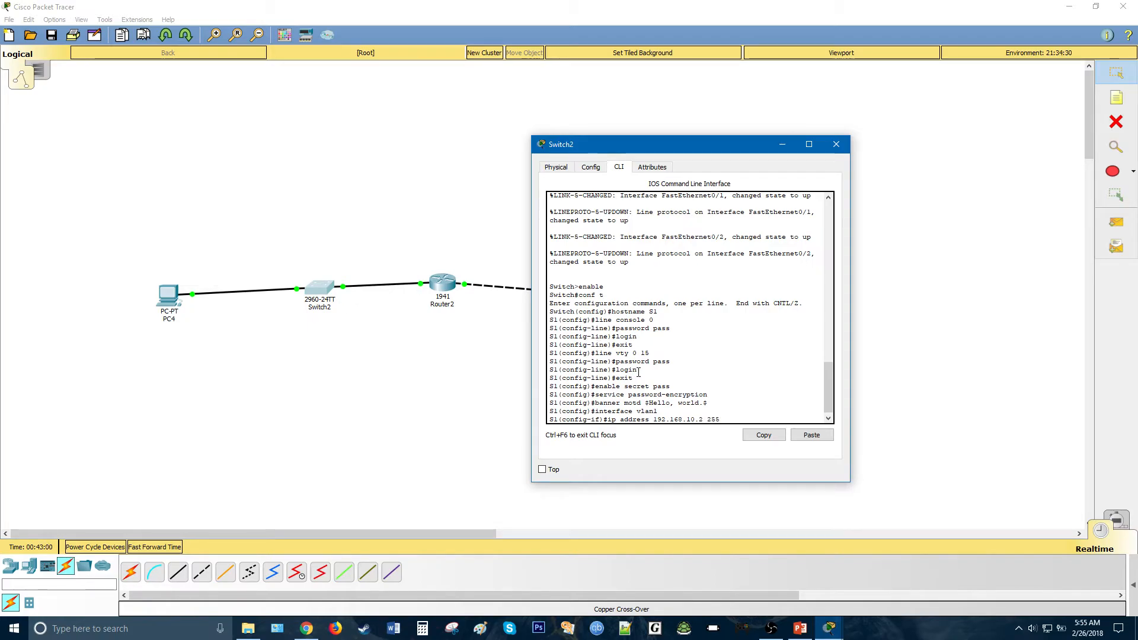
{"action": "type", "text": ".255.255.19"}
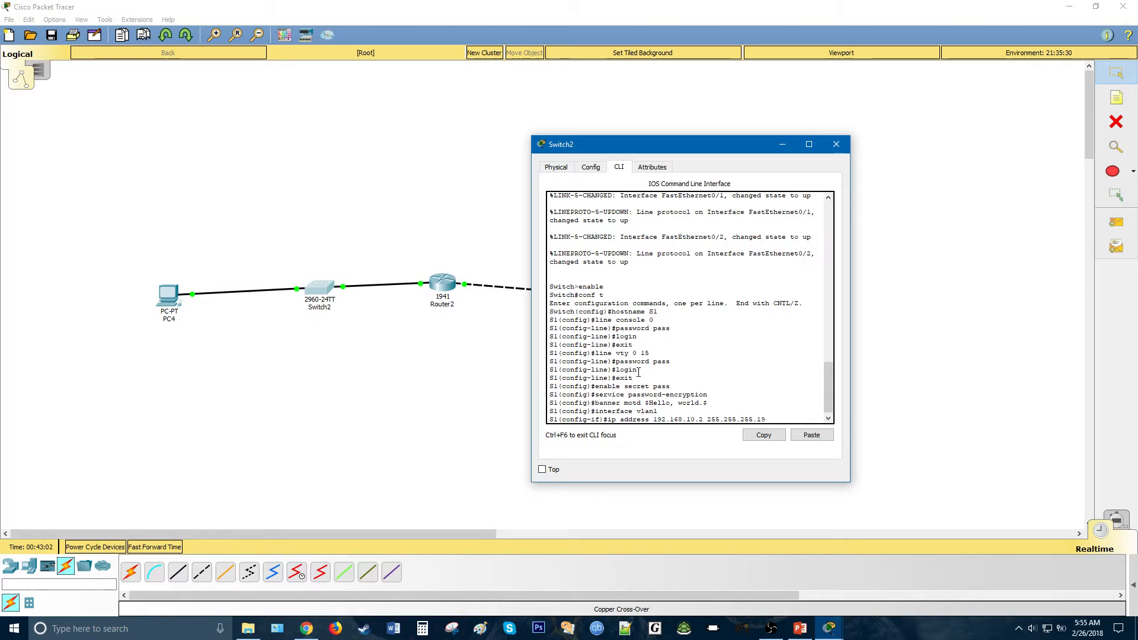
{"action": "type", "text": "2"}
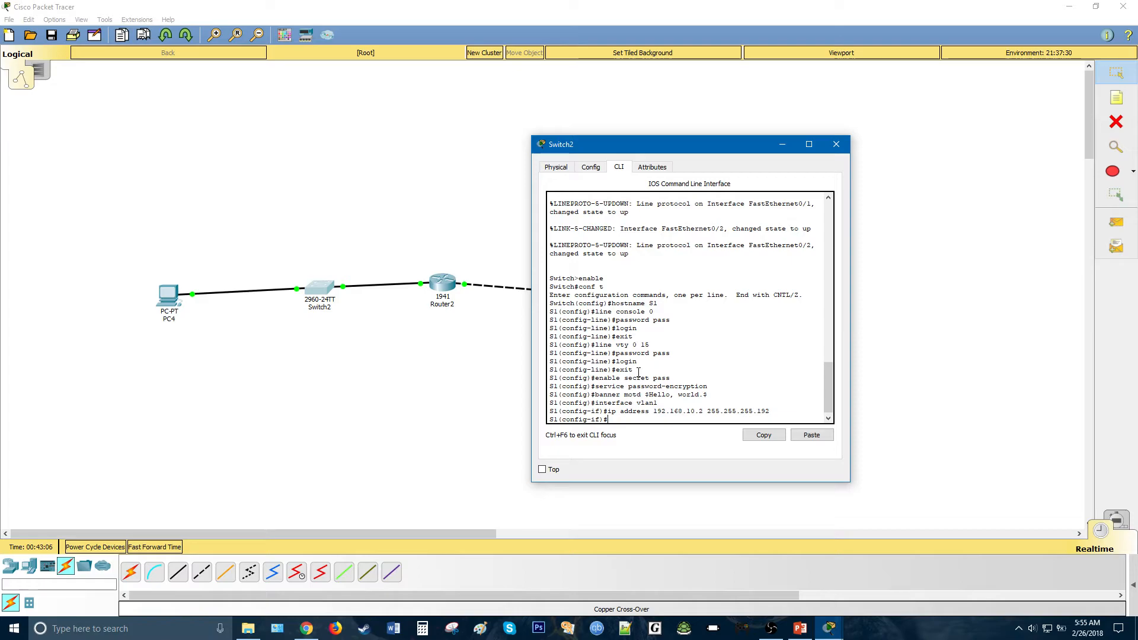
{"action": "type", "text": "no shutd"}
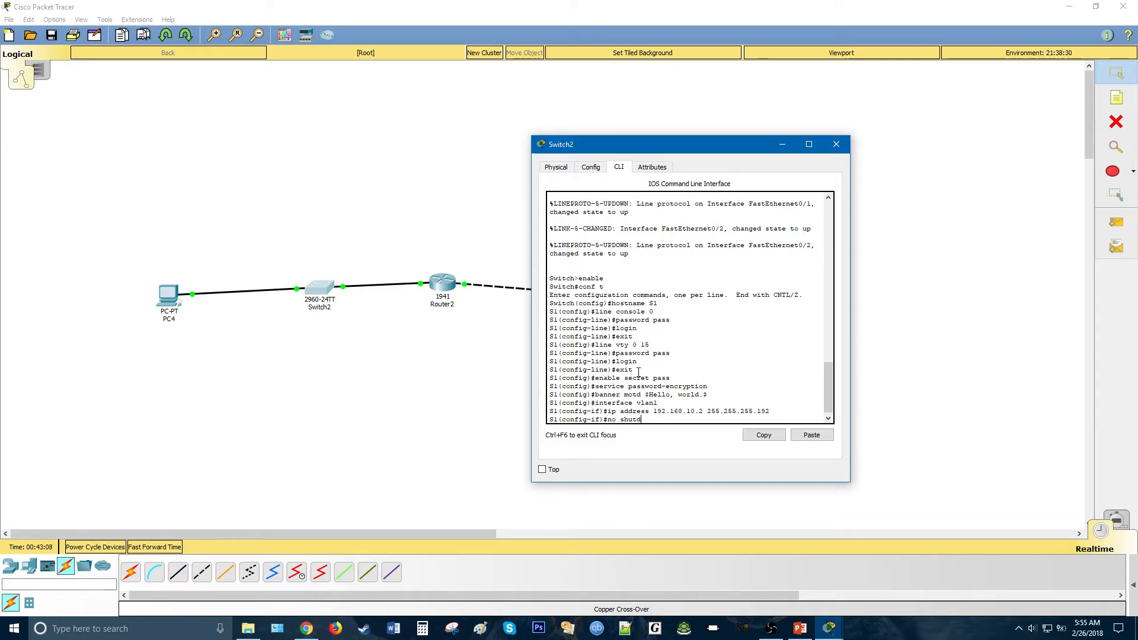
{"action": "key", "text": "Return"}
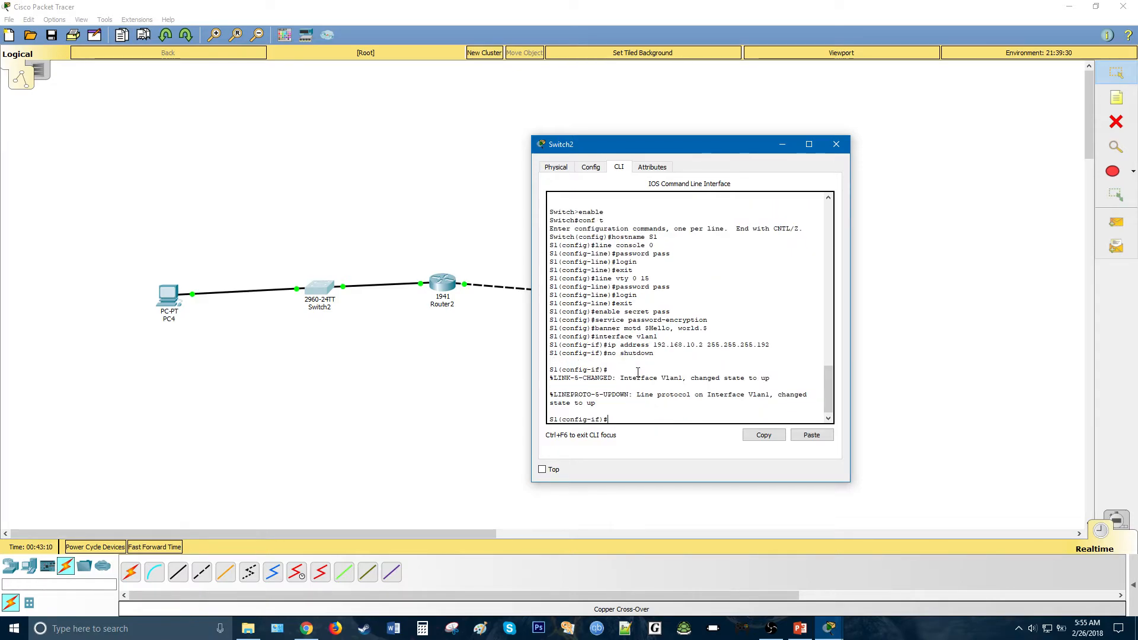
Leave the interface and set S1's default gateway to 192.168.10.1.
{"action": "type", "text": "exit"}
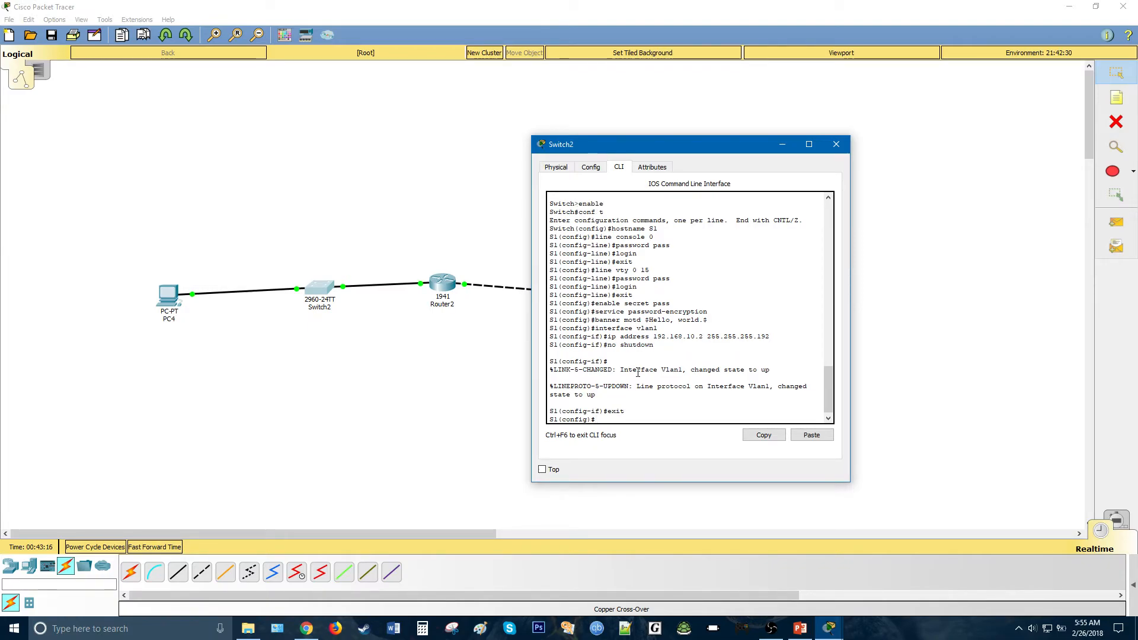
{"action": "type", "text": "i"}
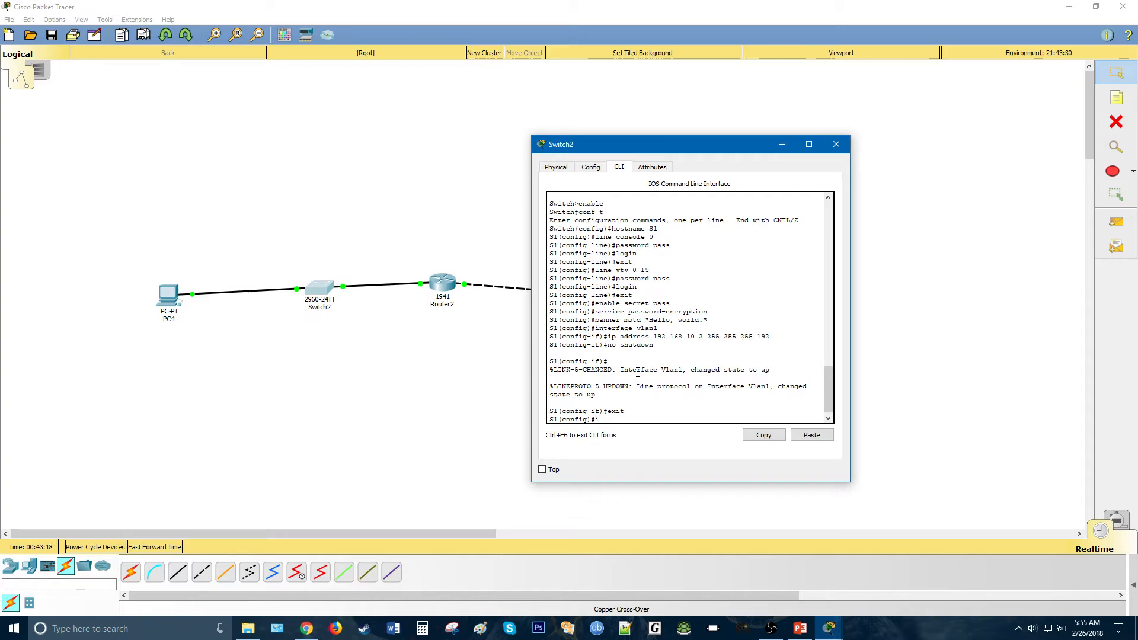
{"action": "type", "text": "p default-gate"}
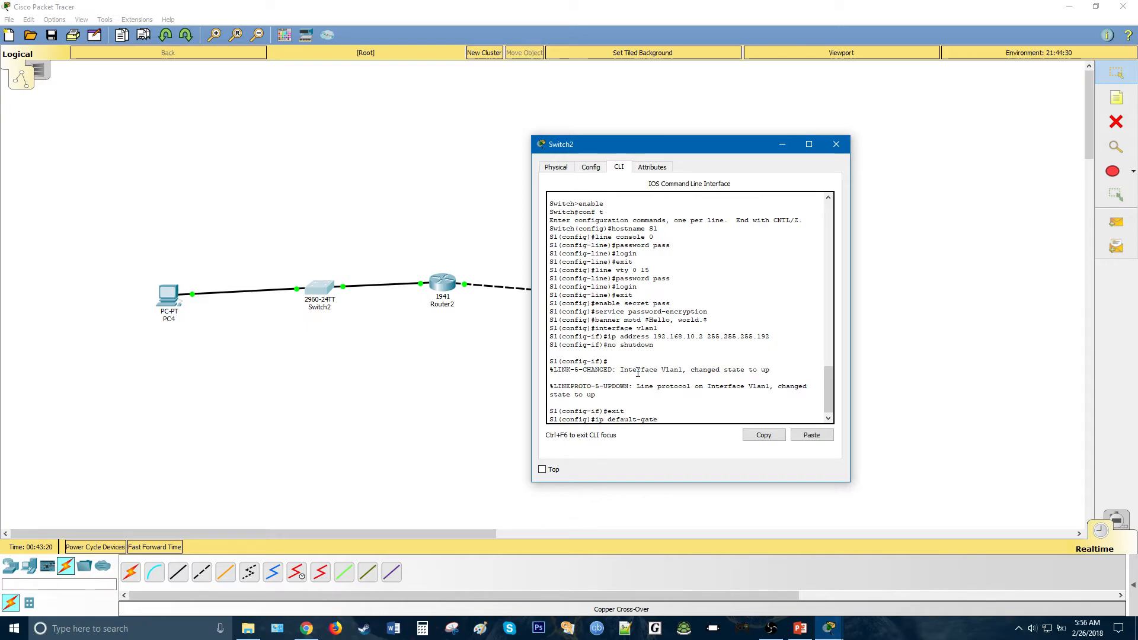
{"action": "type", "text": "way"}
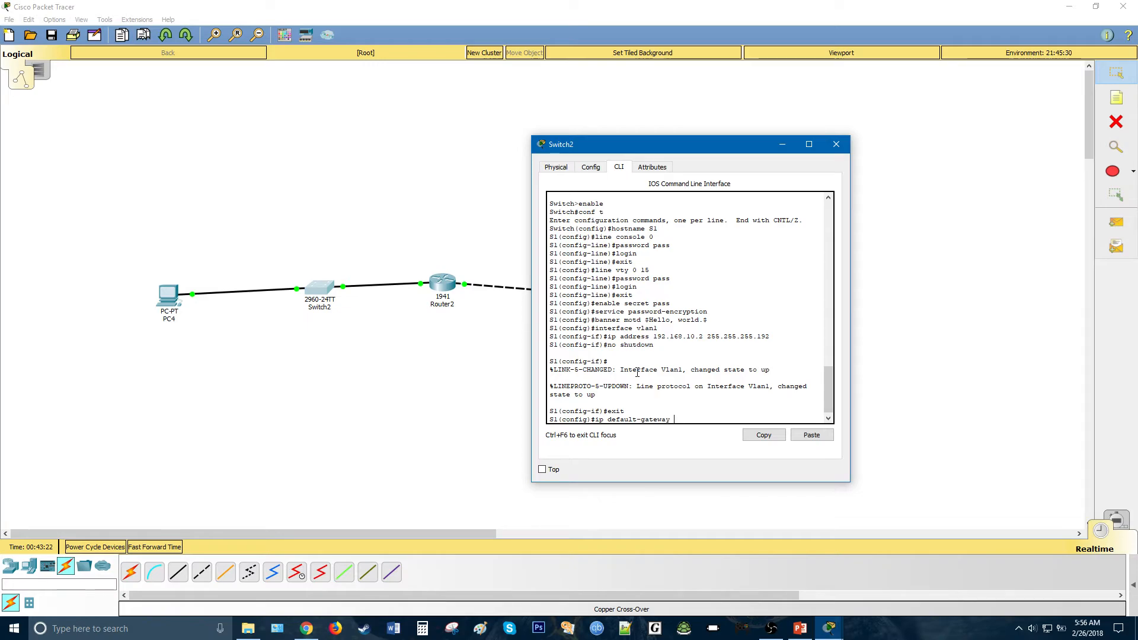
{"action": "type", "text": "192.168"}
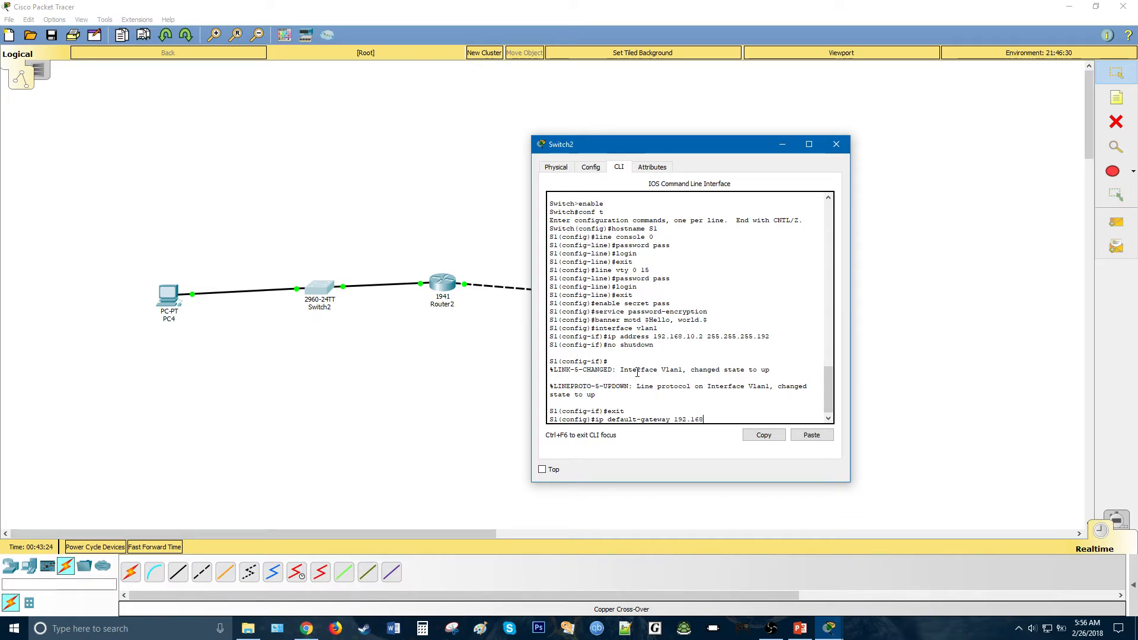
{"action": "type", "text": ".10.1"}
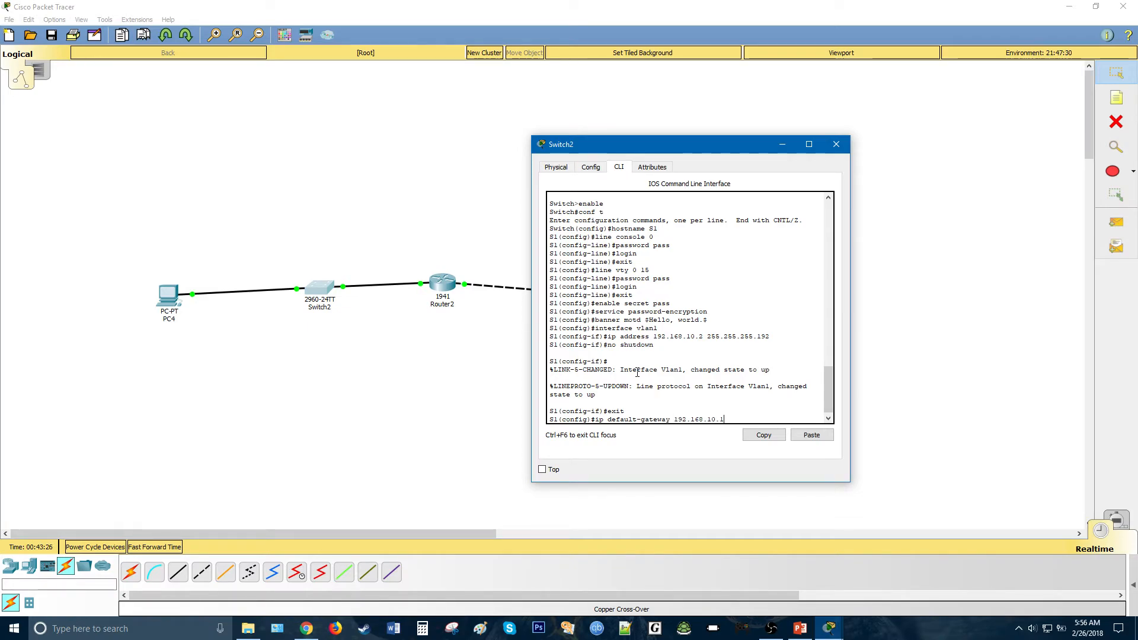
{"action": "key", "text": "Return"}
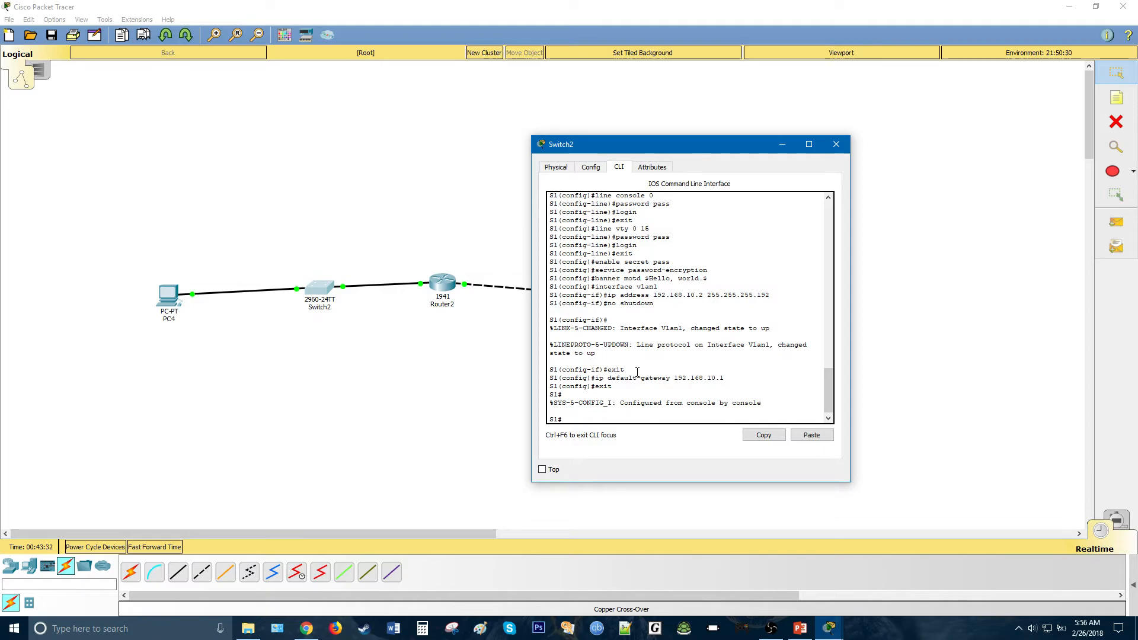
Copy running-config to startup-config, list interfaces with show ip interface brief, and close S1's window.
{"action": "type", "text": "copy running-"}
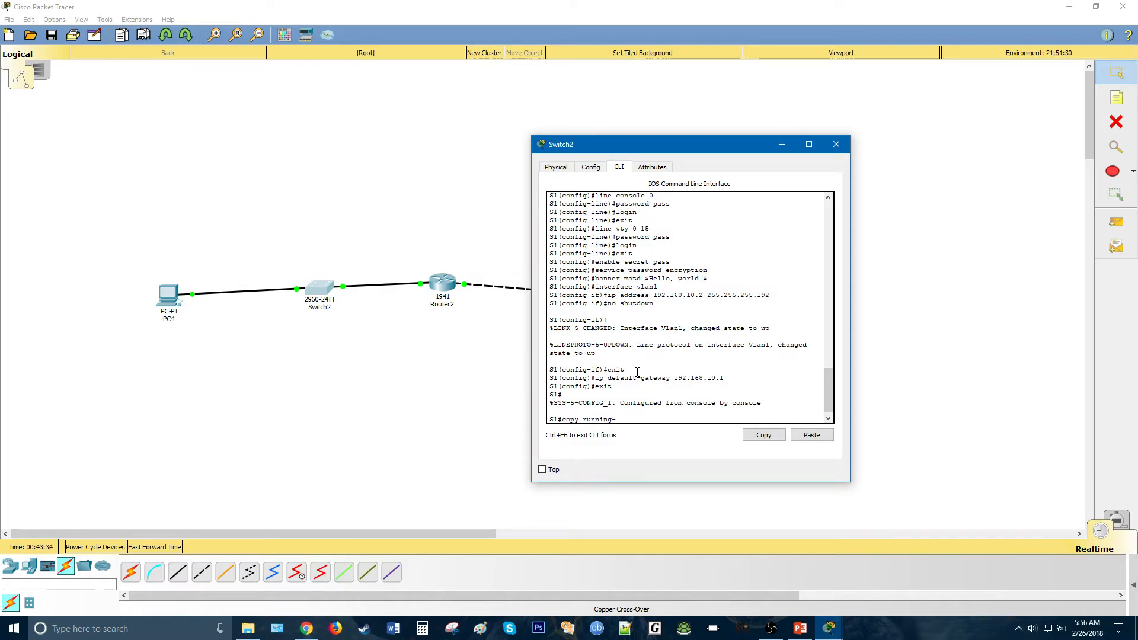
{"action": "type", "text": "config startup-config"}
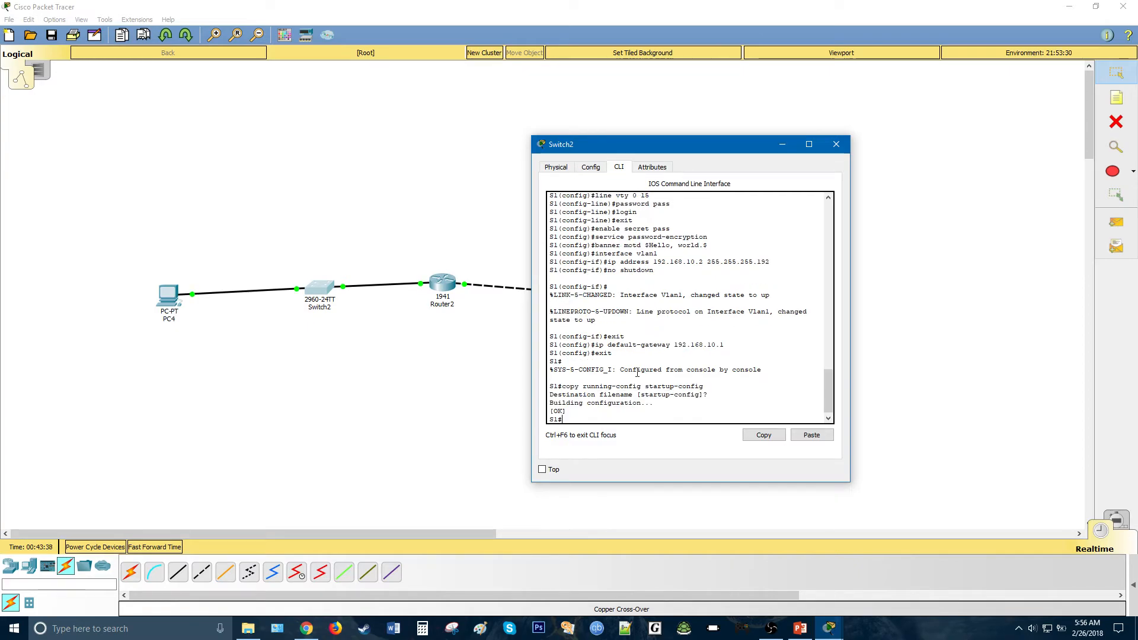
{"action": "type", "text": "show ip interface brief"}
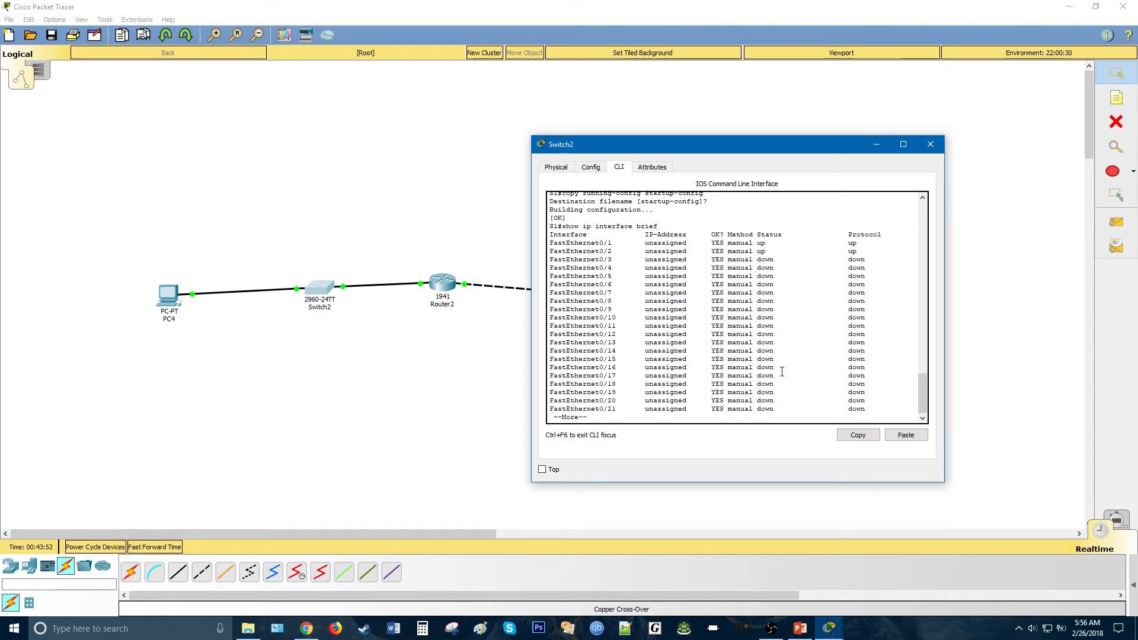
{"action": "key", "text": "space"}
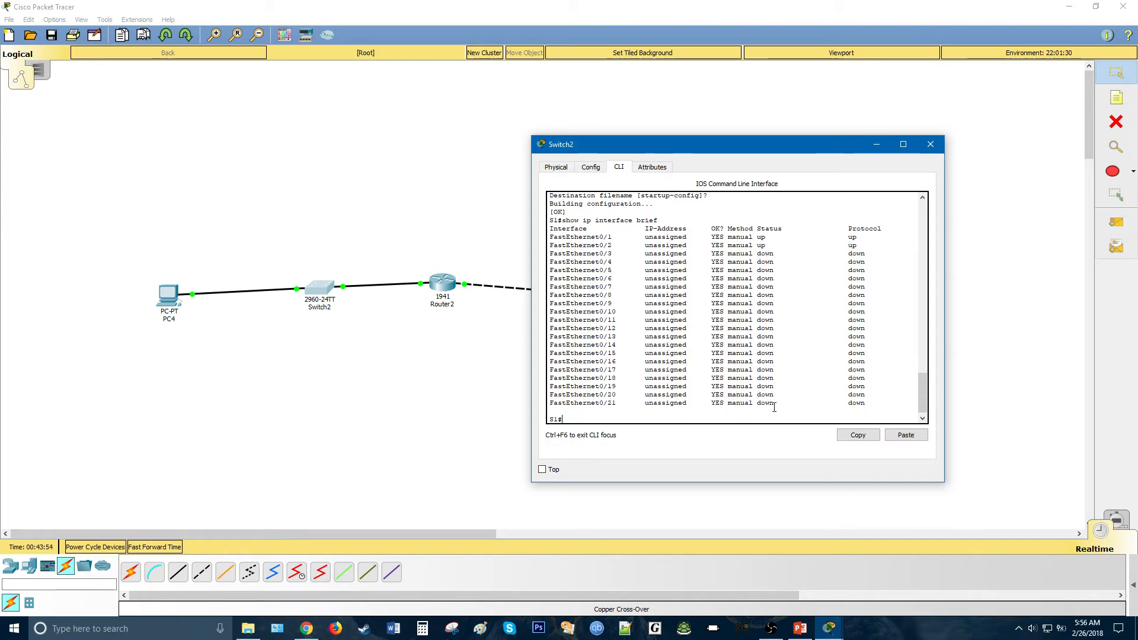
{"action": "left_click", "coordinate": [929, 144]}
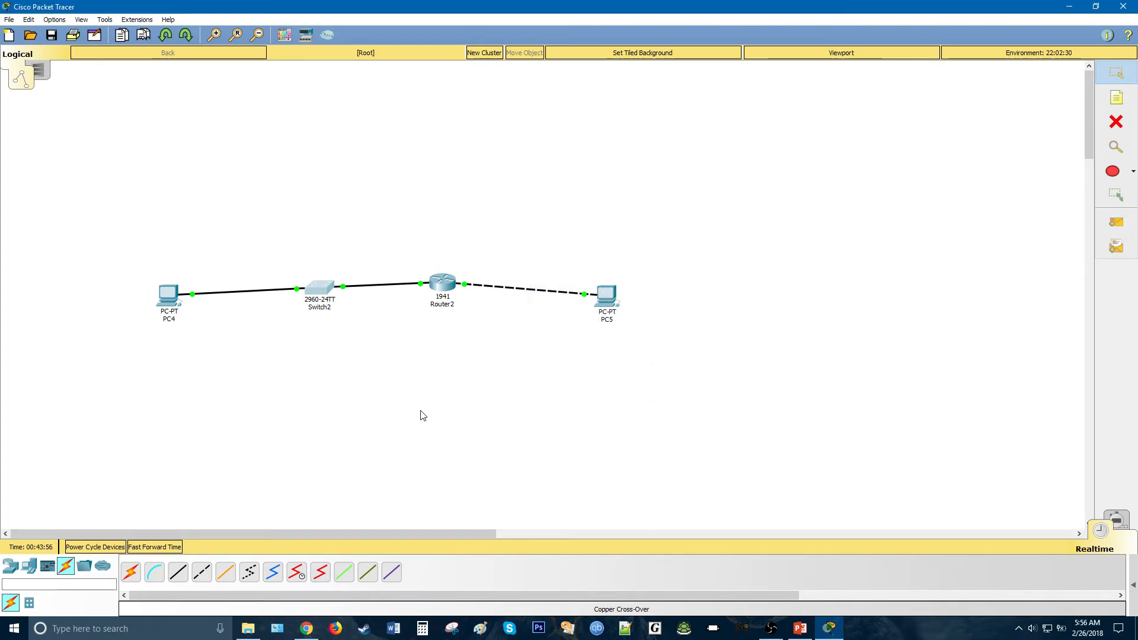
Set PC4's default gateway to 192.168.10.1 in its global settings.
{"action": "double_click", "coordinate": [168, 290]}
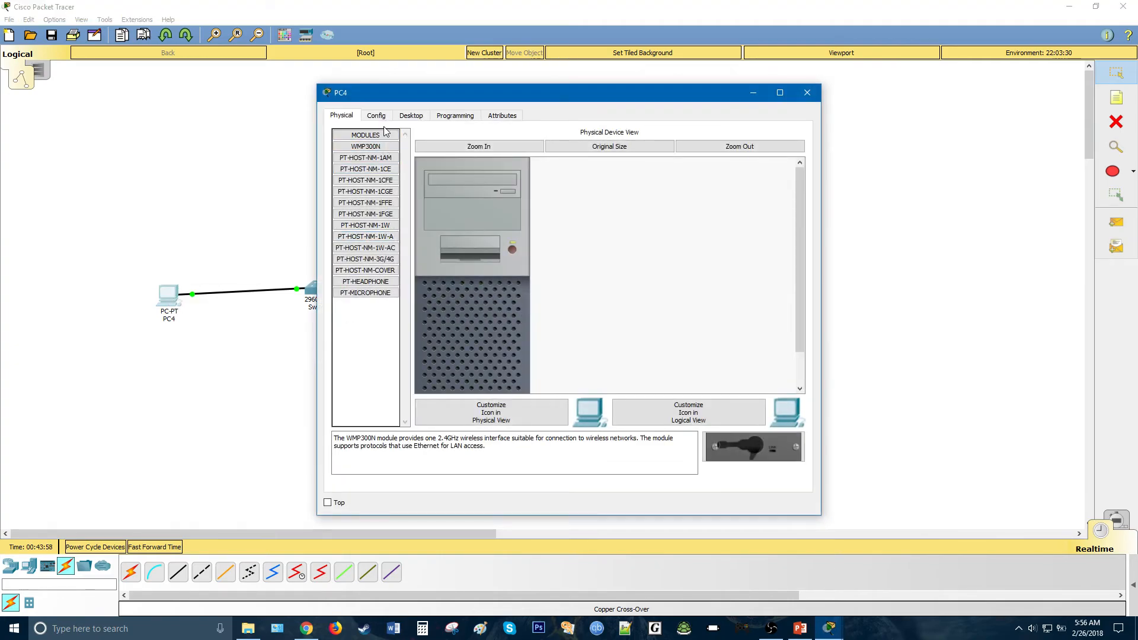
{"action": "left_click", "coordinate": [376, 115]}
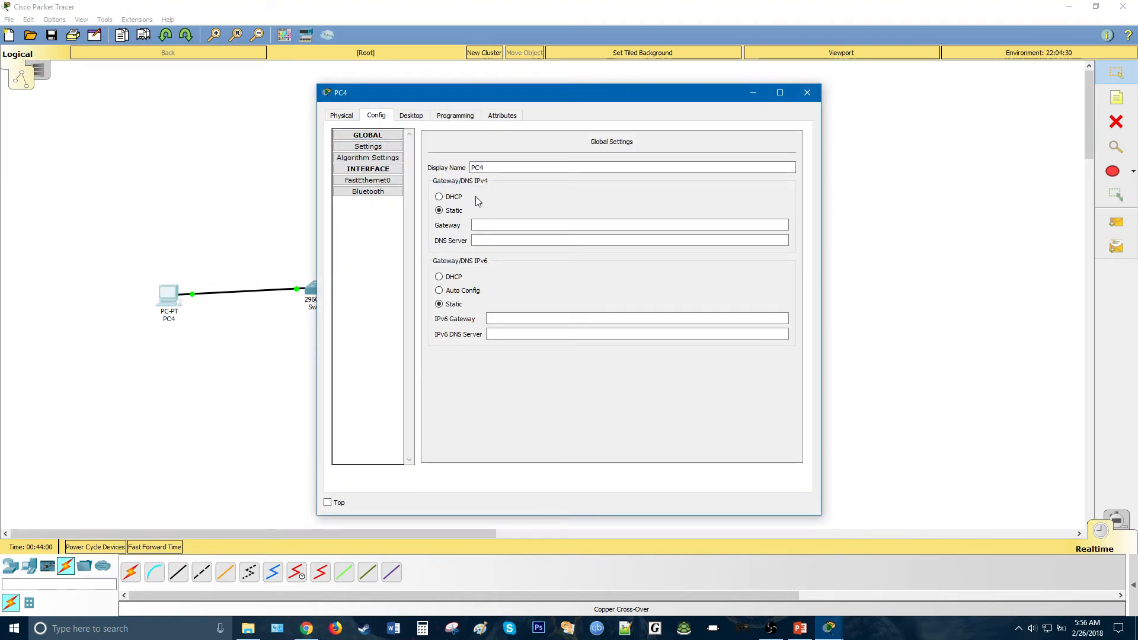
{"action": "left_click", "coordinate": [628, 225]}
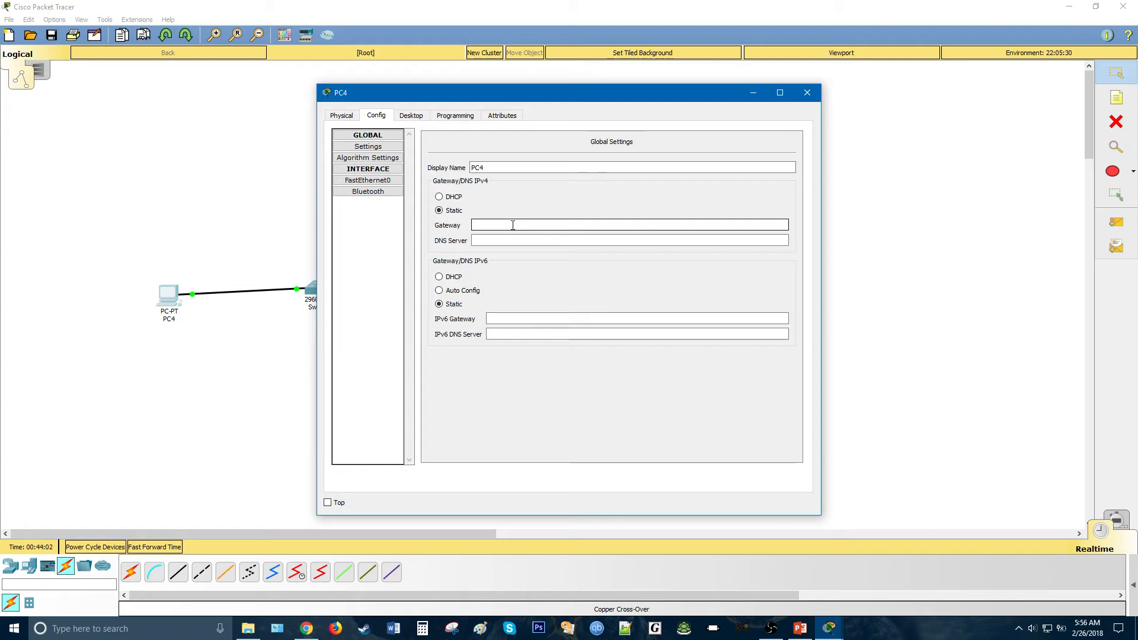
{"action": "type", "text": "192.1"}
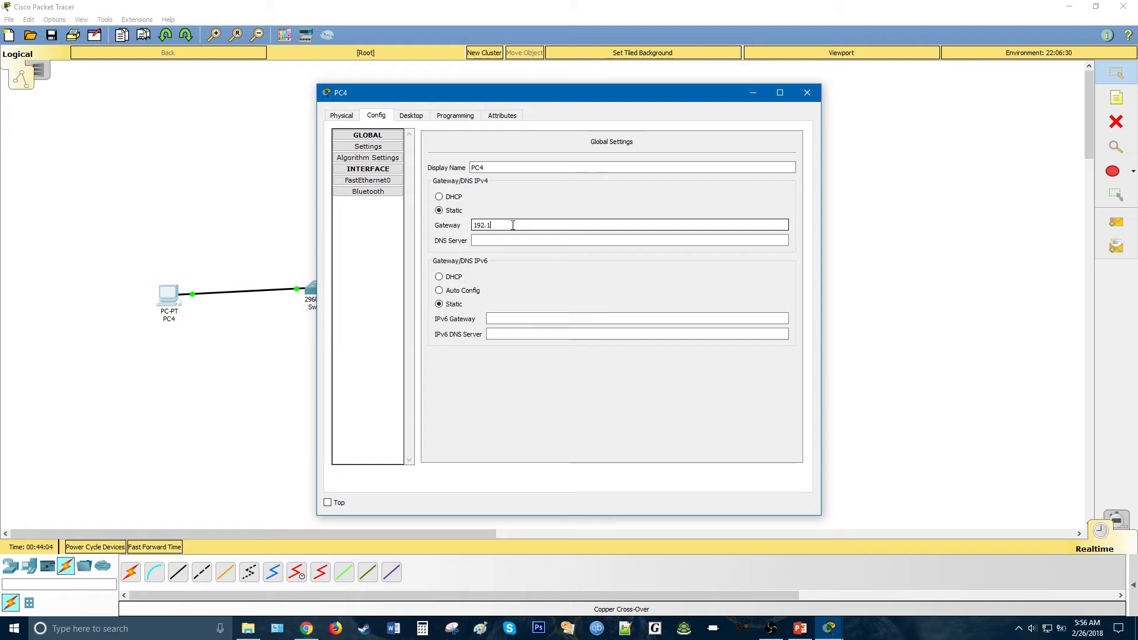
{"action": "type", "text": "68.10.1"}
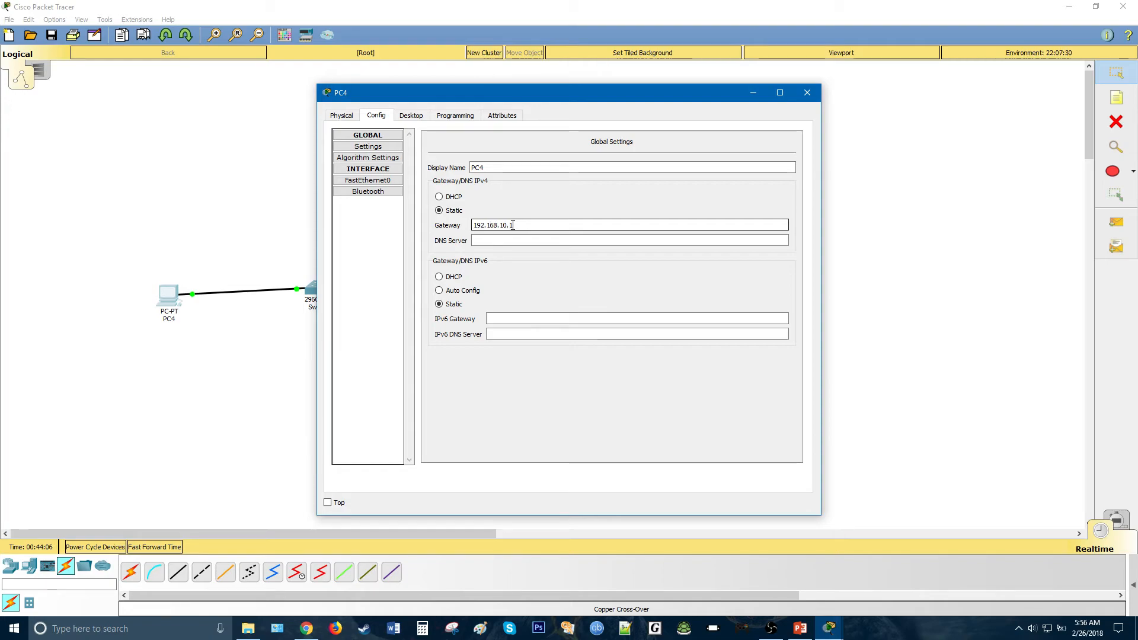
Give PC4's FastEthernet0 the IP 192.168.10.3 with mask 255.255.255.192 and close its window.
{"action": "left_click", "coordinate": [367, 180]}
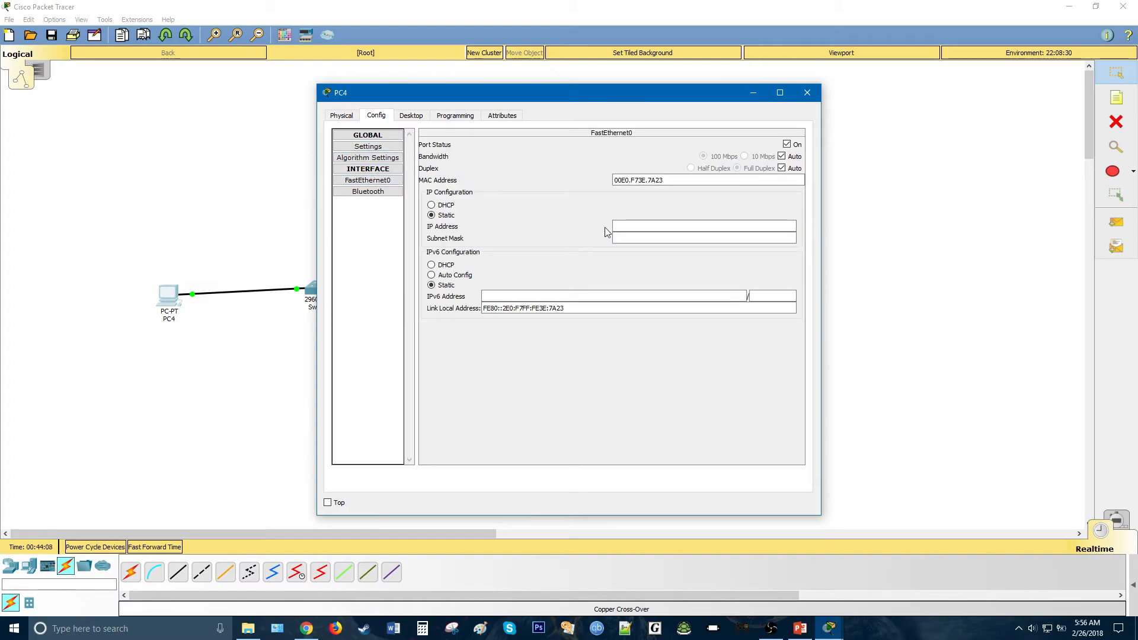
{"action": "type", "text": "192.168."}
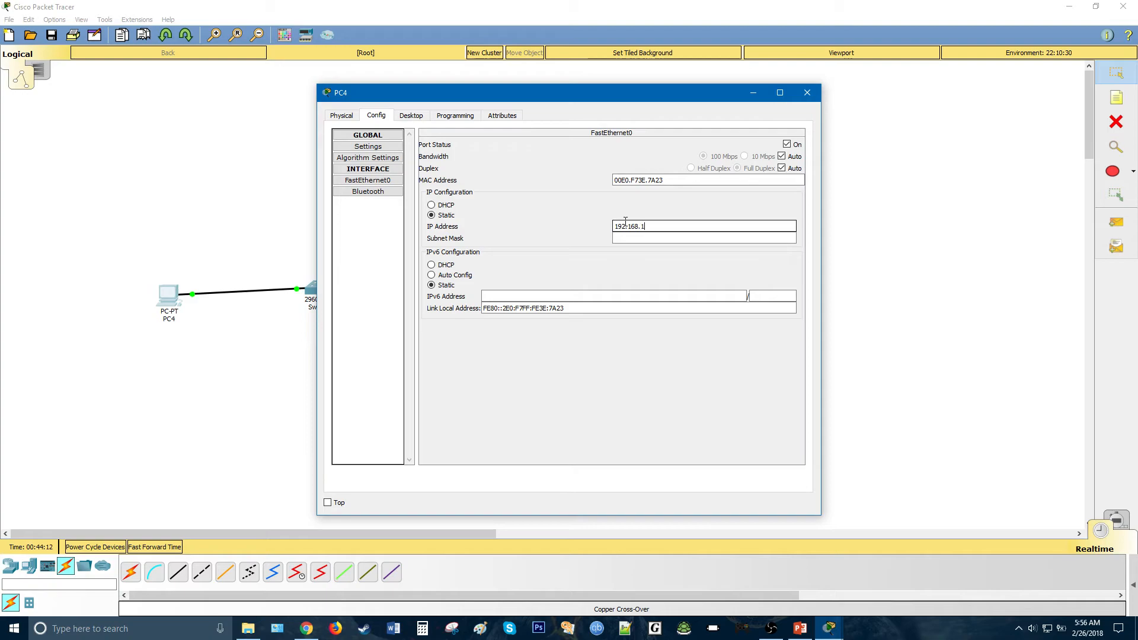
{"action": "type", "text": "10."}
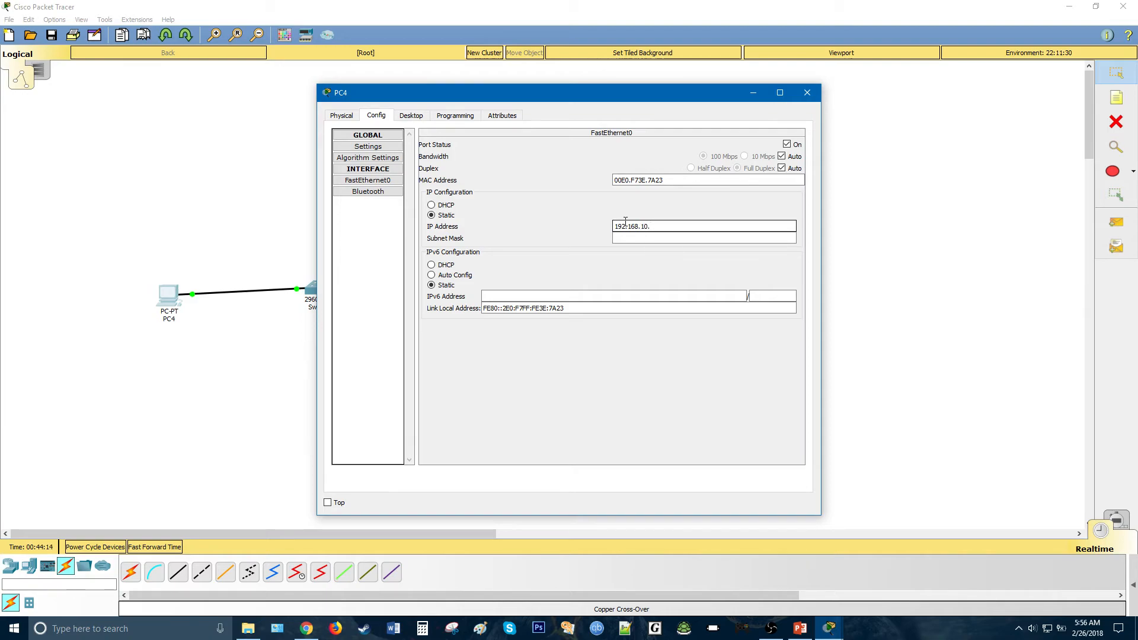
{"action": "type", "text": "3"}
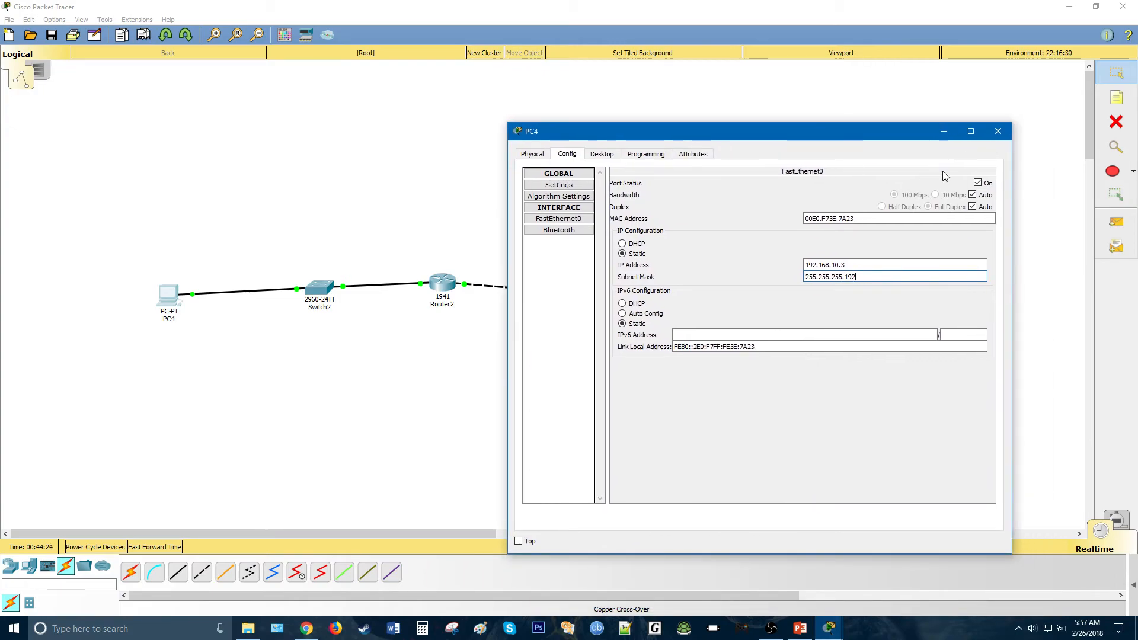
{"action": "left_click", "coordinate": [997, 131]}
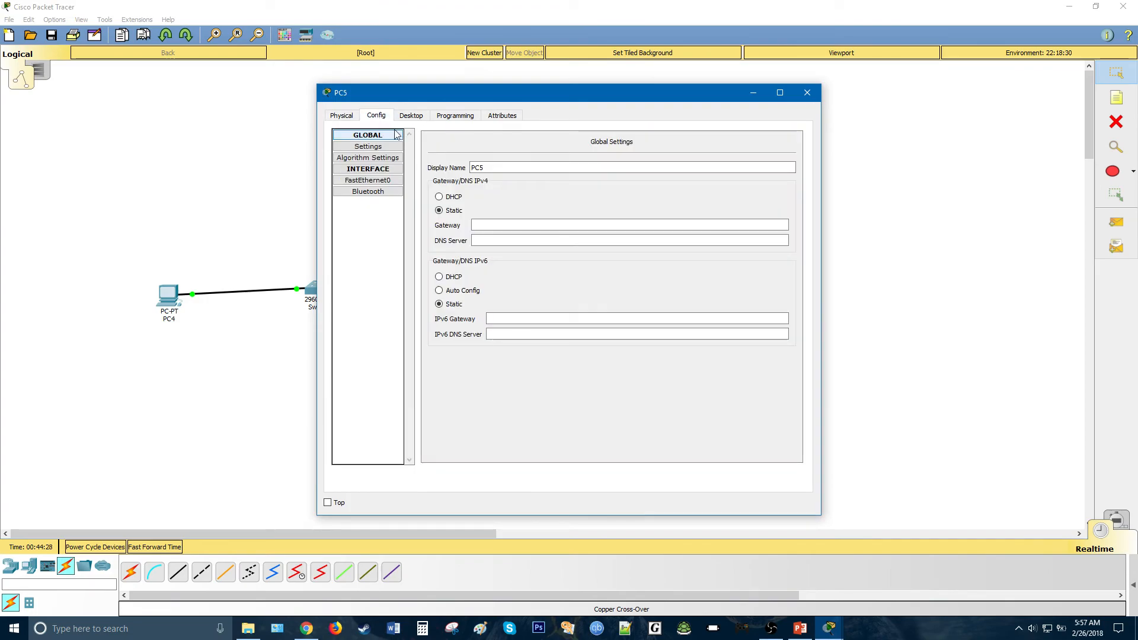
Set PC5's gateway to 192.168.10.65 and bring up its FastEthernet0 settings.
{"action": "type", "text": "192.168.10."}
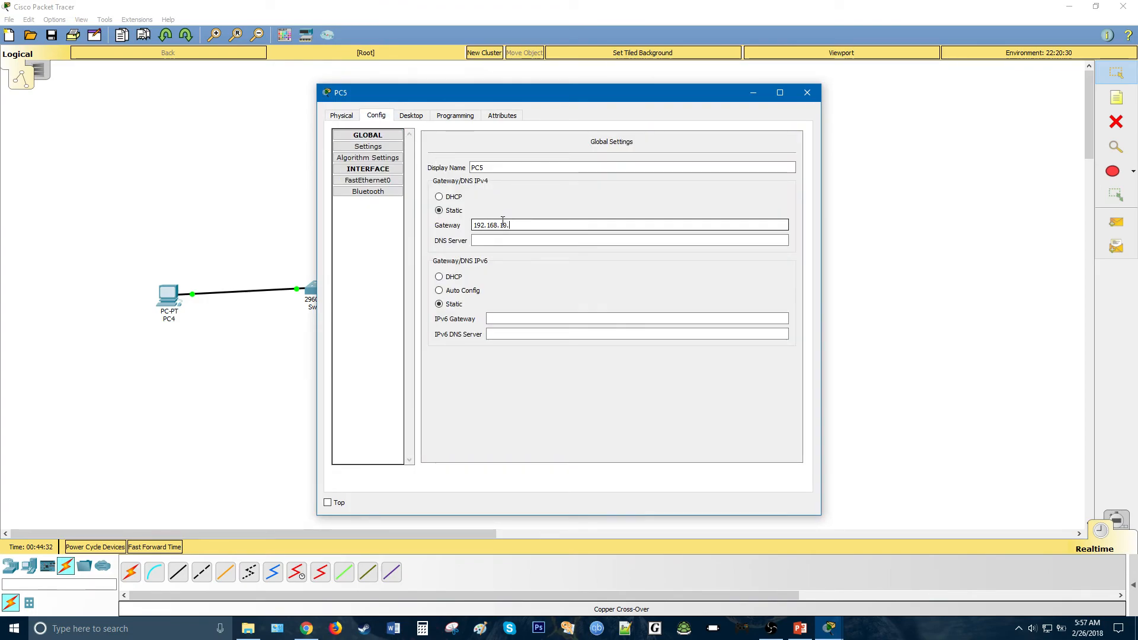
{"action": "type", "text": "6"}
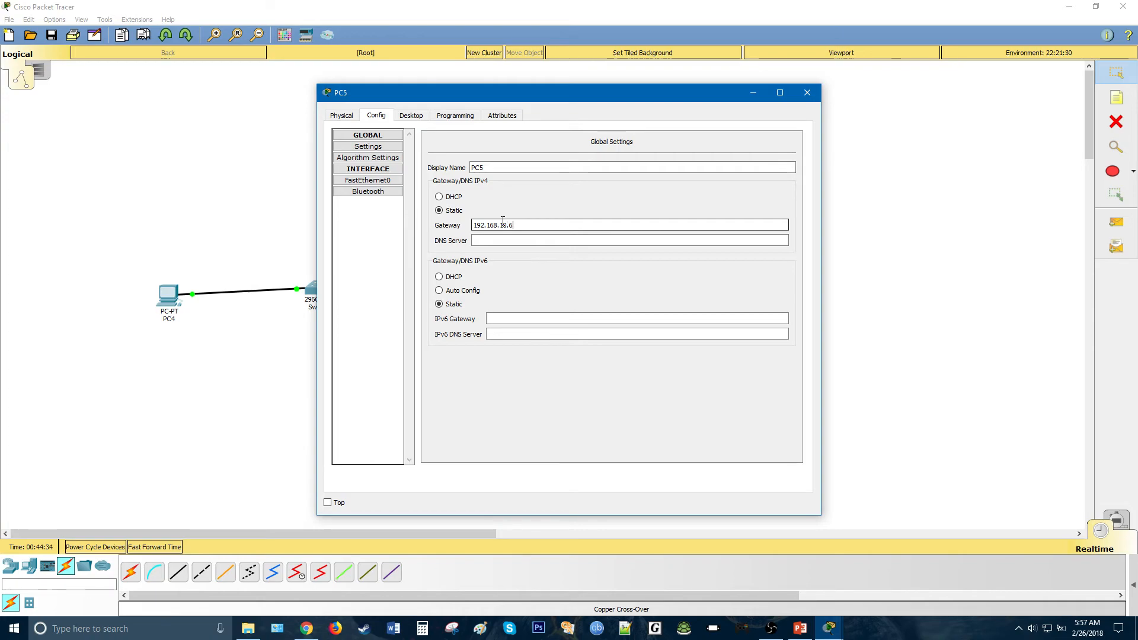
{"action": "type", "text": "5"}
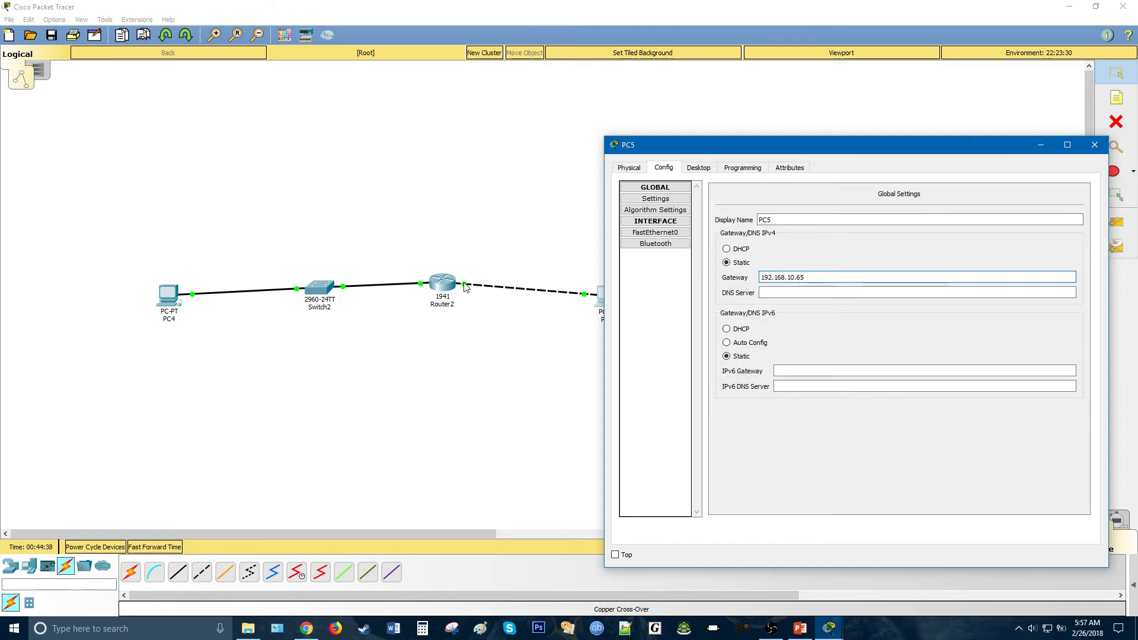
{"action": "left_click", "coordinate": [1094, 145]}
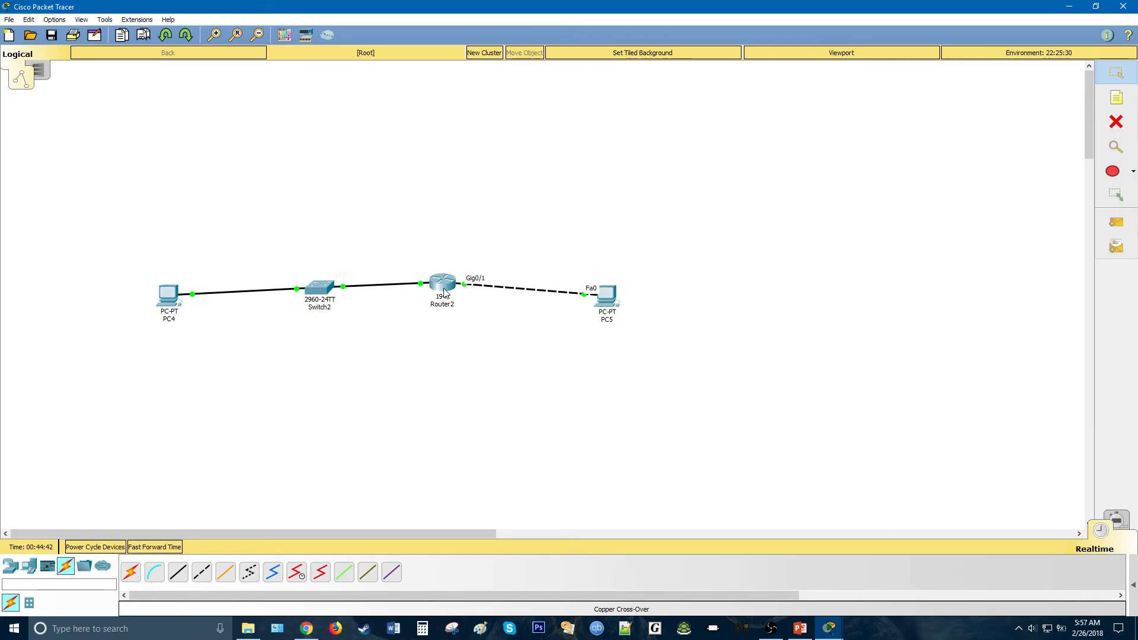
{"action": "mouse_move", "coordinate": [441, 283]}
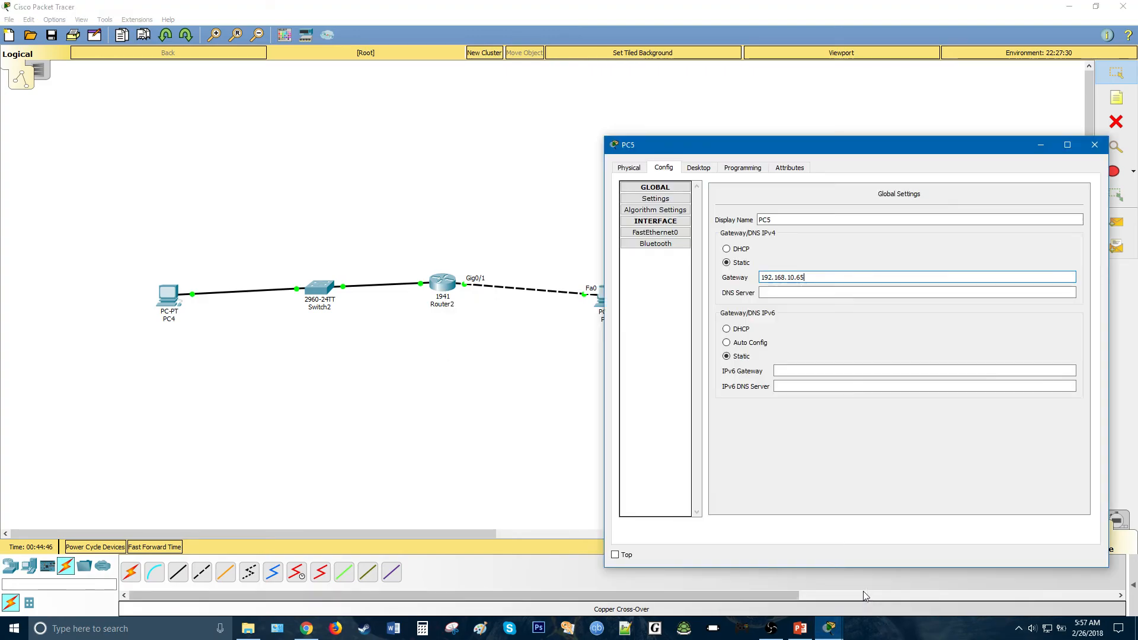
{"action": "left_click", "coordinate": [654, 231]}
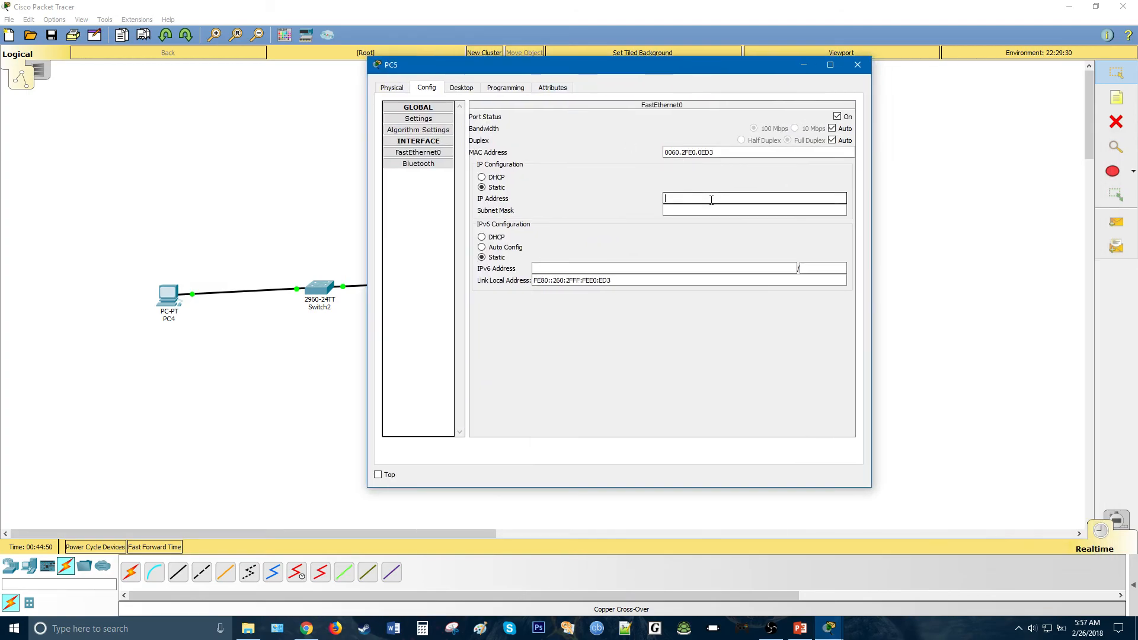
Give PC5 IP 192.168.10.66 with mask 255.255.255.224, close it, and reopen PC4.
{"action": "type", "text": "192"}
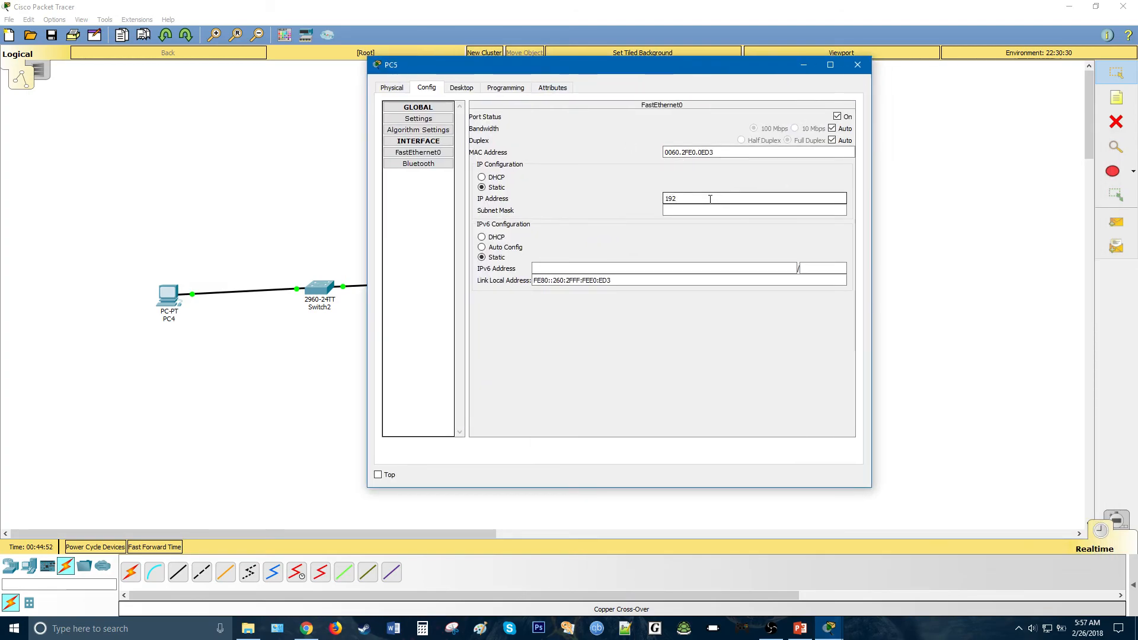
{"action": "type", "text": ".168.10"}
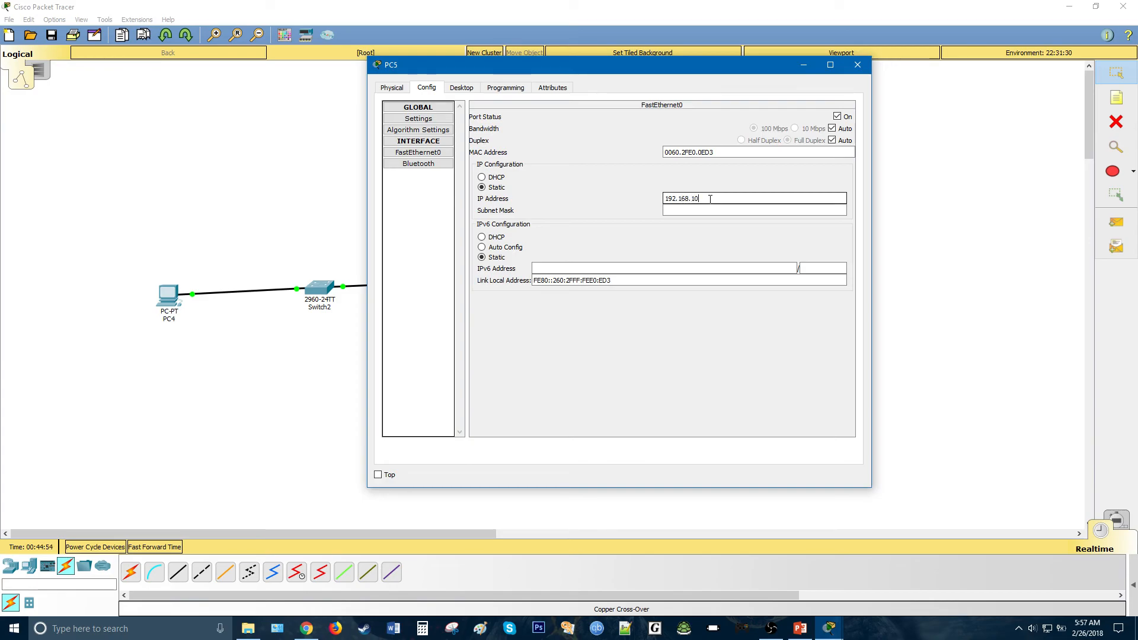
{"action": "type", "text": "66"}
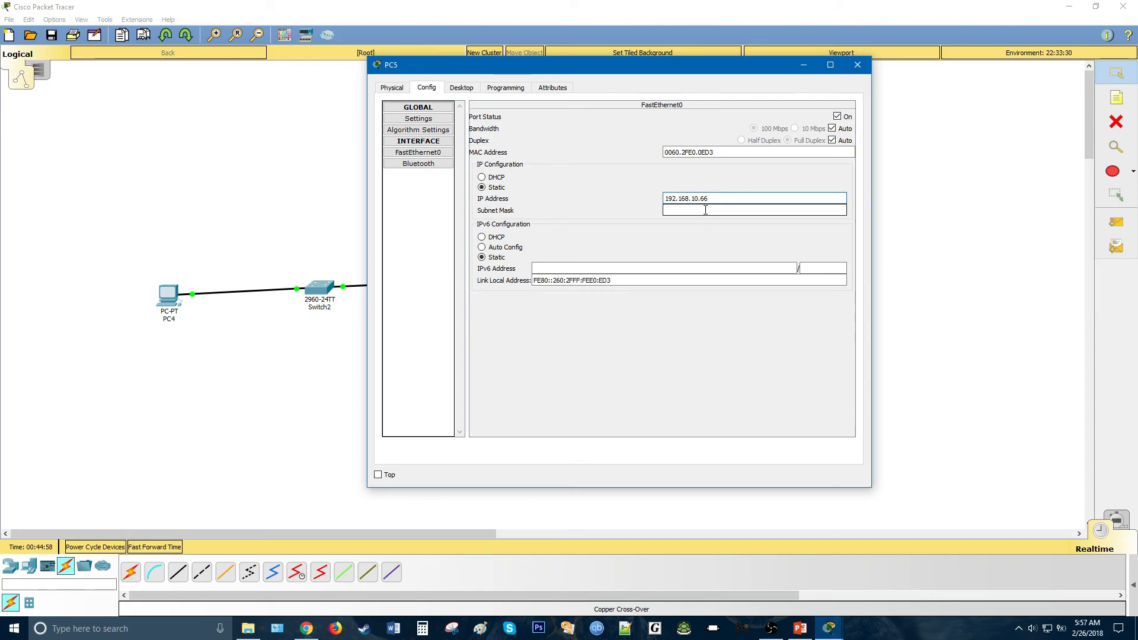
{"action": "type", "text": "255.255.255."}
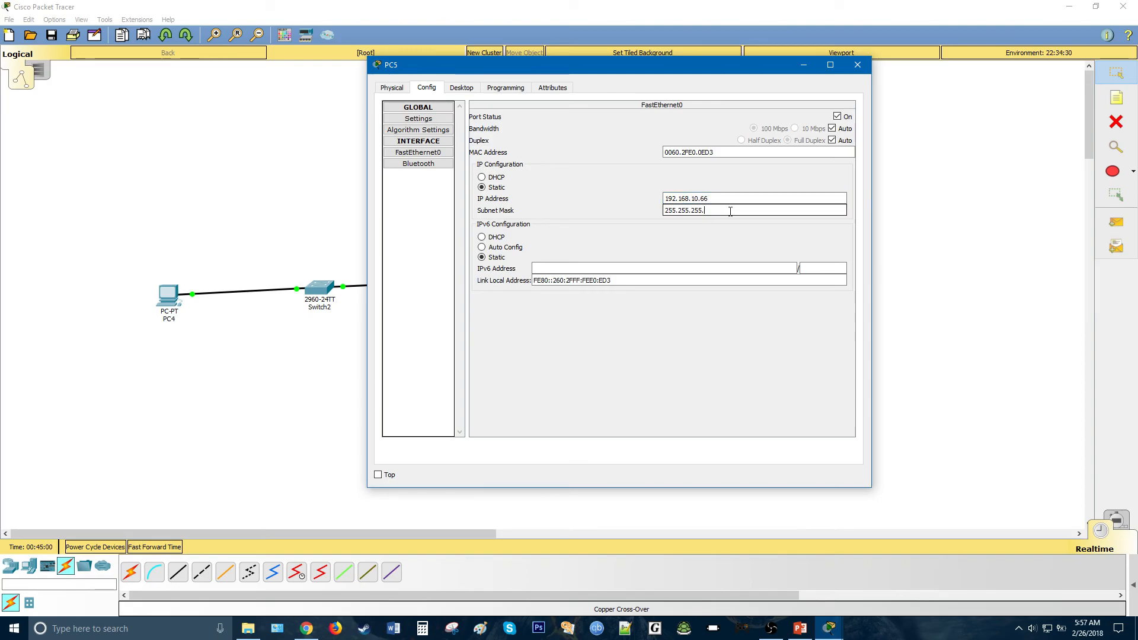
{"action": "type", "text": "224"}
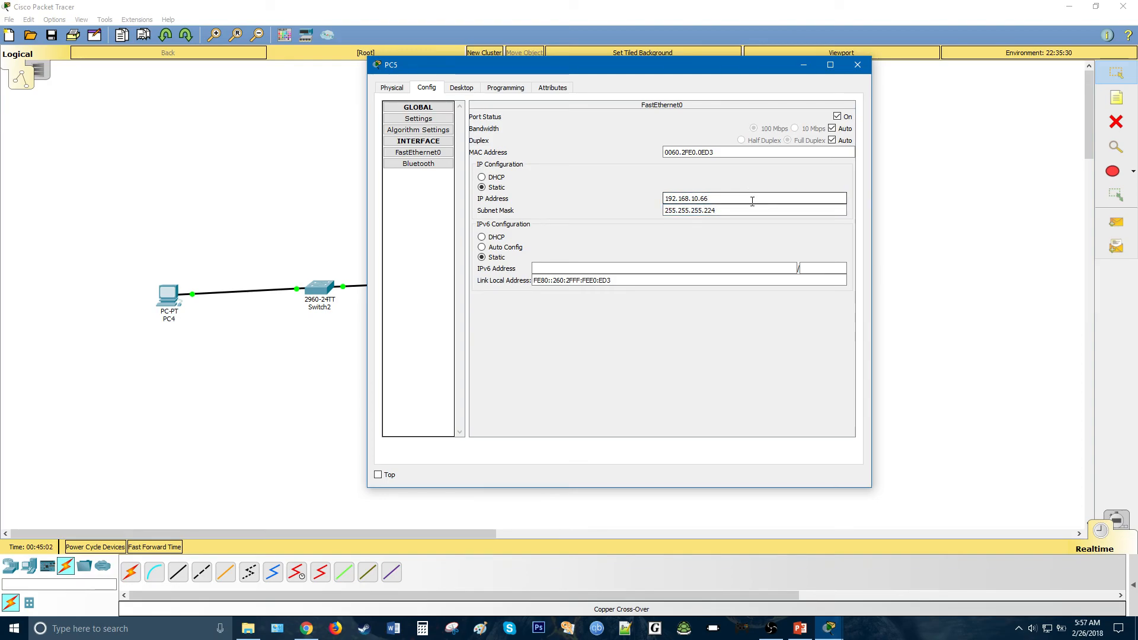
{"action": "left_click", "coordinate": [857, 64]}
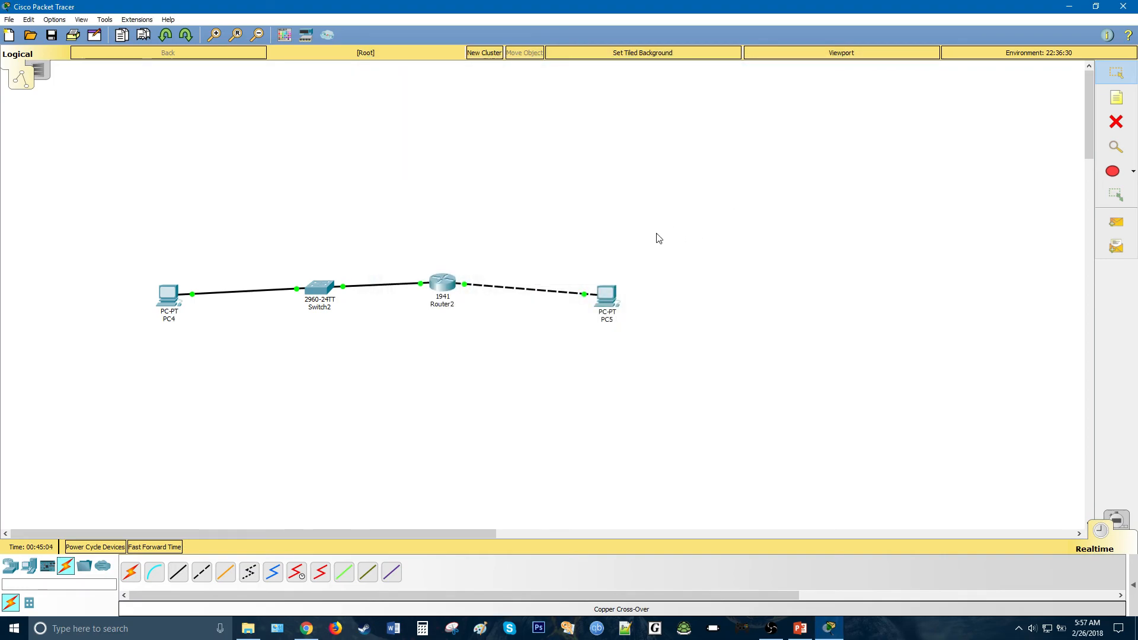
{"action": "double_click", "coordinate": [169, 292]}
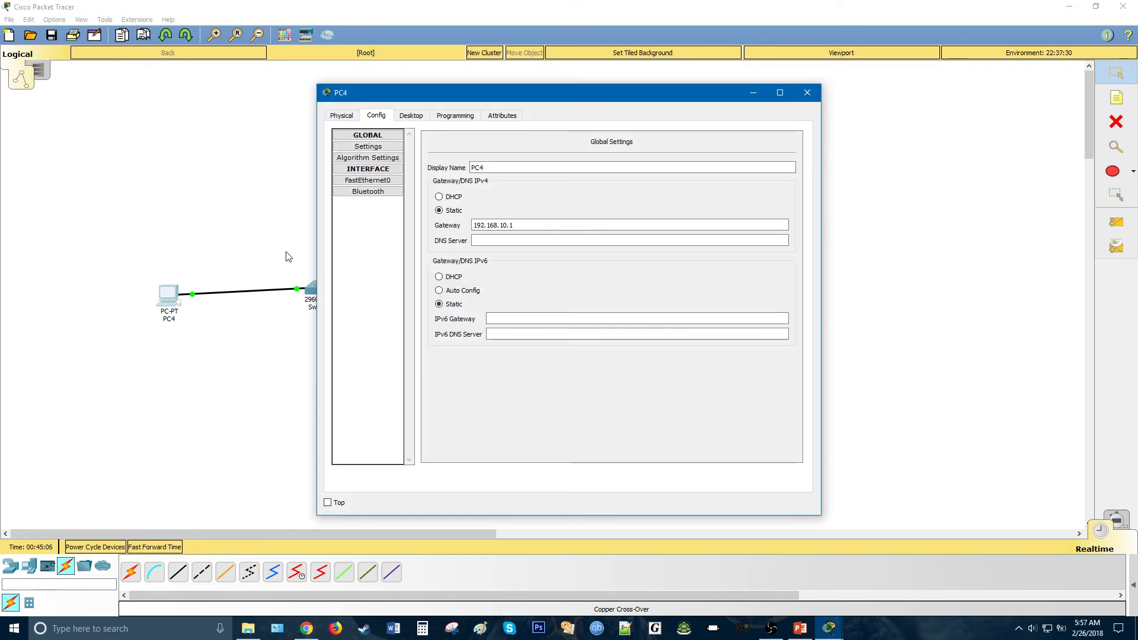
From PC4's command prompt, run the first ping to 192.168.10.66.
{"action": "left_click", "coordinate": [410, 115]}
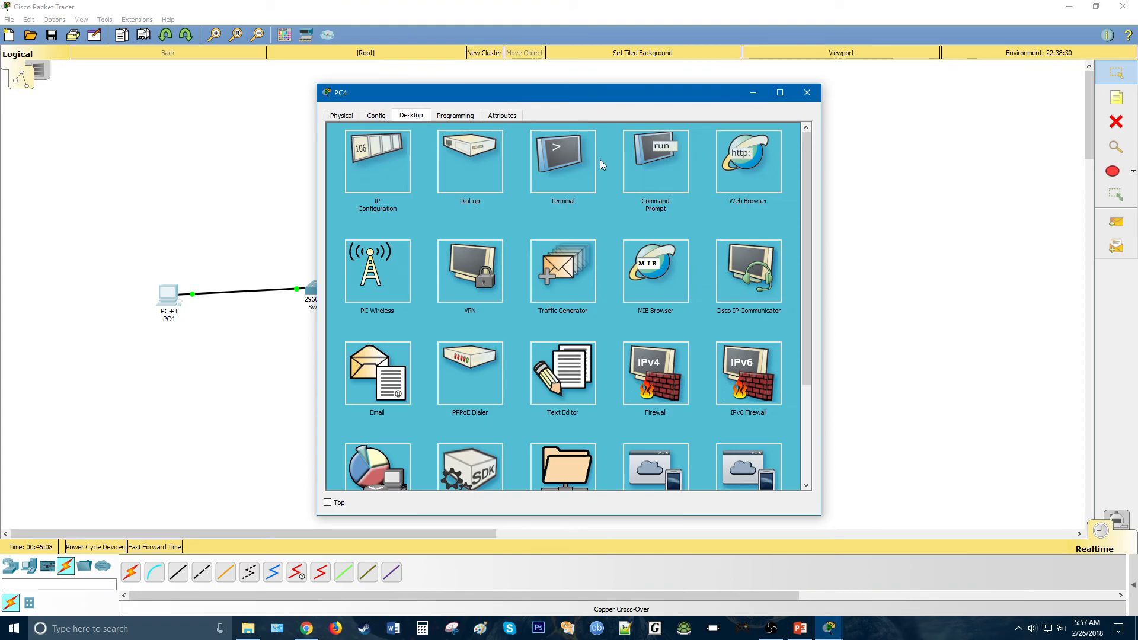
{"action": "left_click", "coordinate": [655, 160]}
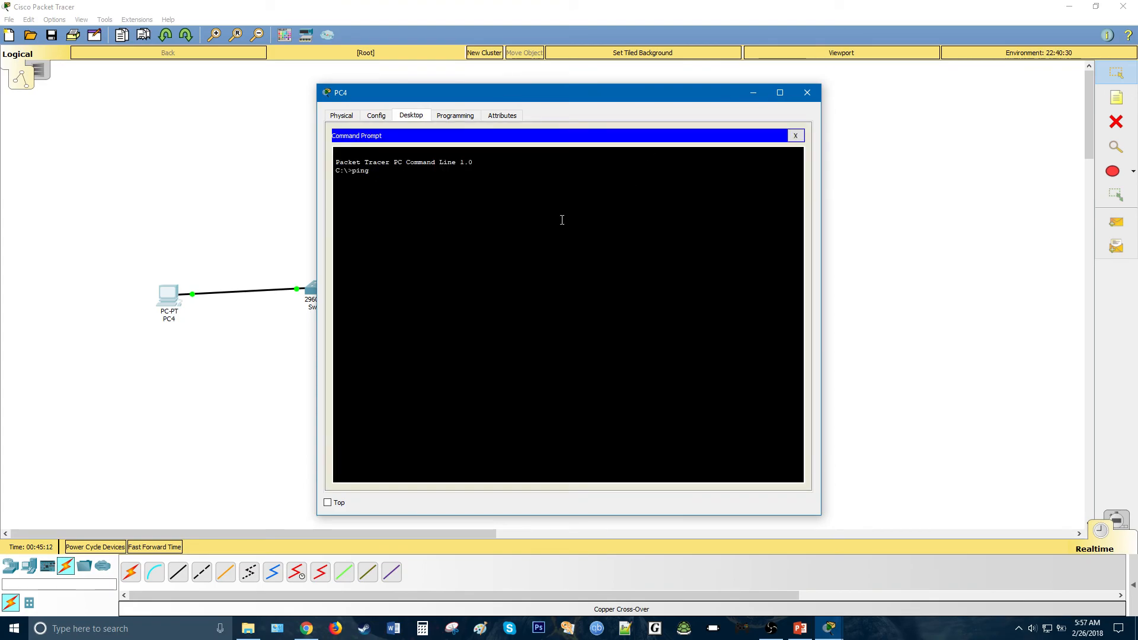
{"action": "type", "text": "192.168"}
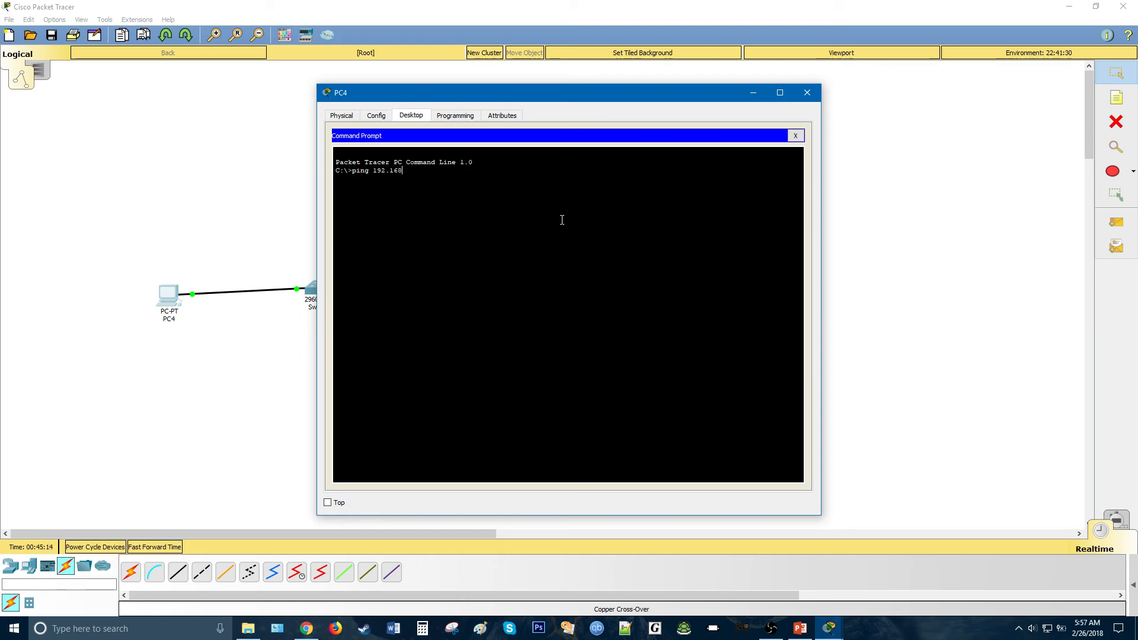
{"action": "type", "text": ".10."}
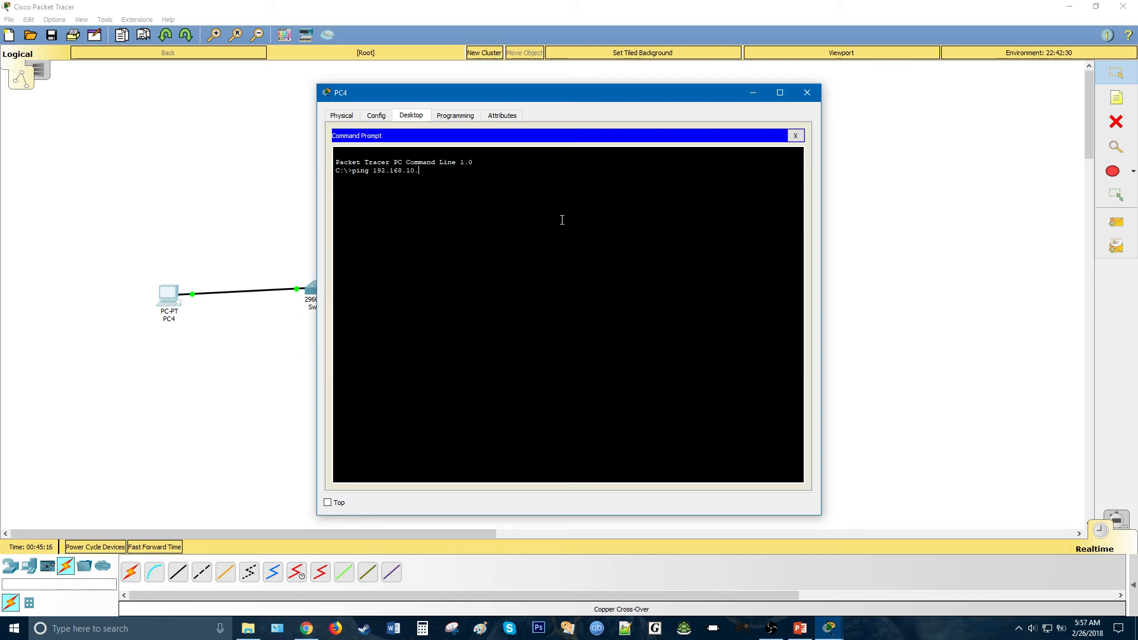
{"action": "key", "text": "Return"}
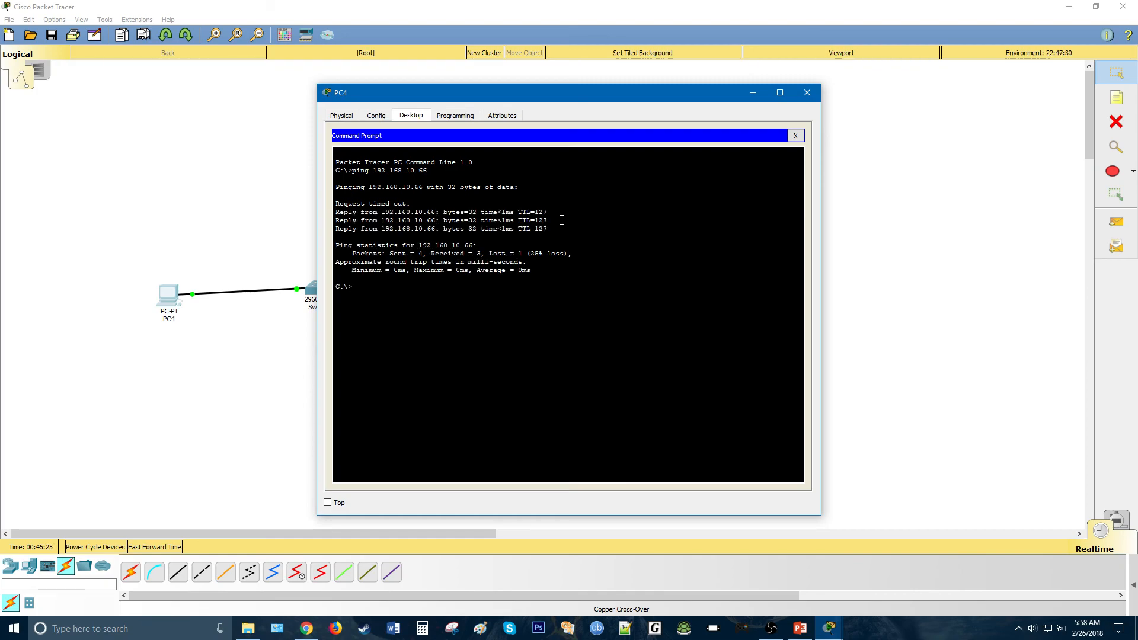
Ping 192.168.10.66 again, receiving all four replies, then close PC4's window.
{"action": "type", "text": "ping"}
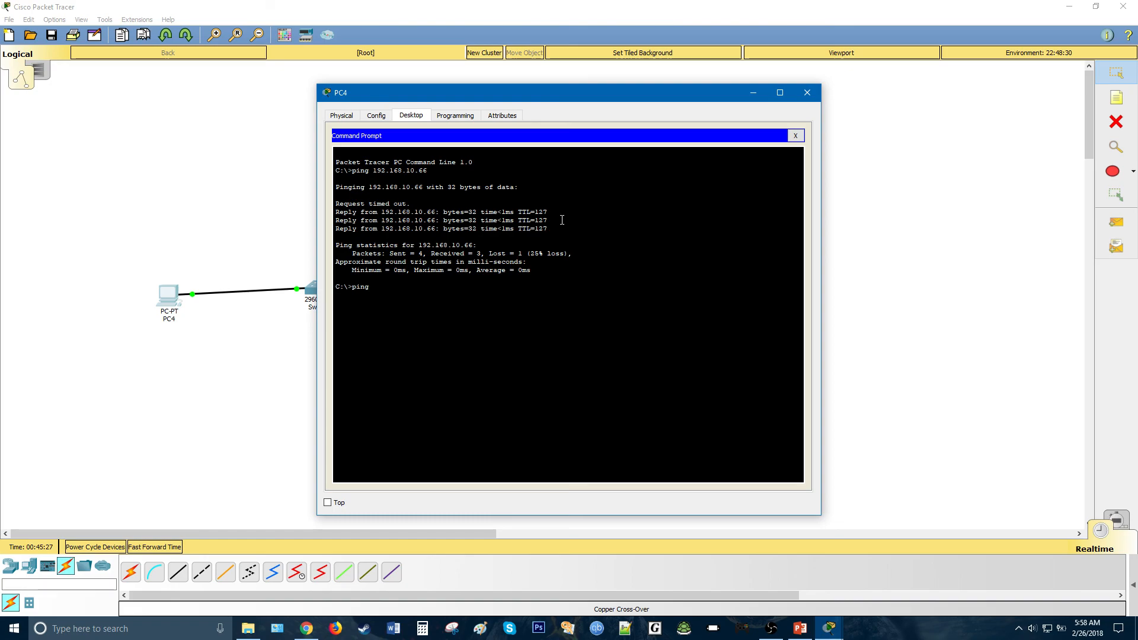
{"action": "type", "text": "192."}
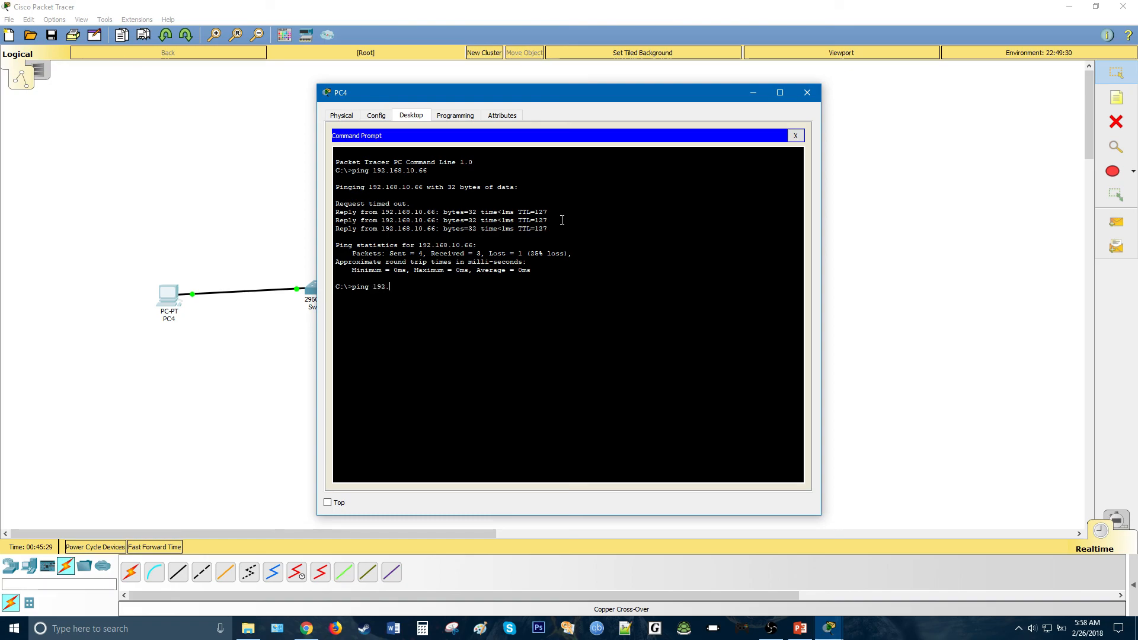
{"action": "type", "text": "168.10"}
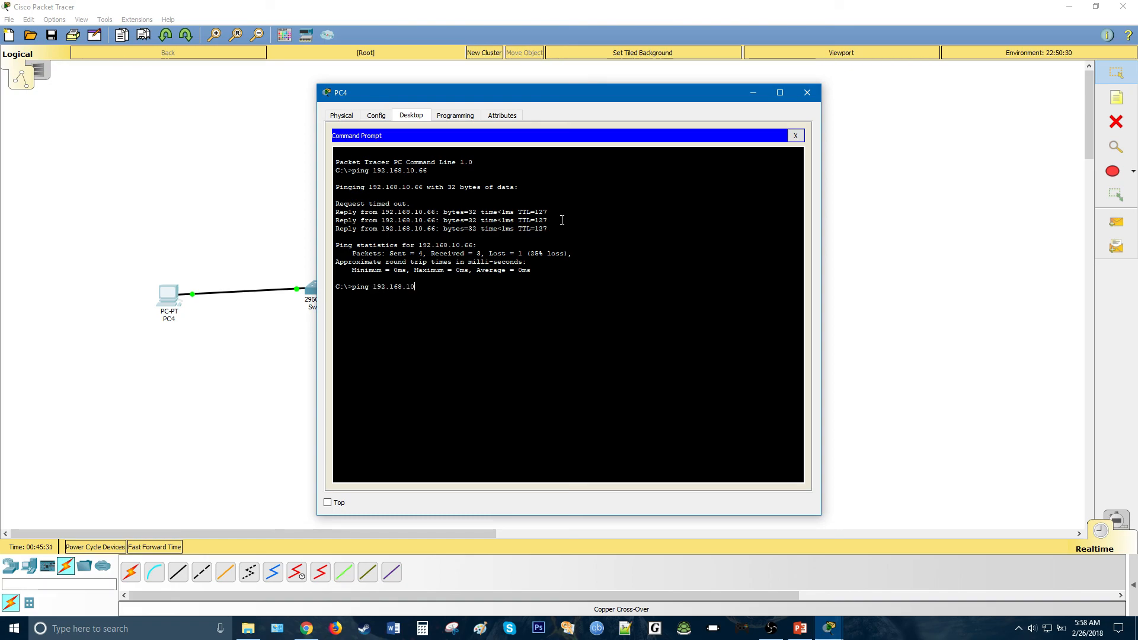
{"action": "key", "text": "Return"}
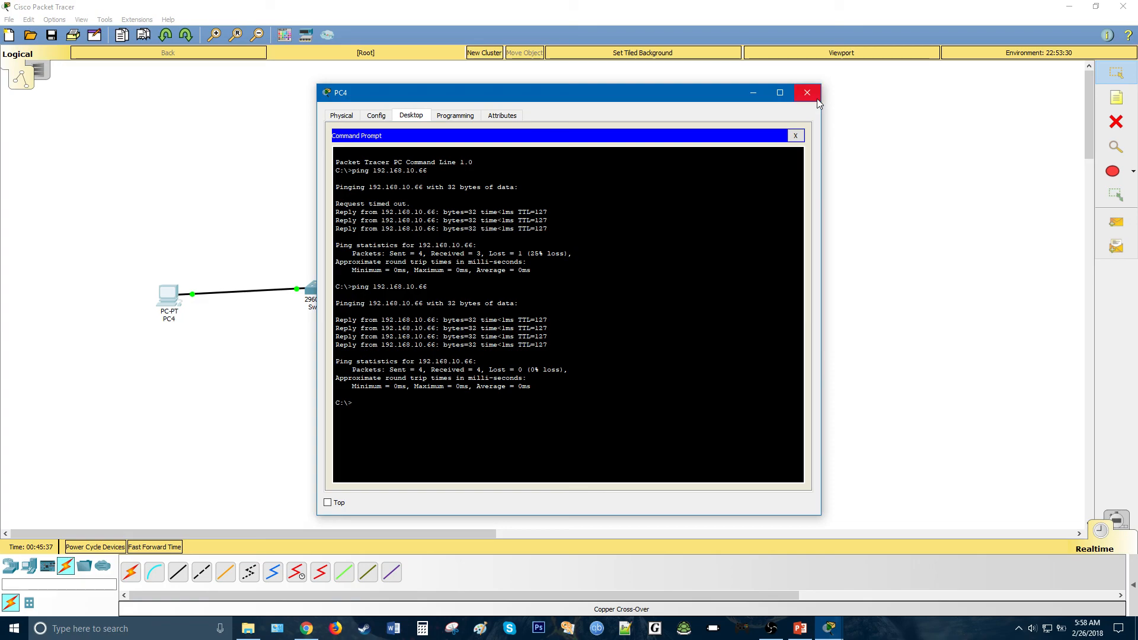
{"action": "left_click", "coordinate": [807, 92]}
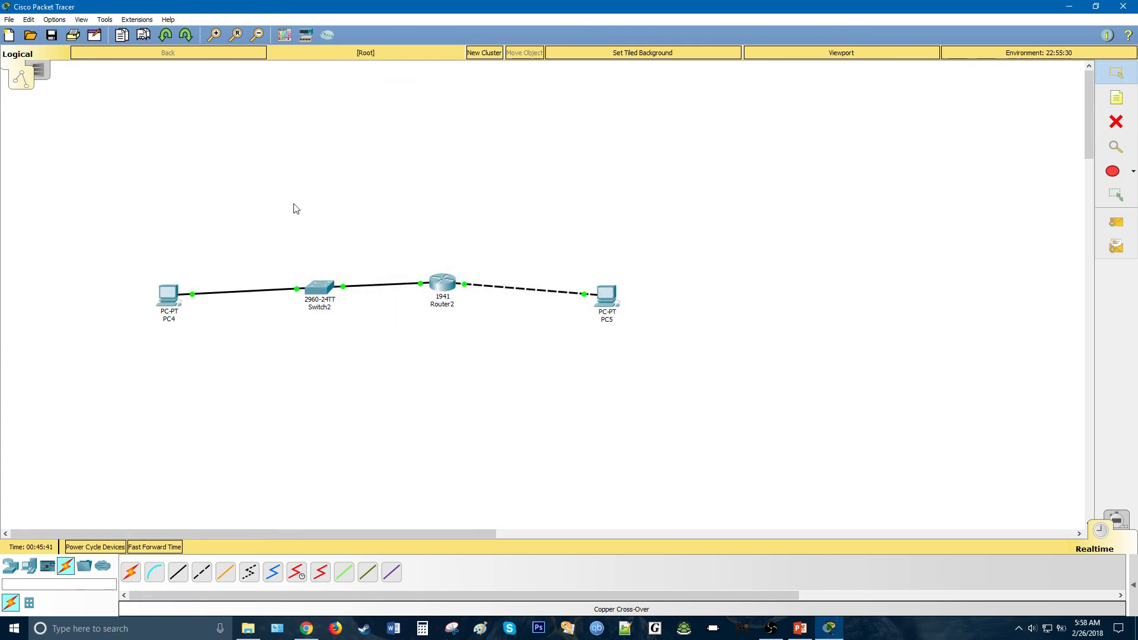
{"action": "mouse_move", "coordinate": [143, 268]}
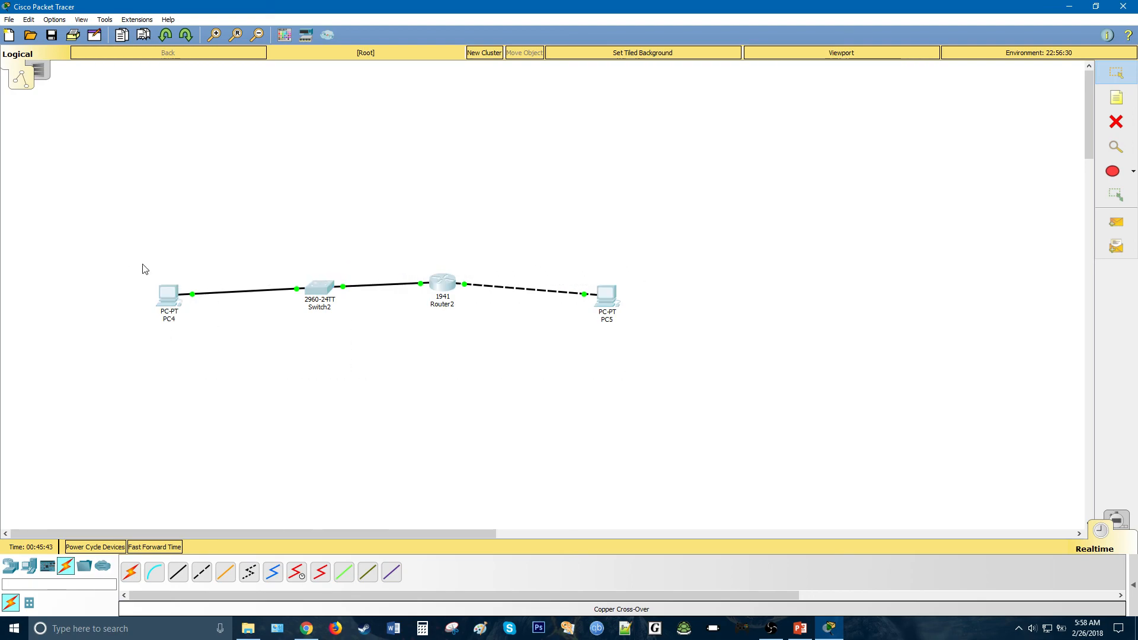